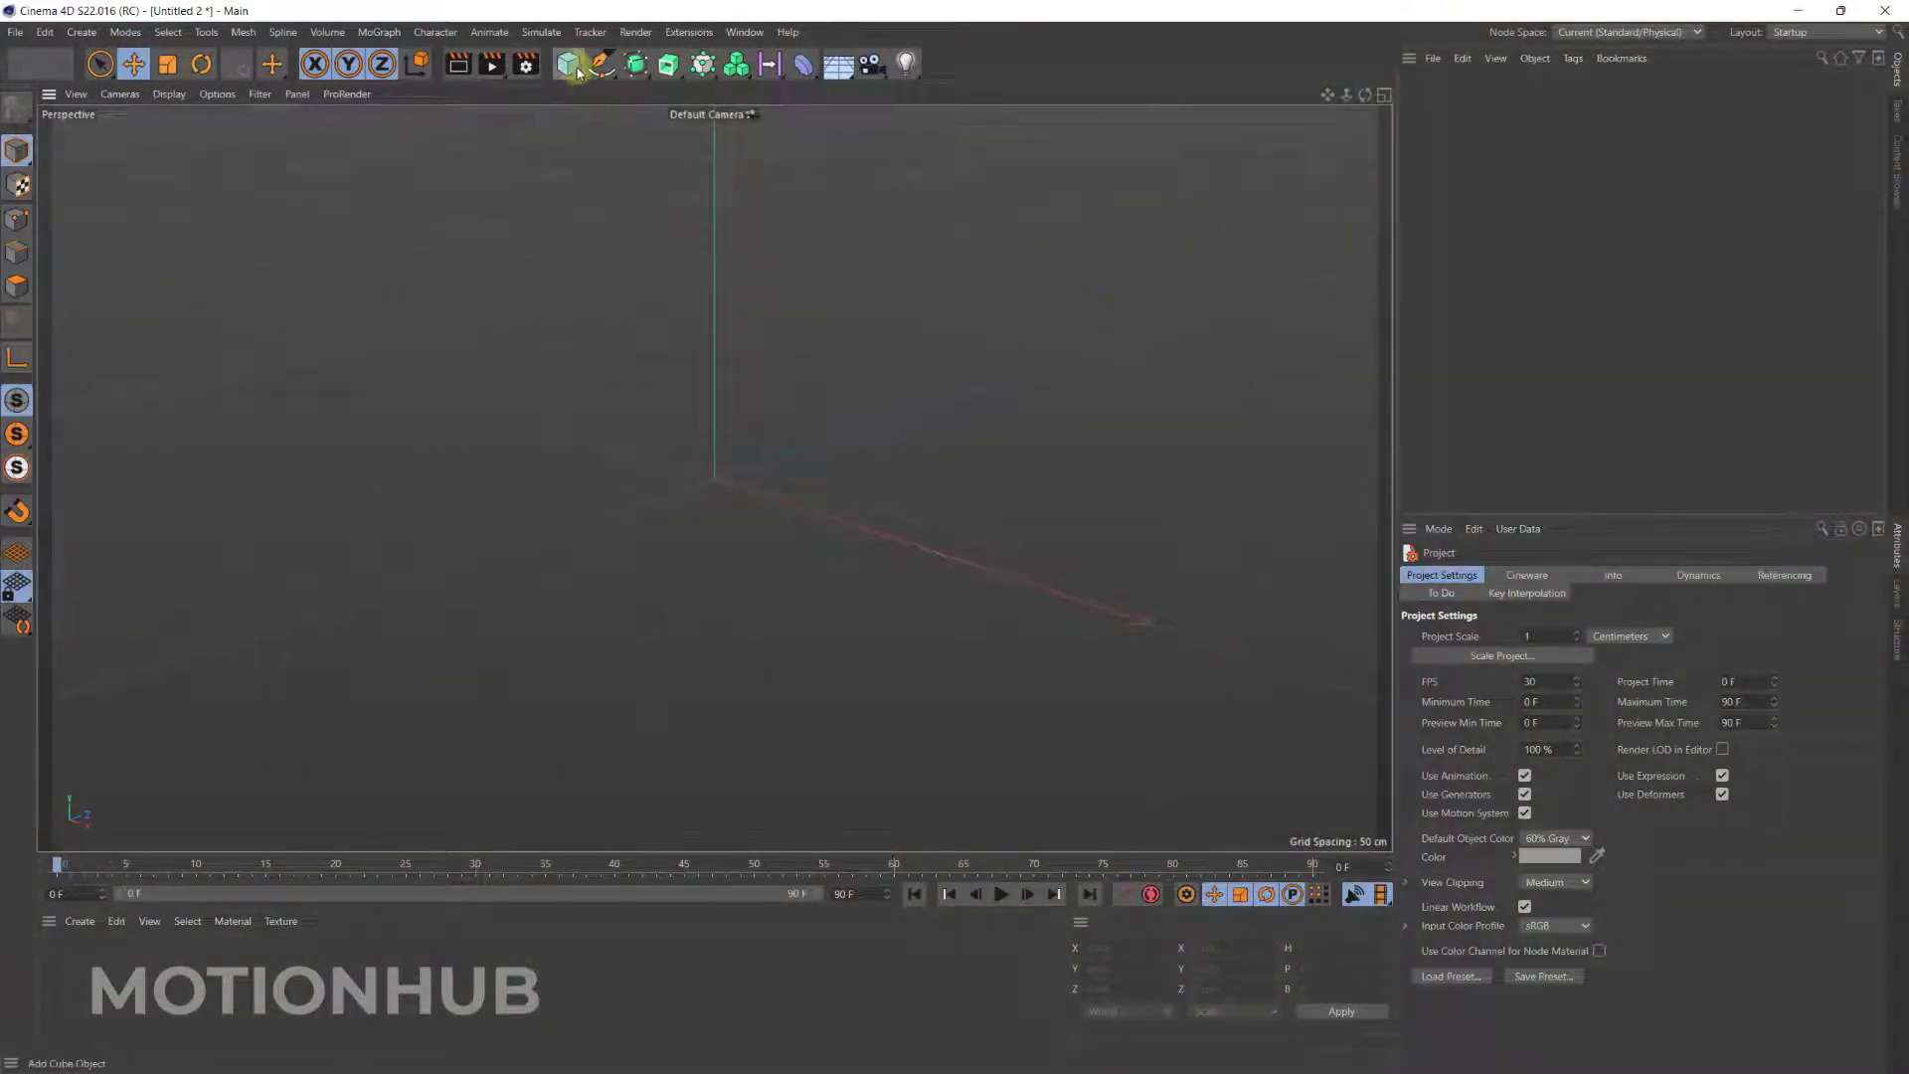
Add a cube, drag it into a wide flat slab, and enable Fillet.
click(568, 64)
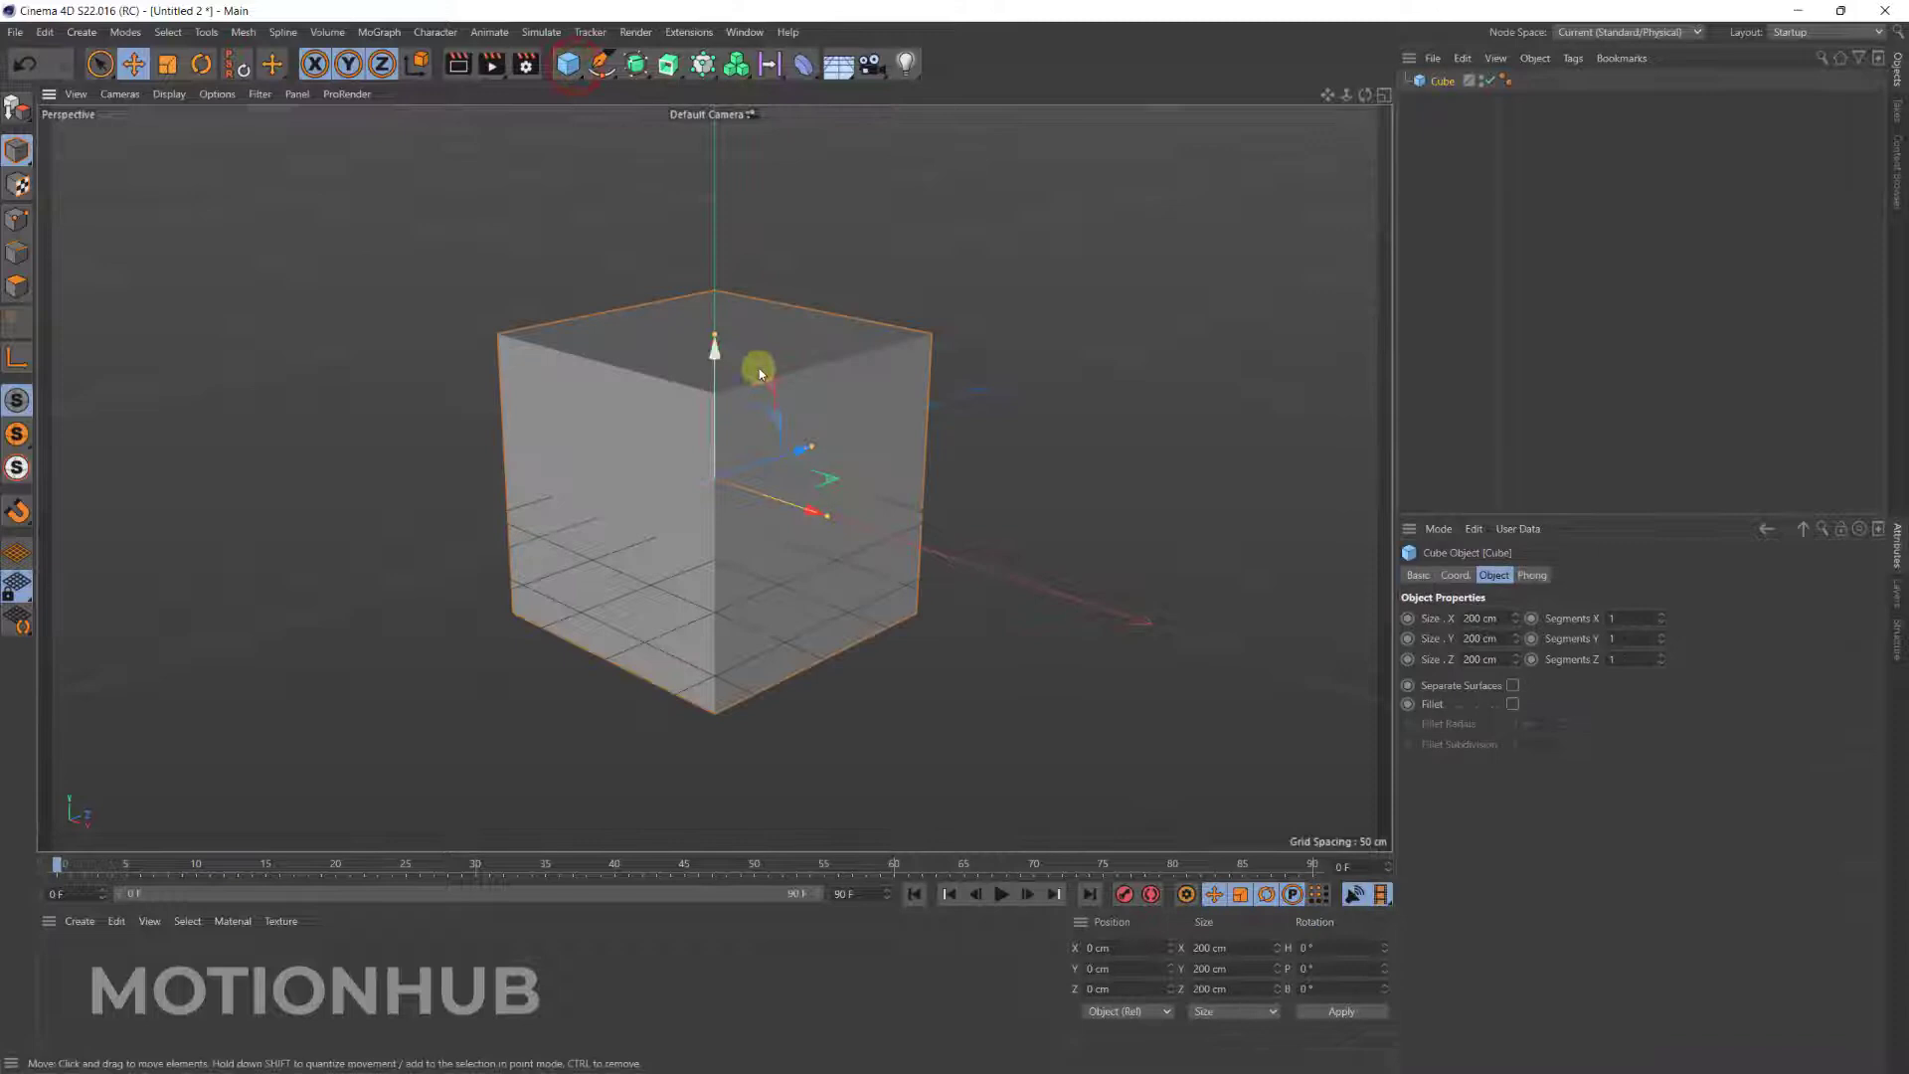
drag(759, 371, 901, 418)
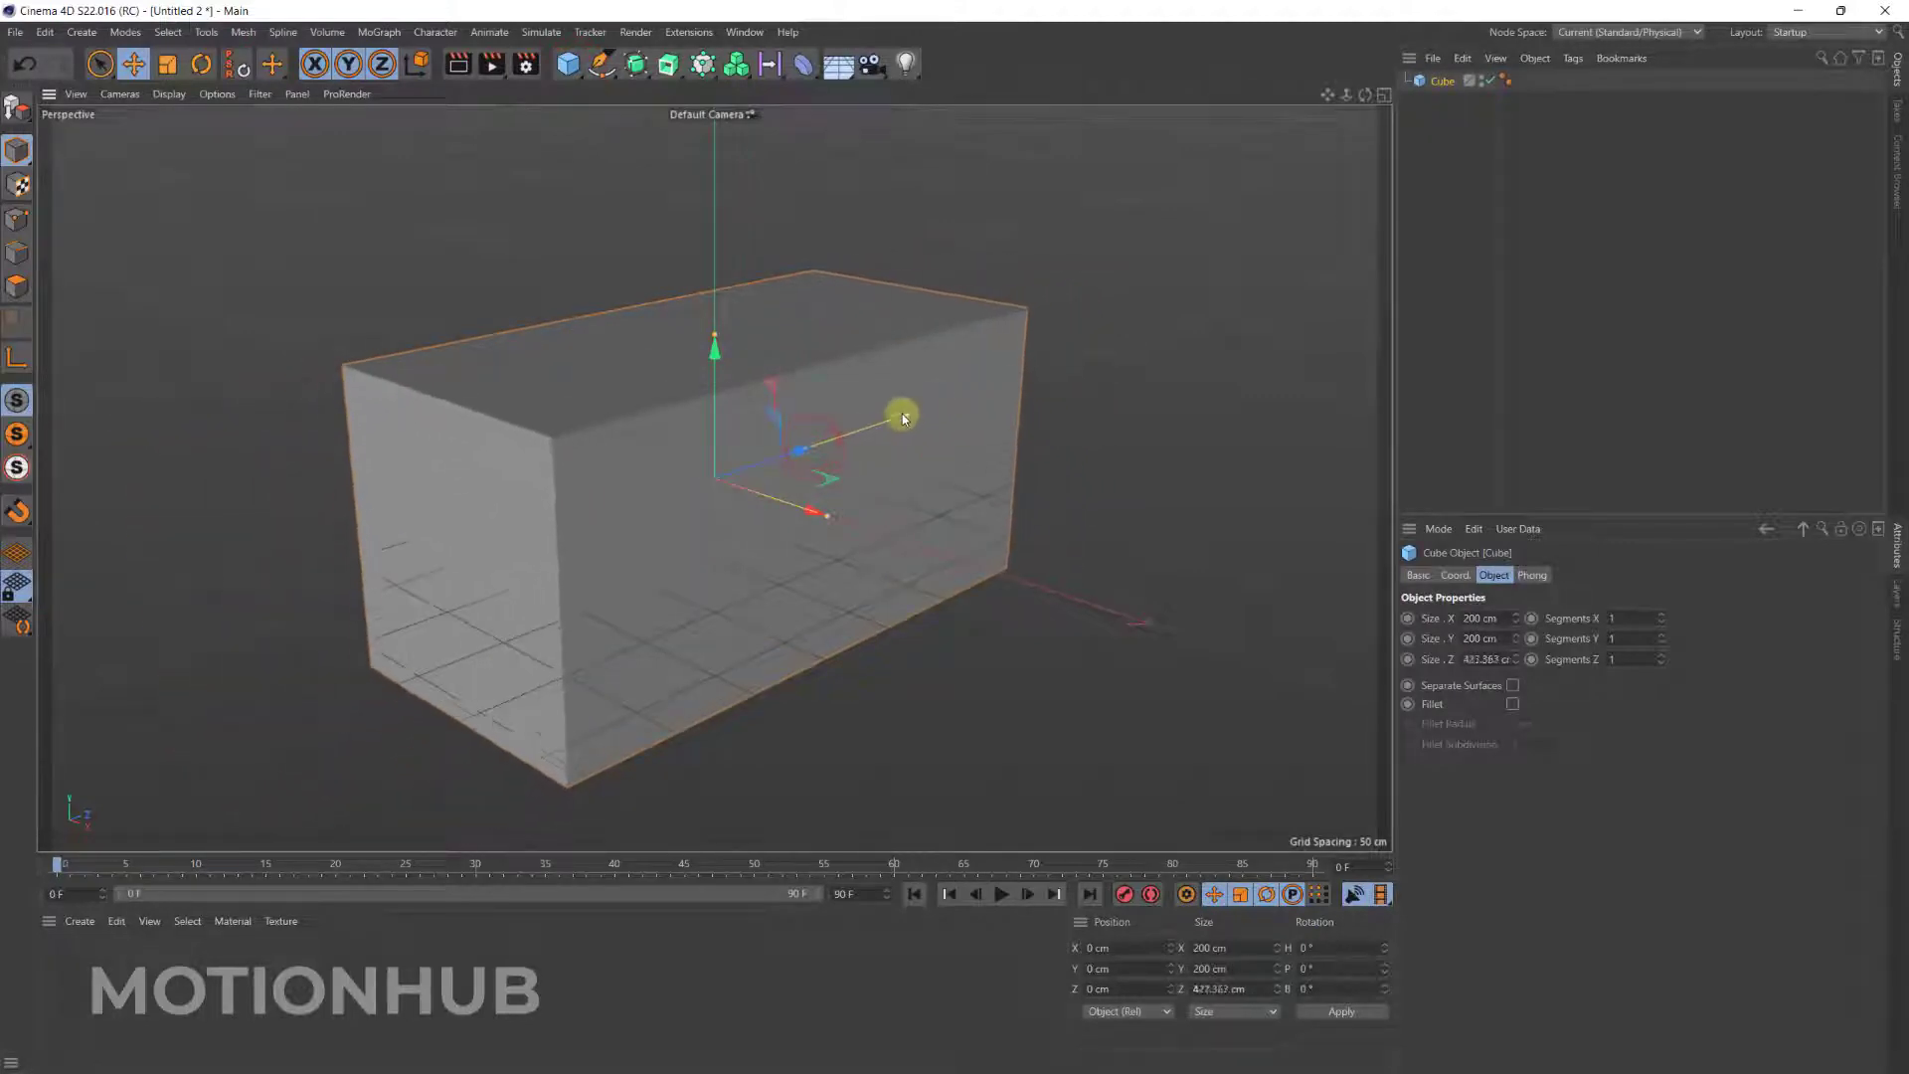
drag(901, 416, 731, 341)
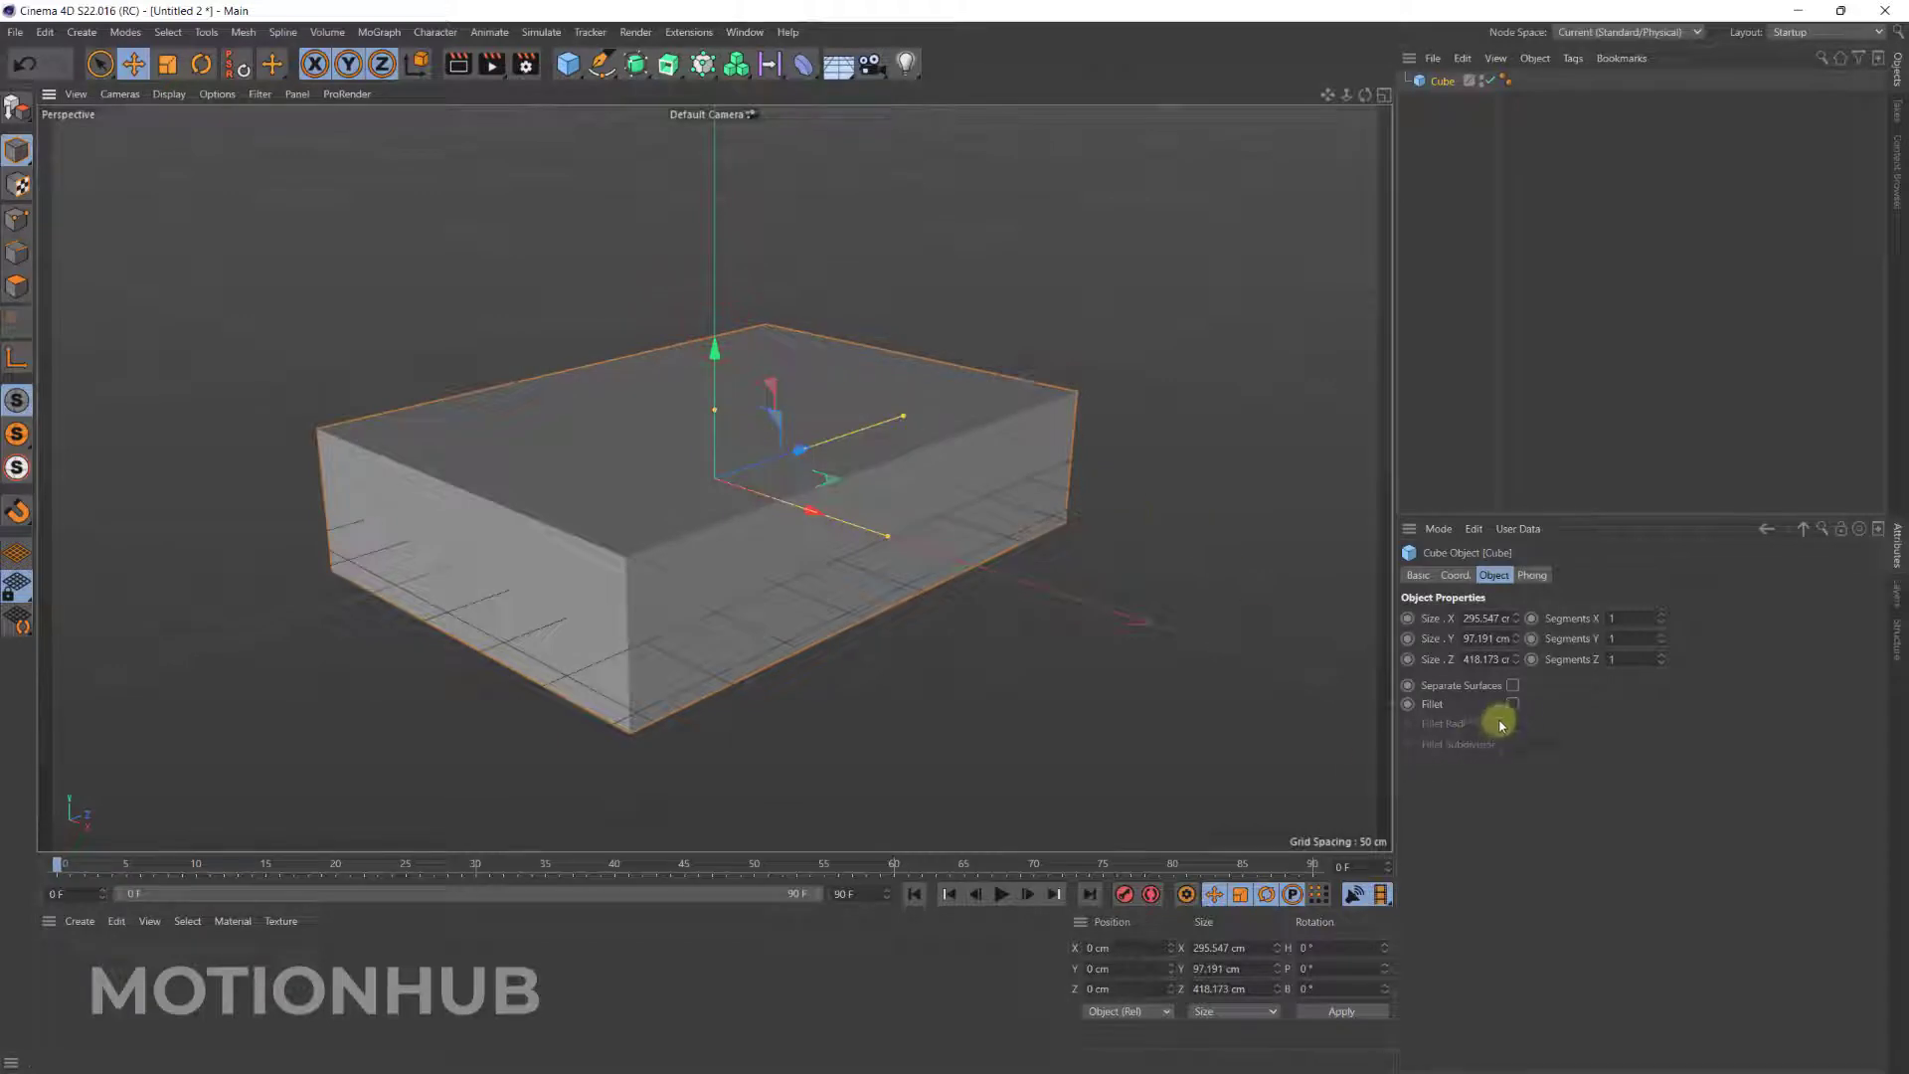
click(1512, 704)
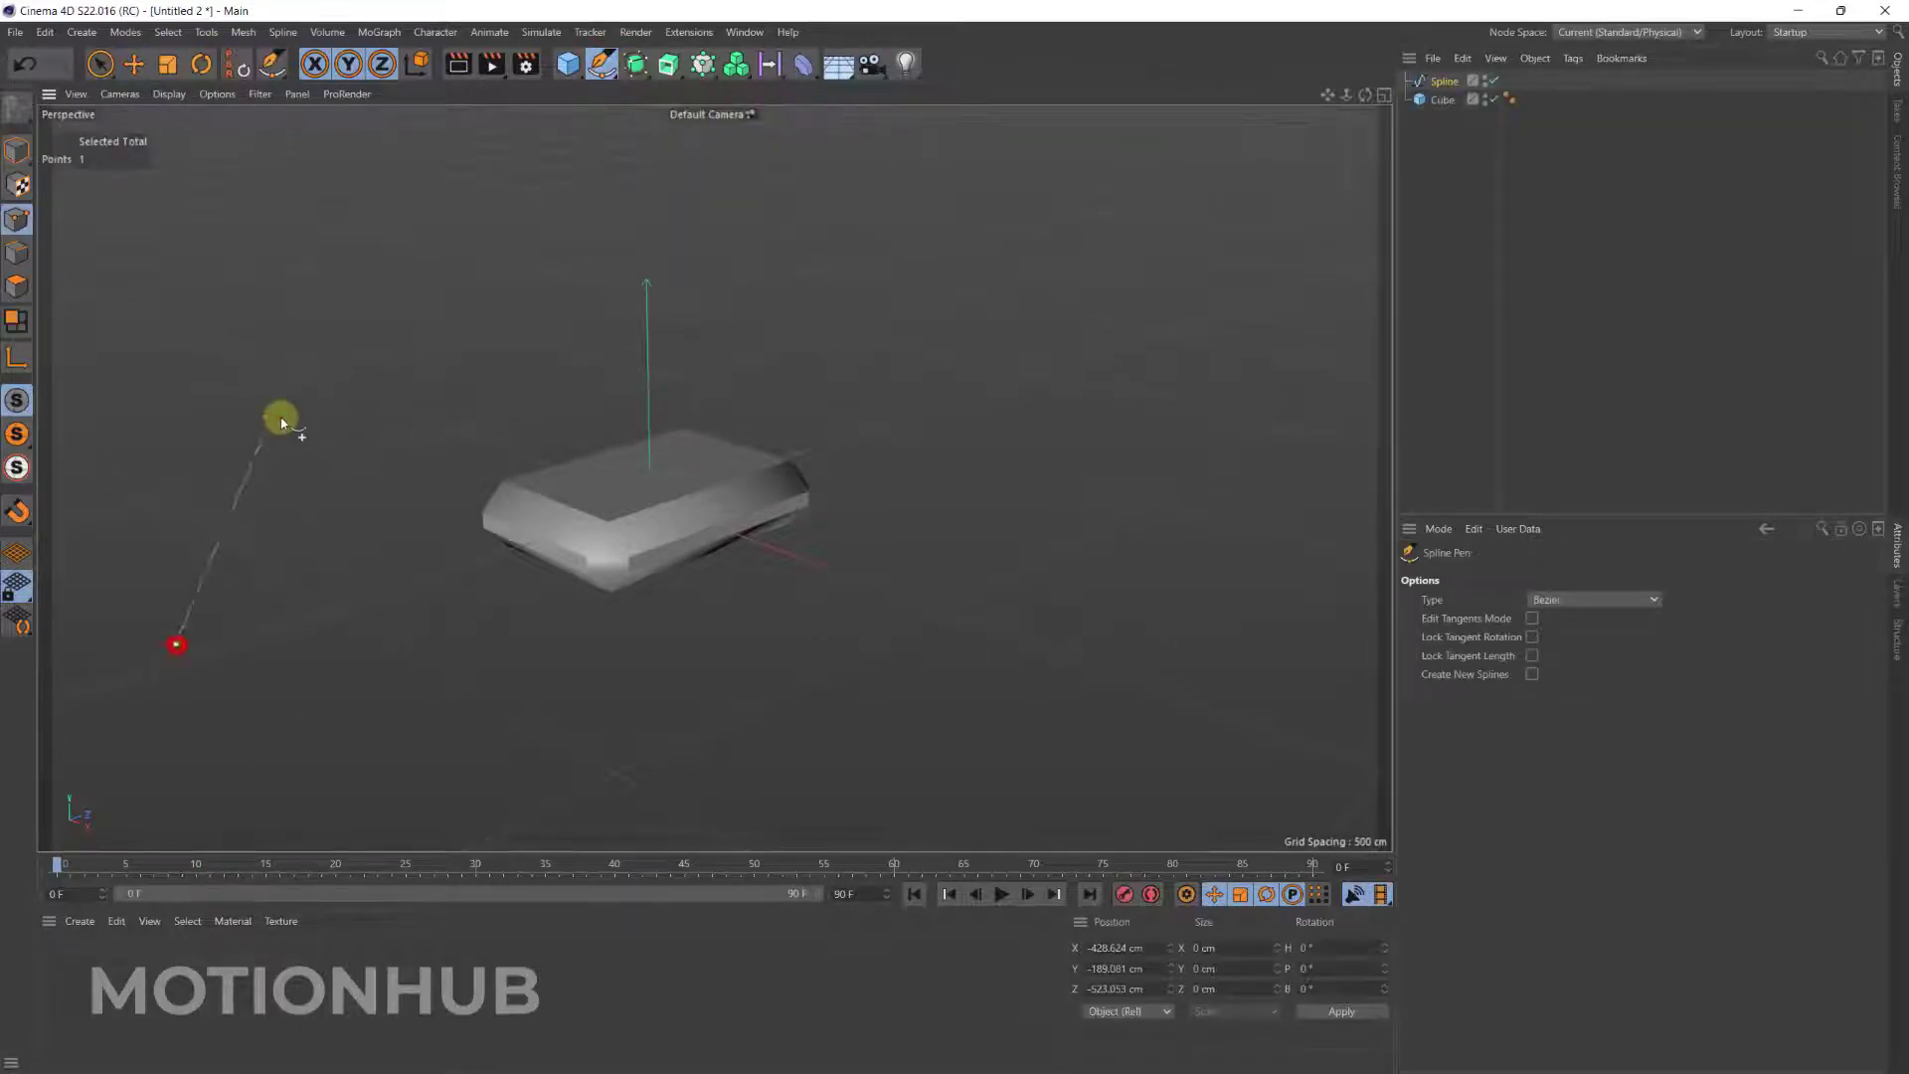
Draw a long winding spline with the Spline Pen, then return to the Move tool.
drag(281, 418, 862, 281)
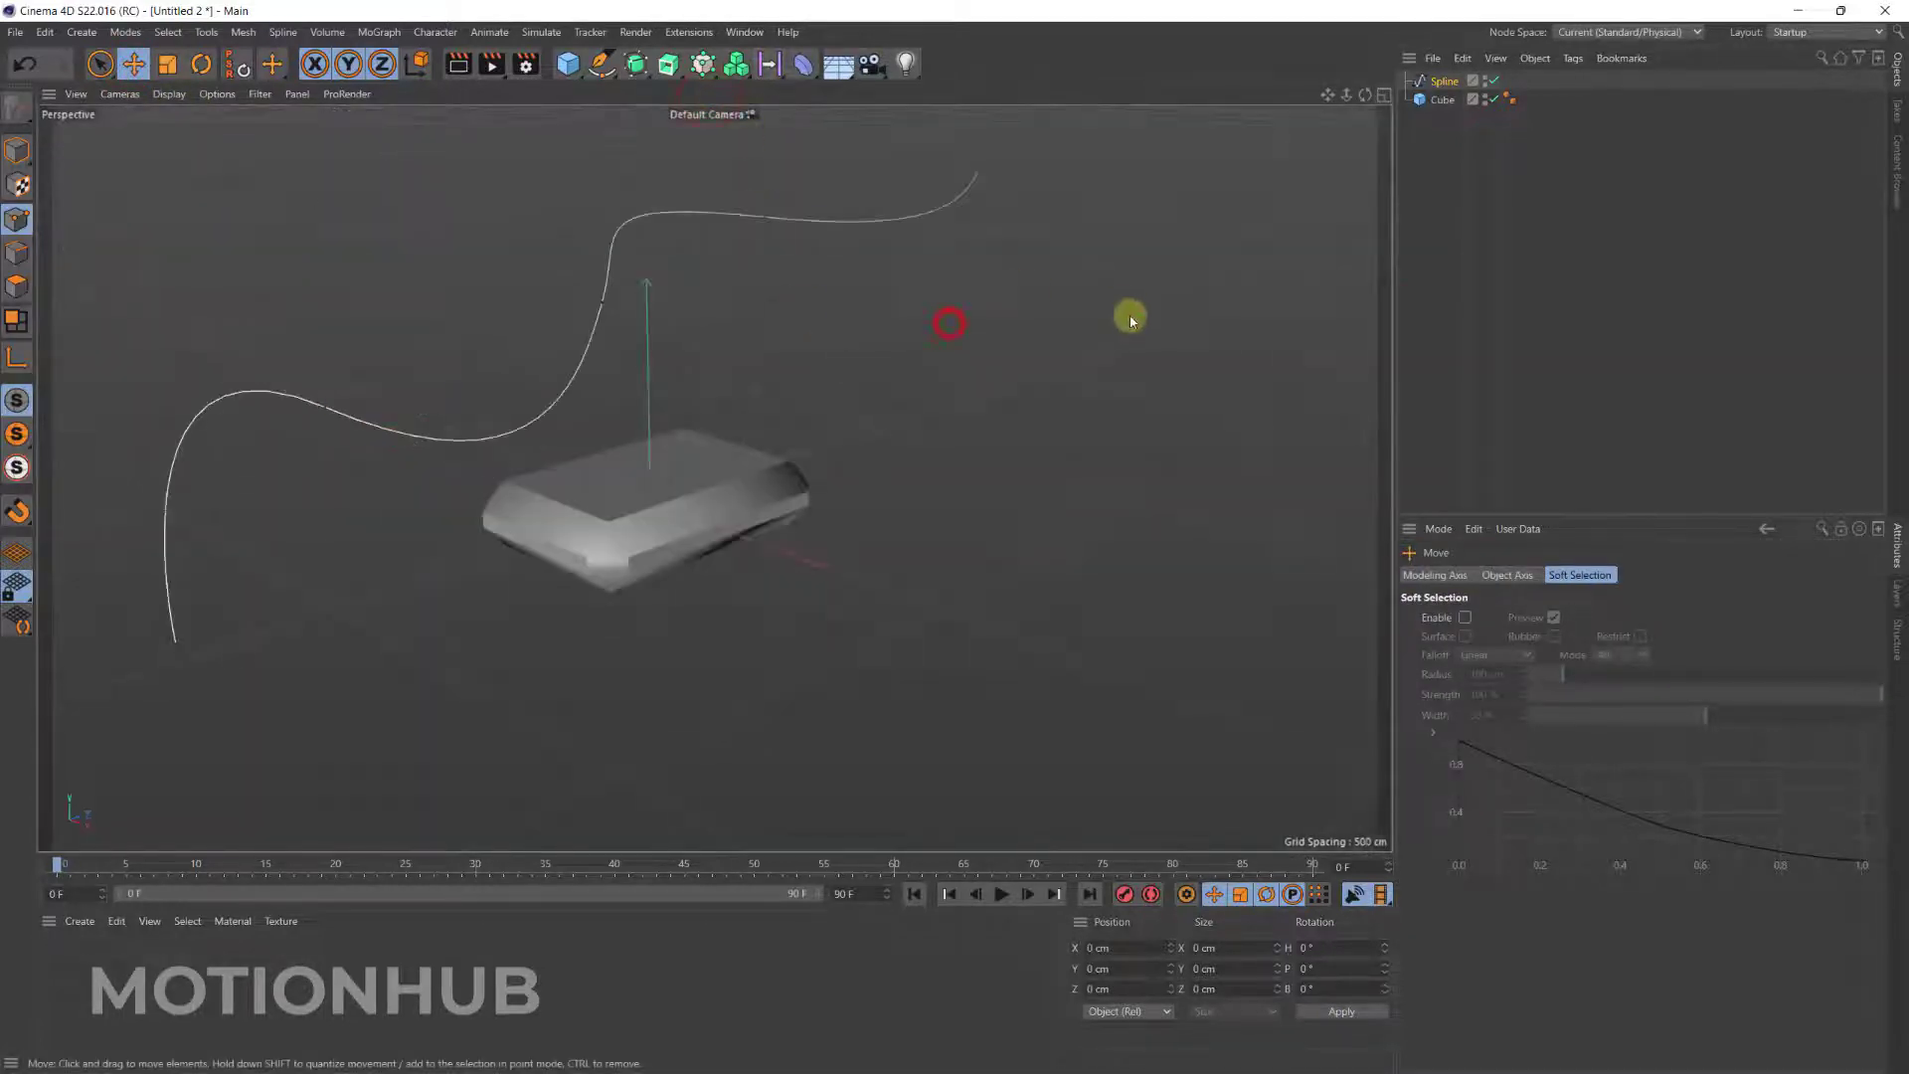
click(1442, 98)
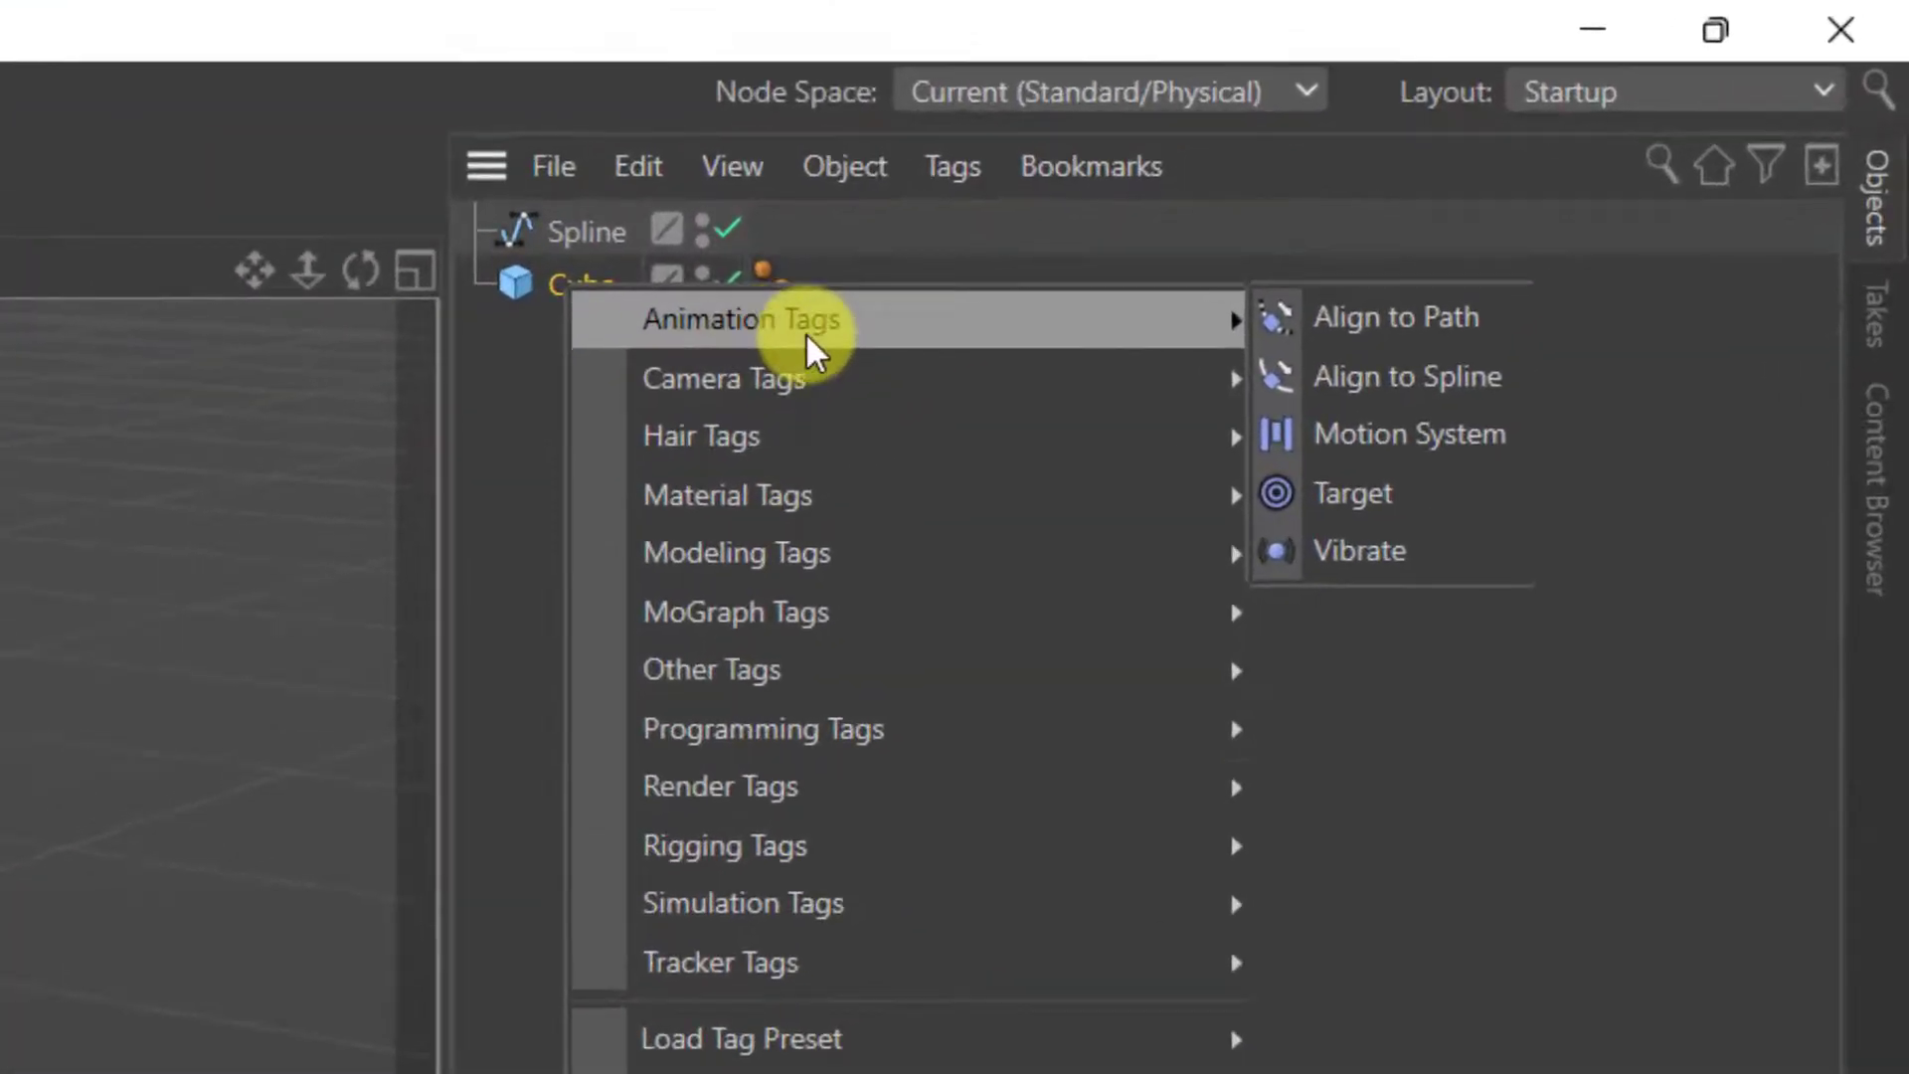
Give the cube an Align to Spline tag on the drawn spline and slide Position partway.
click(1409, 375)
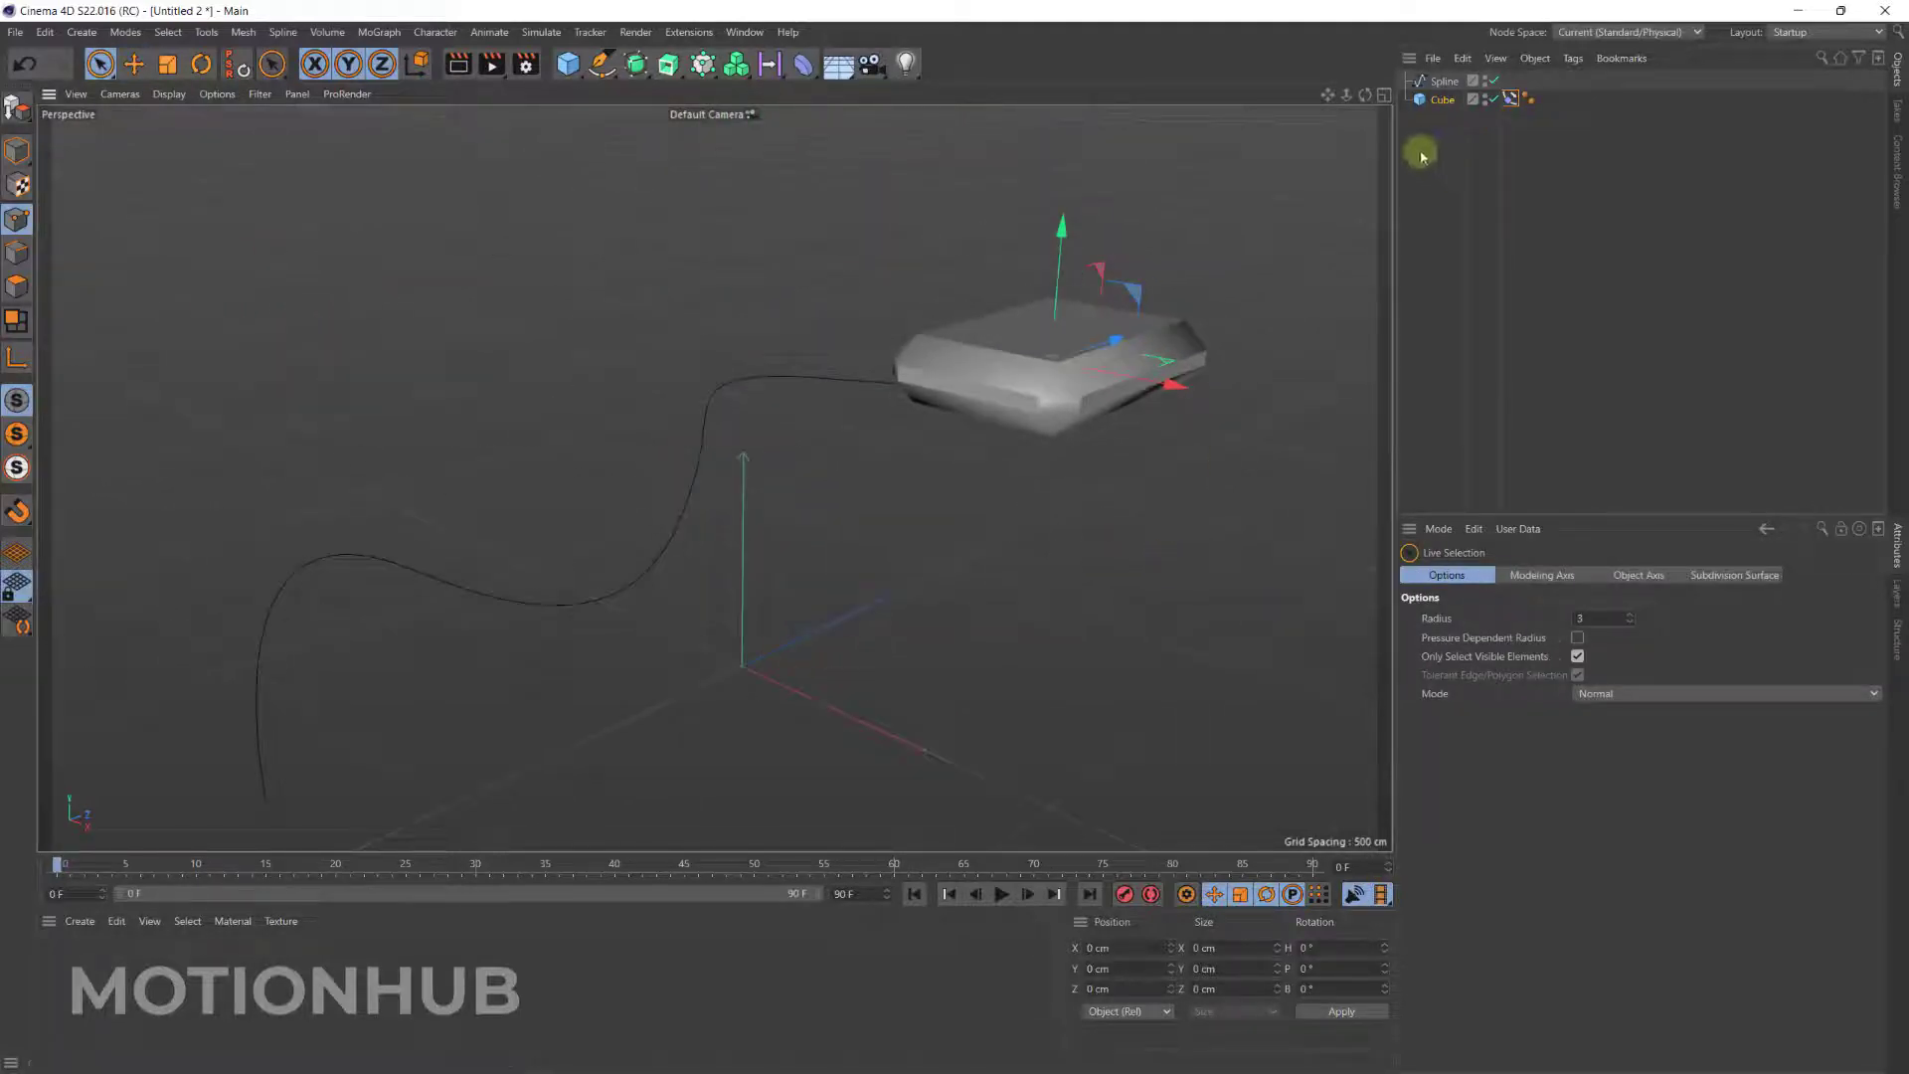
click(1512, 99)
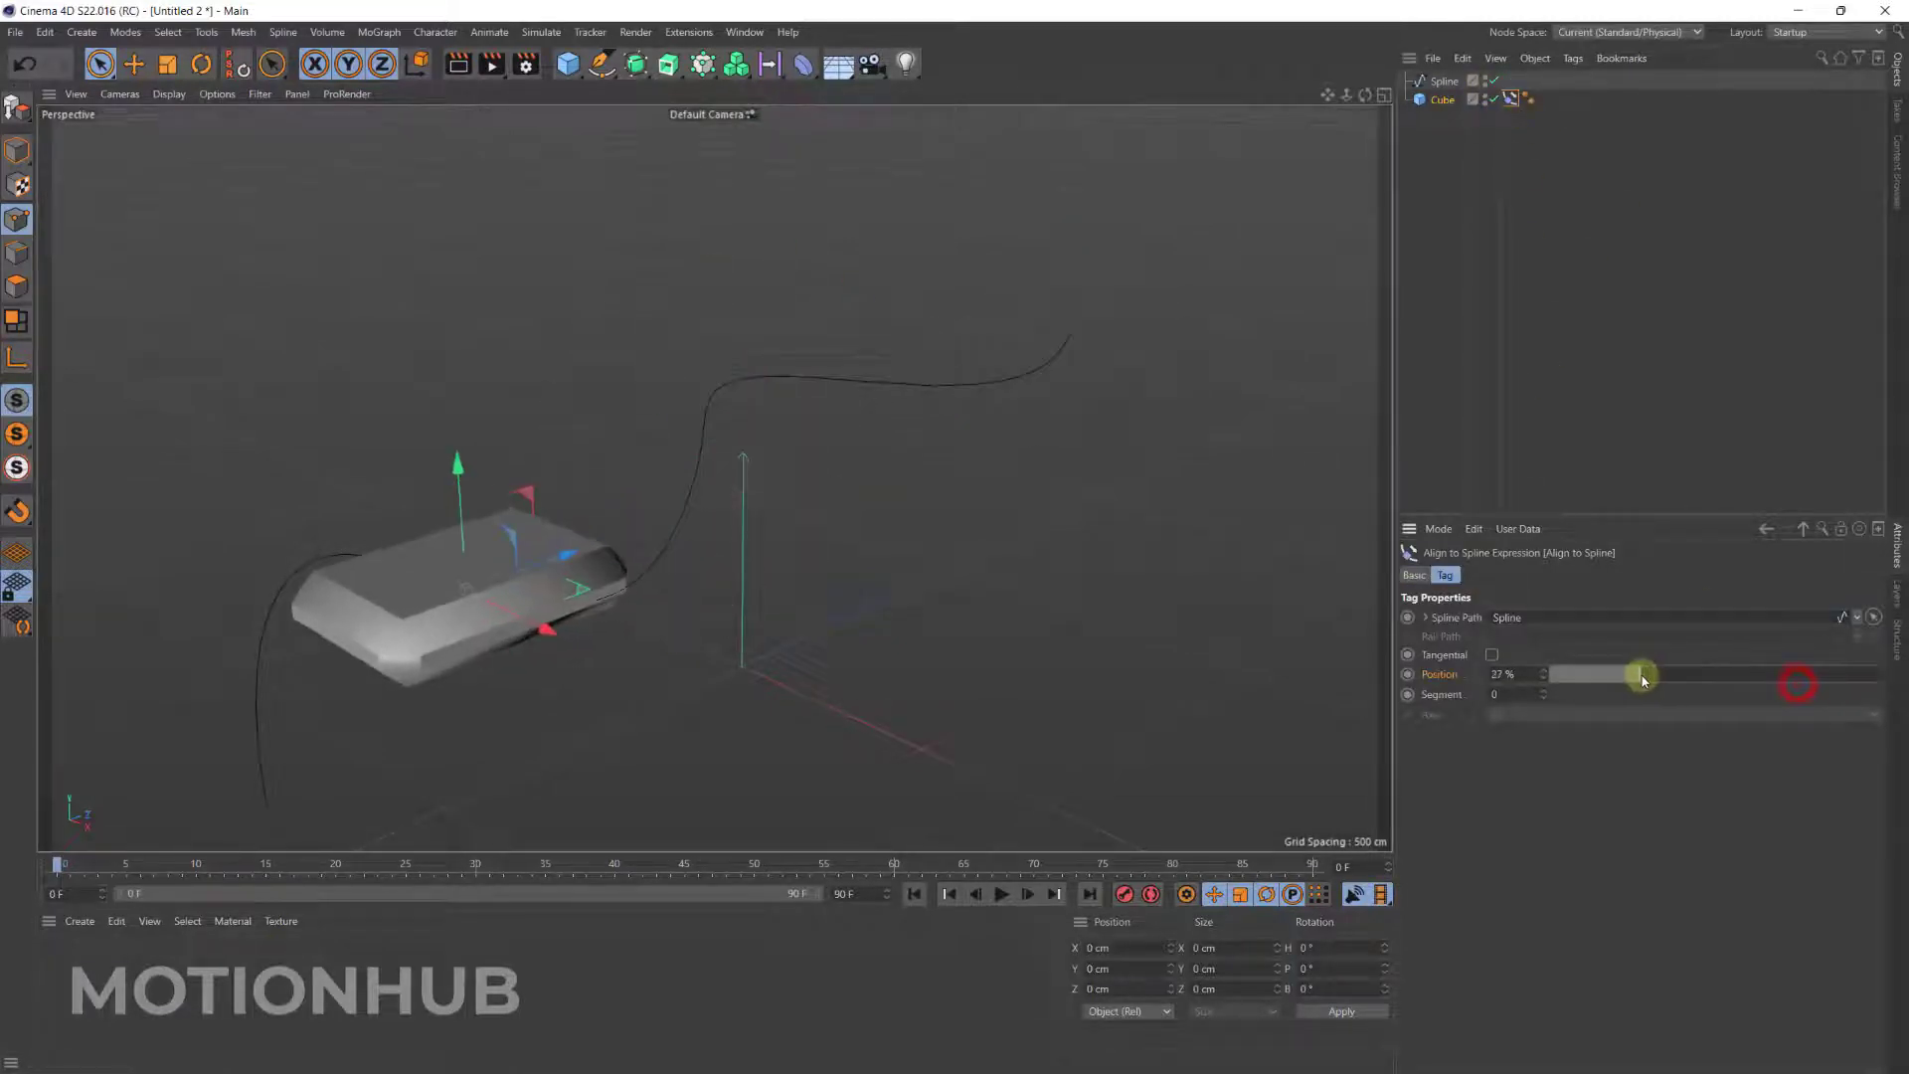
drag(1642, 675, 1729, 674)
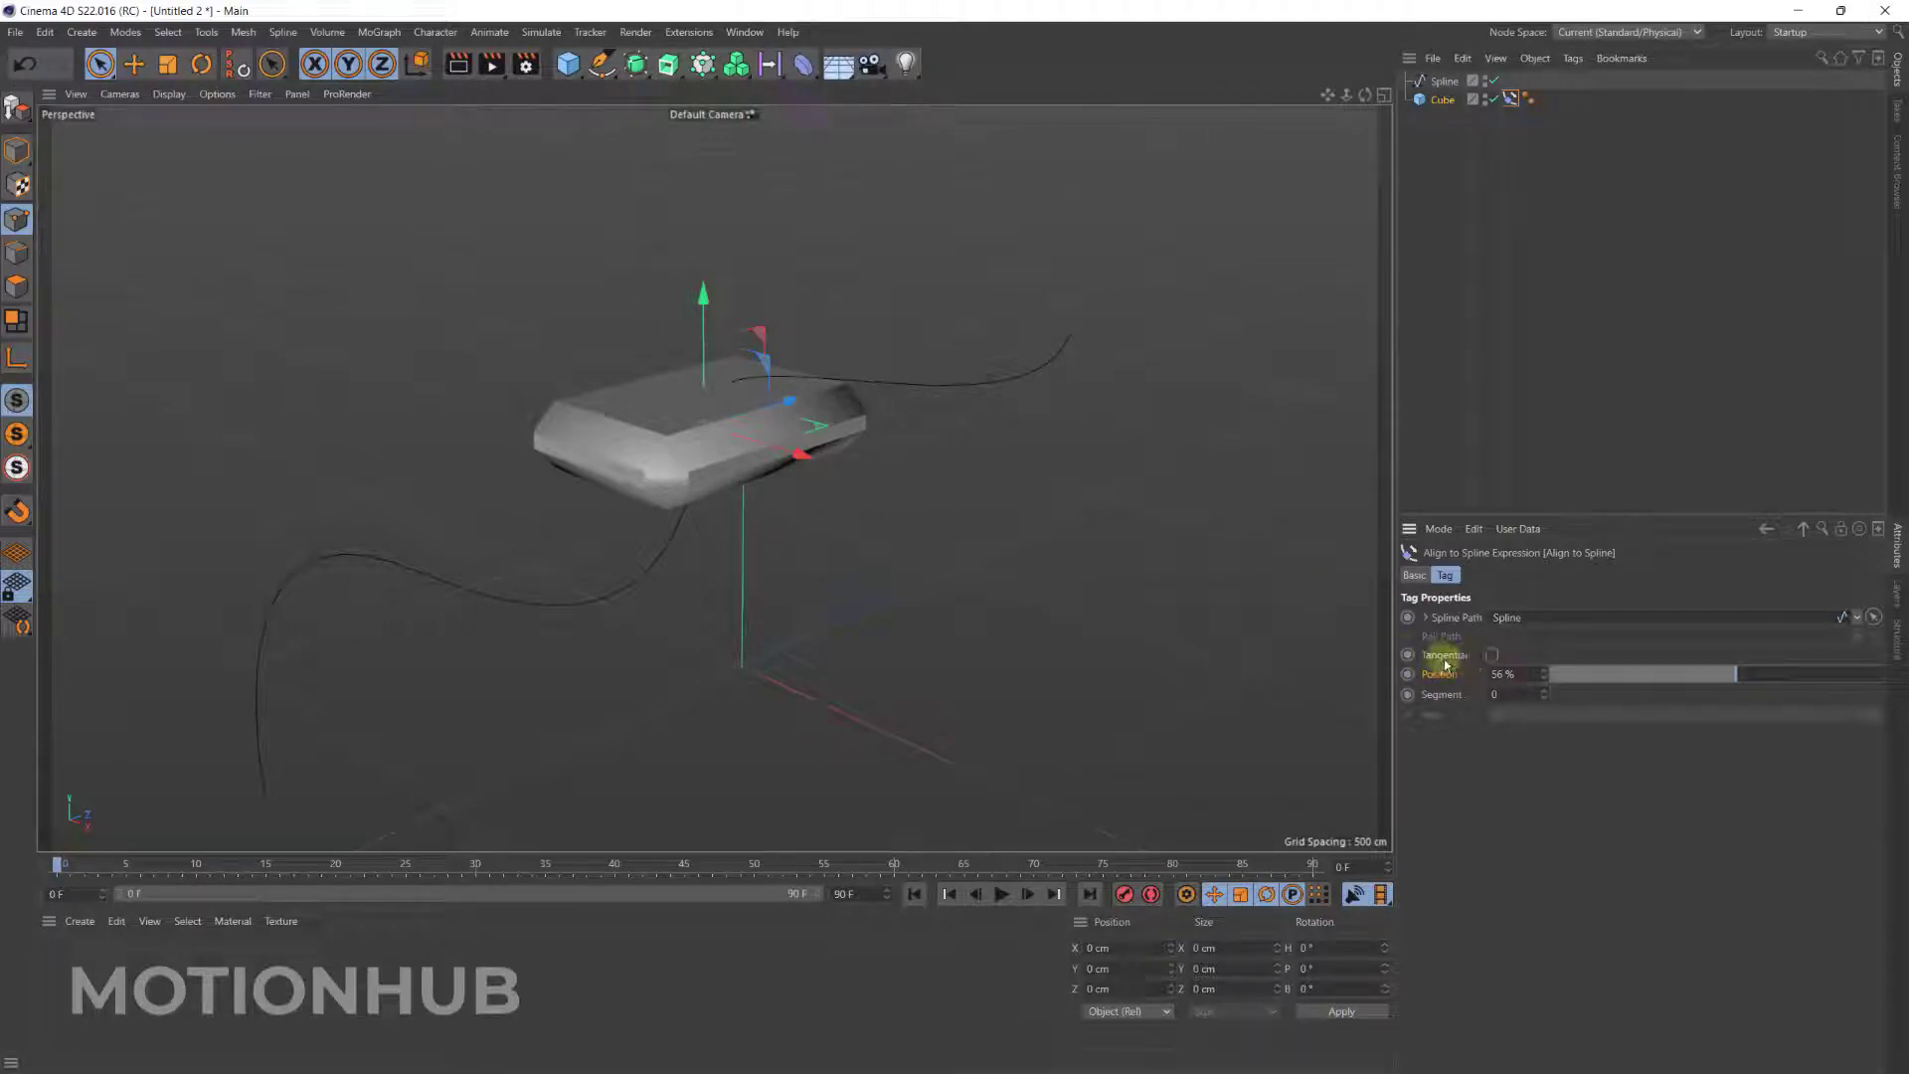
Enable Tangential in the Align to Spline tag, test Position, and check the Axis dropdown.
click(1492, 654)
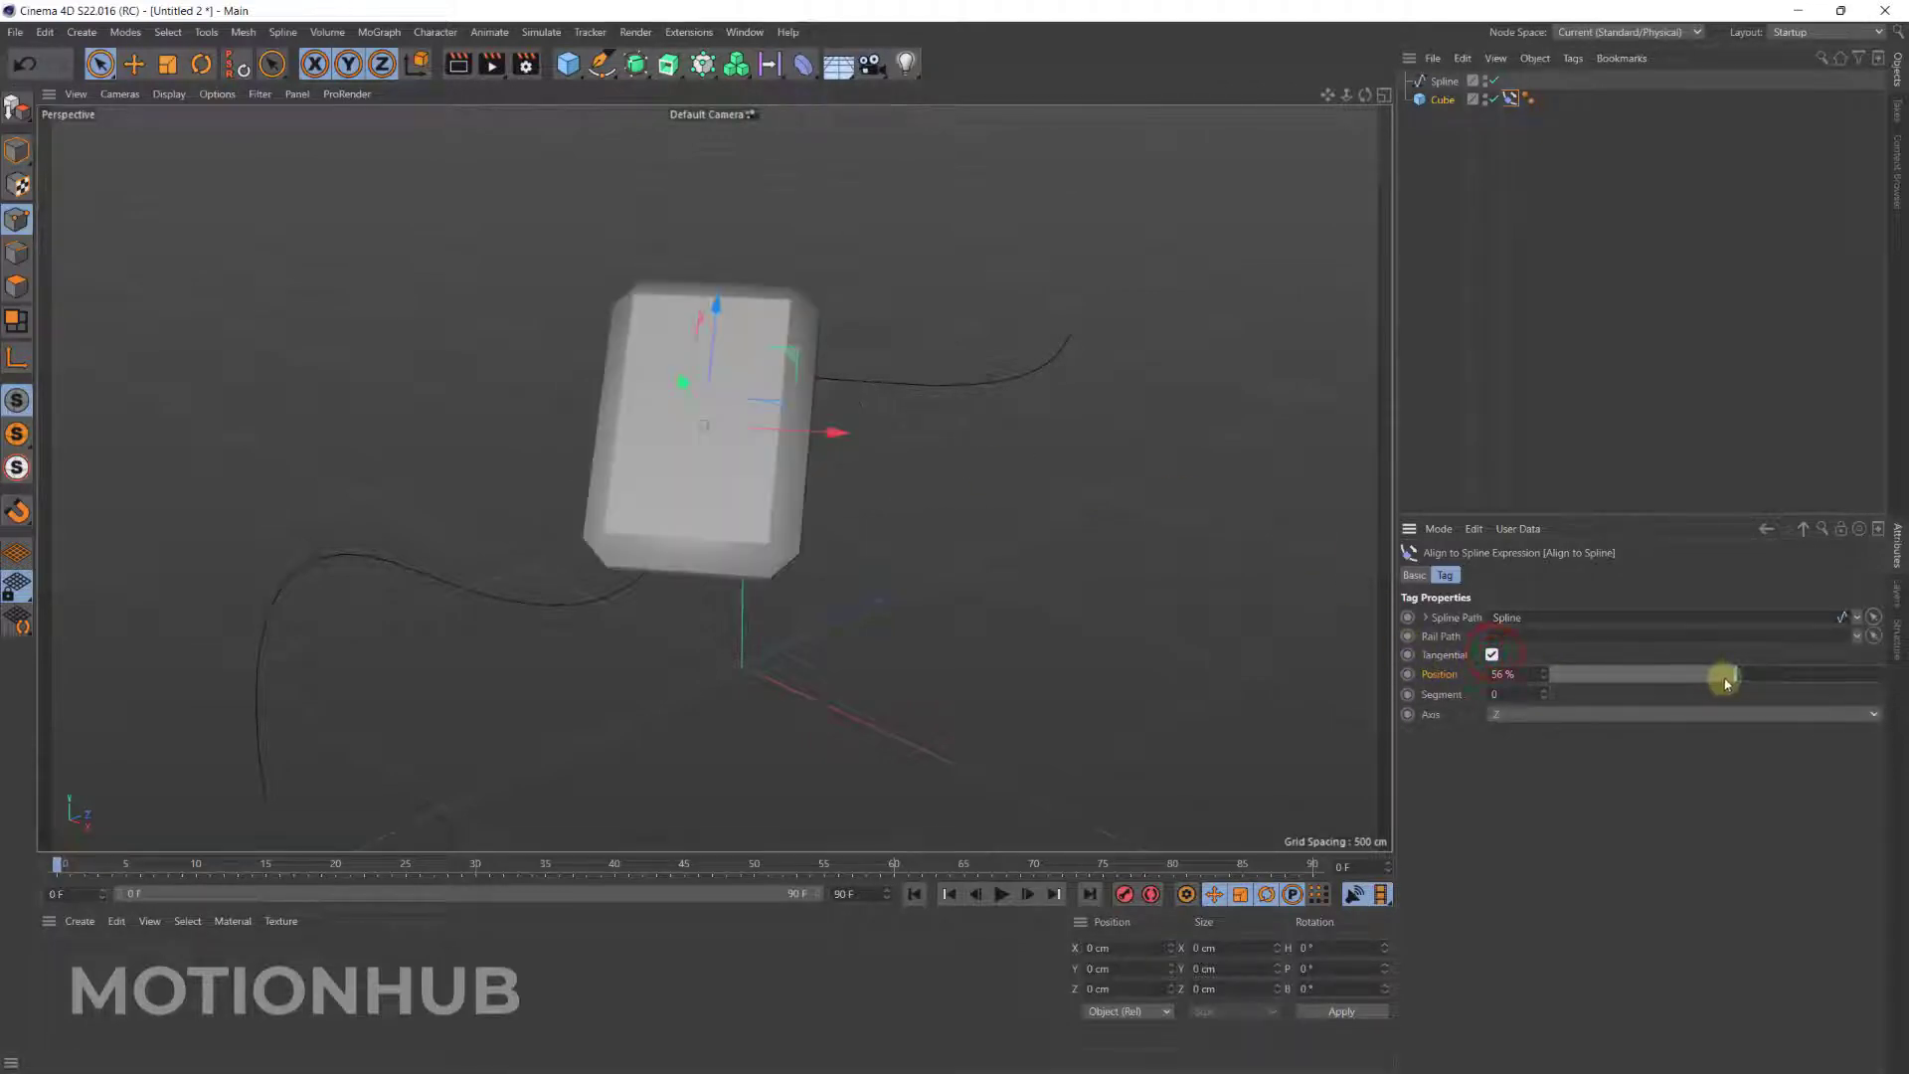
drag(1729, 674, 1802, 676)
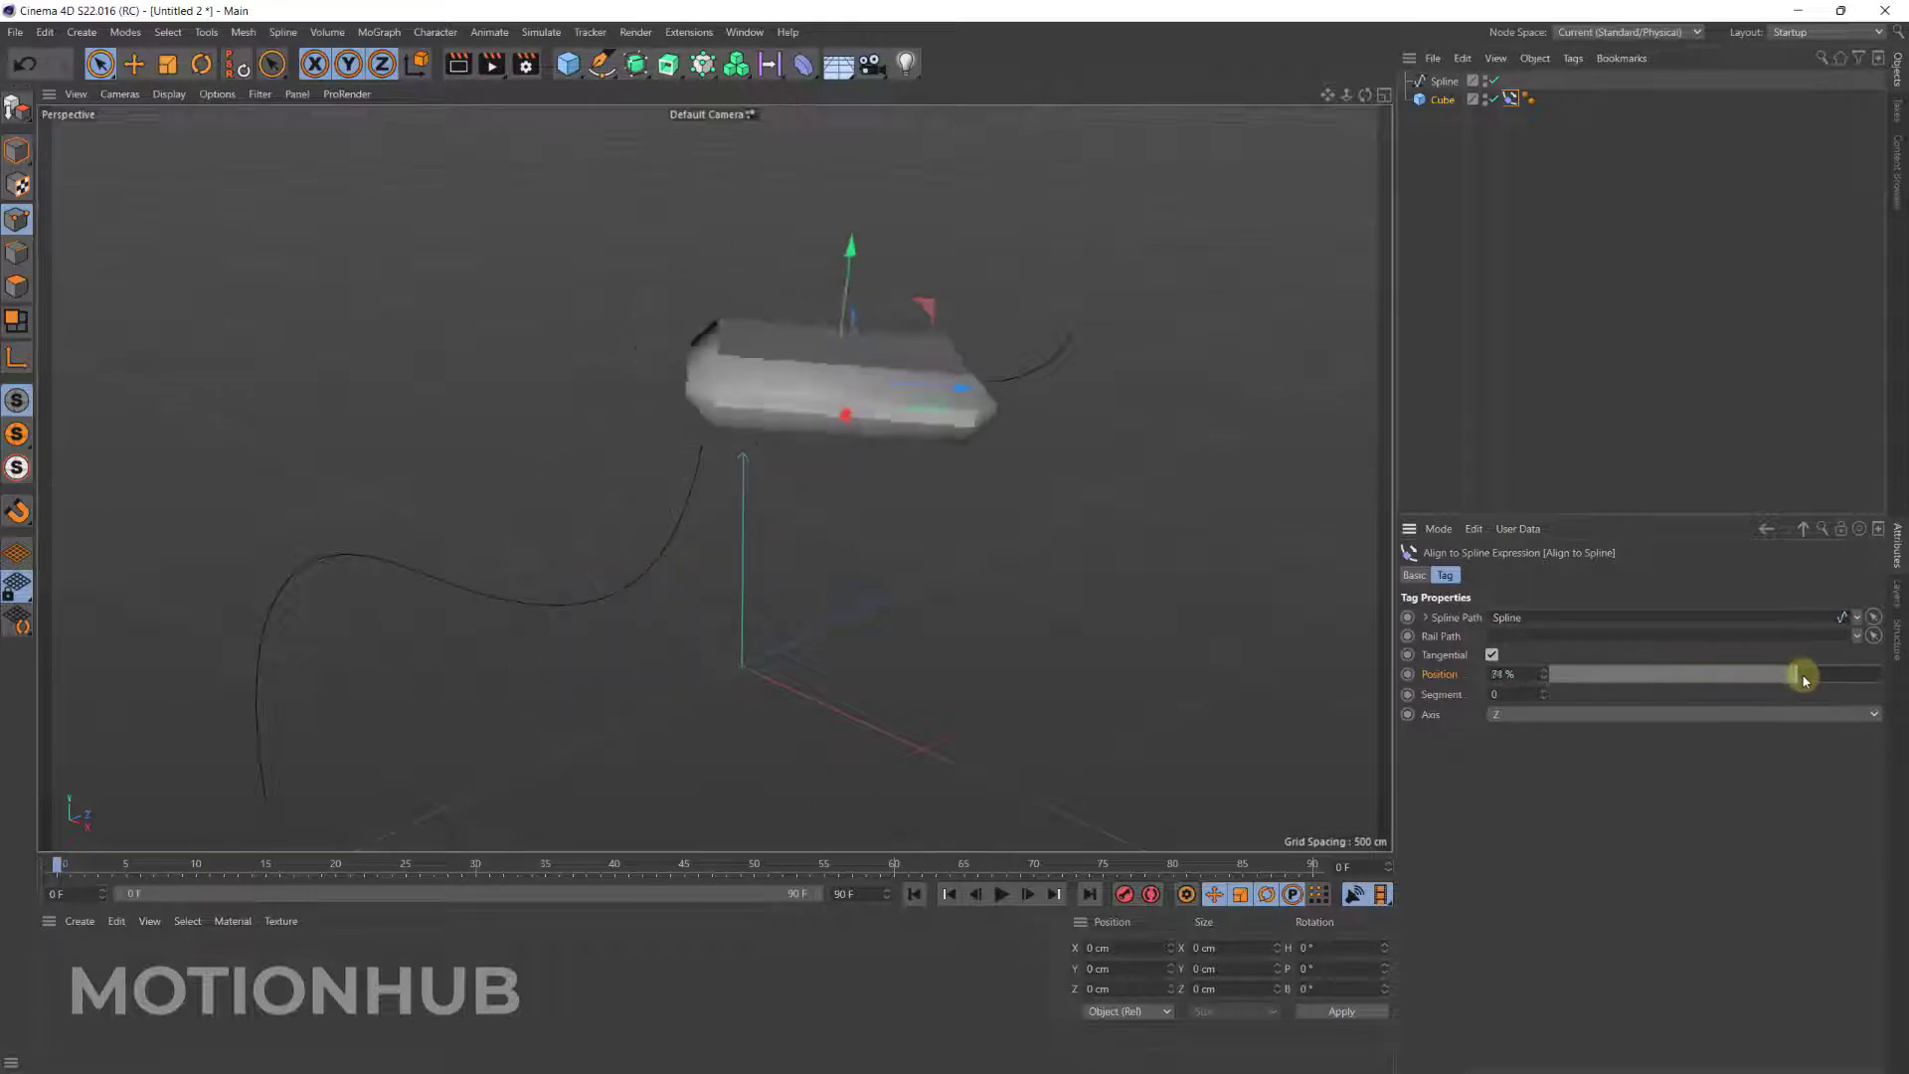
drag(1802, 673, 1753, 673)
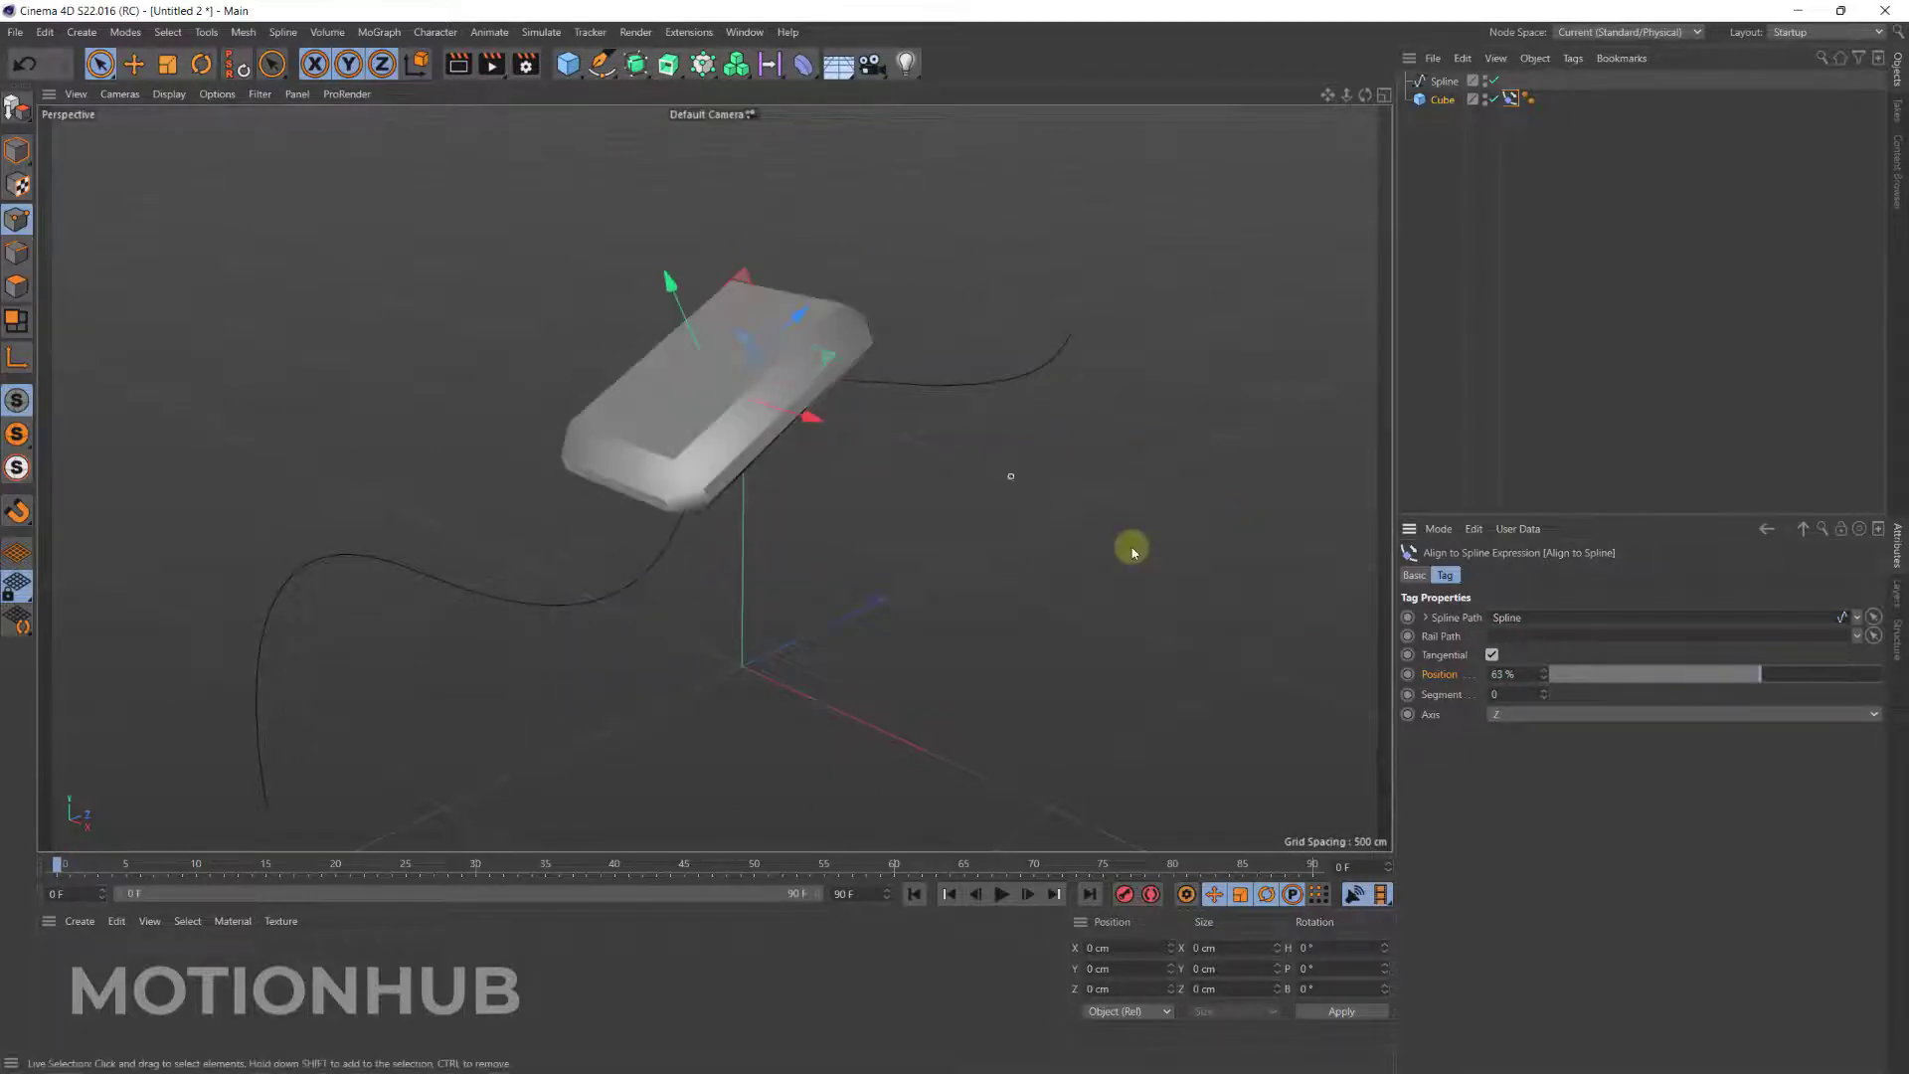
click(1872, 715)
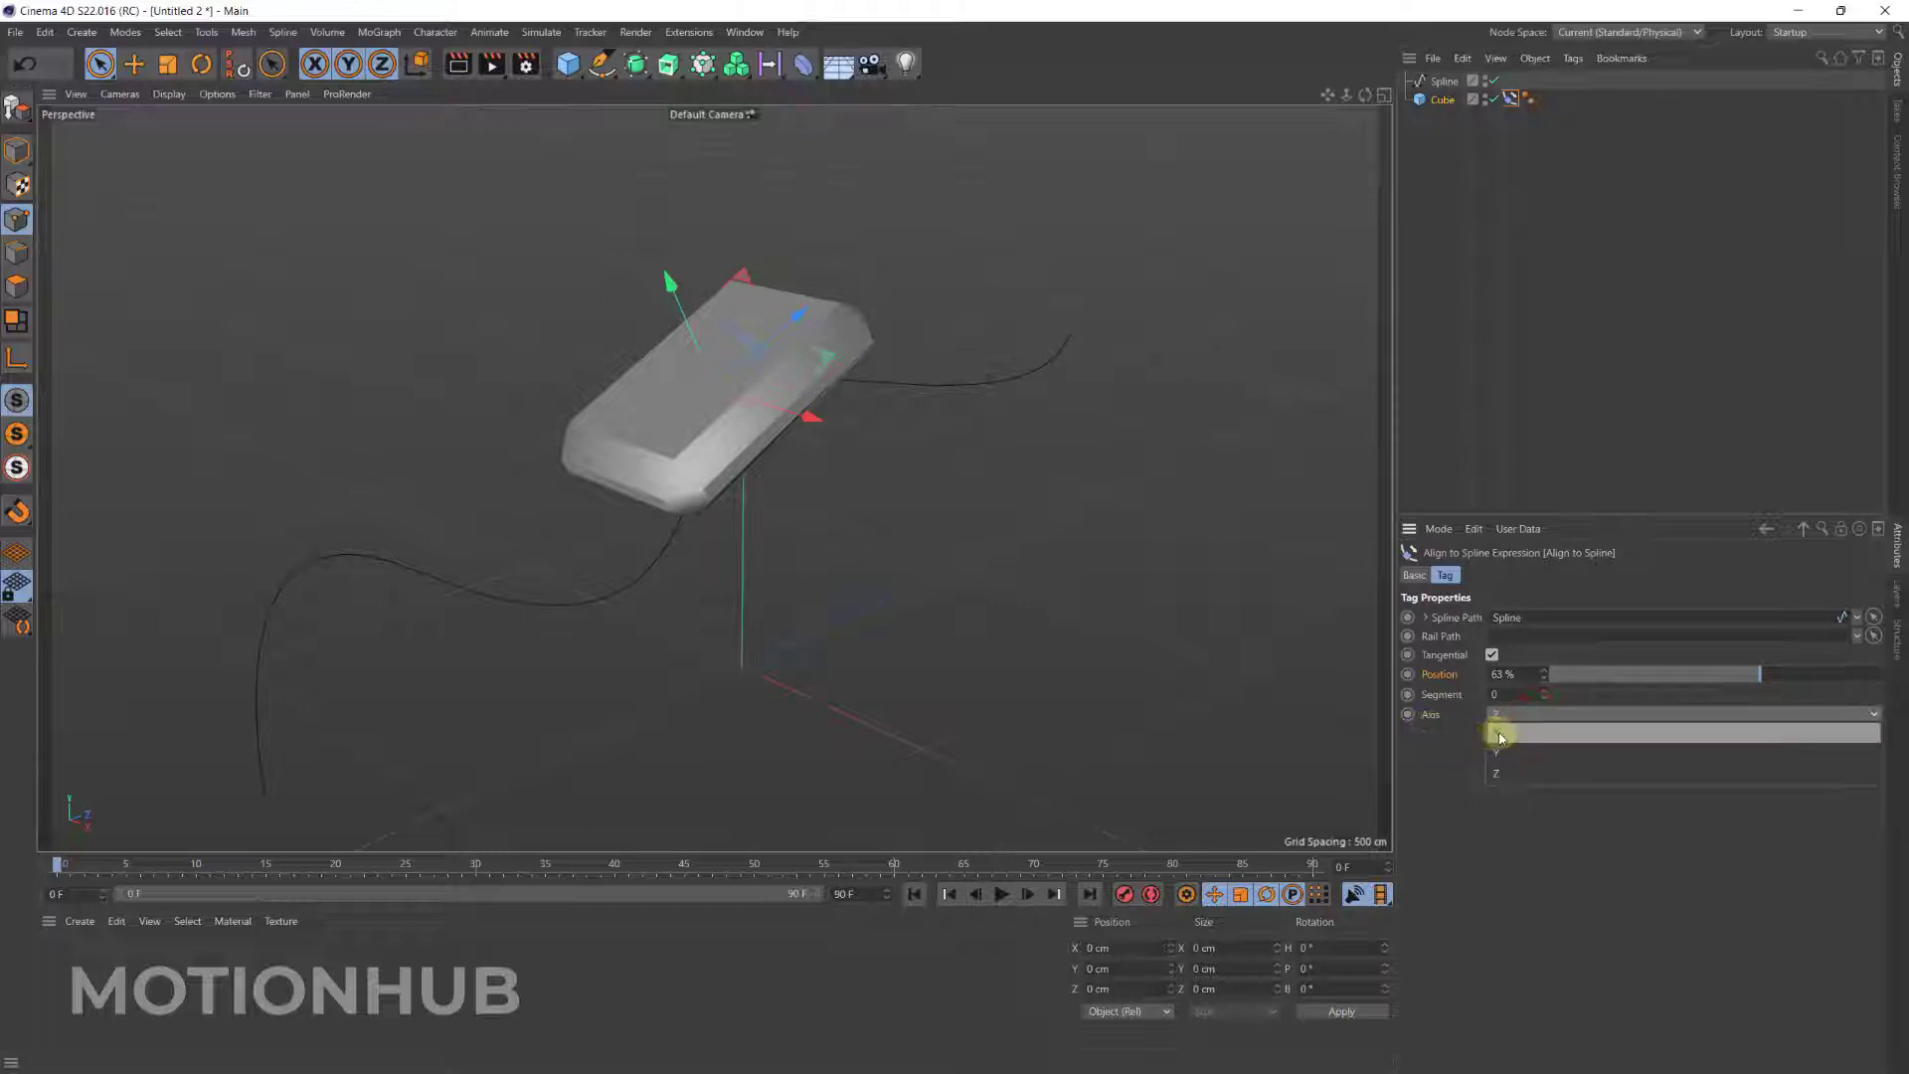
click(1522, 731)
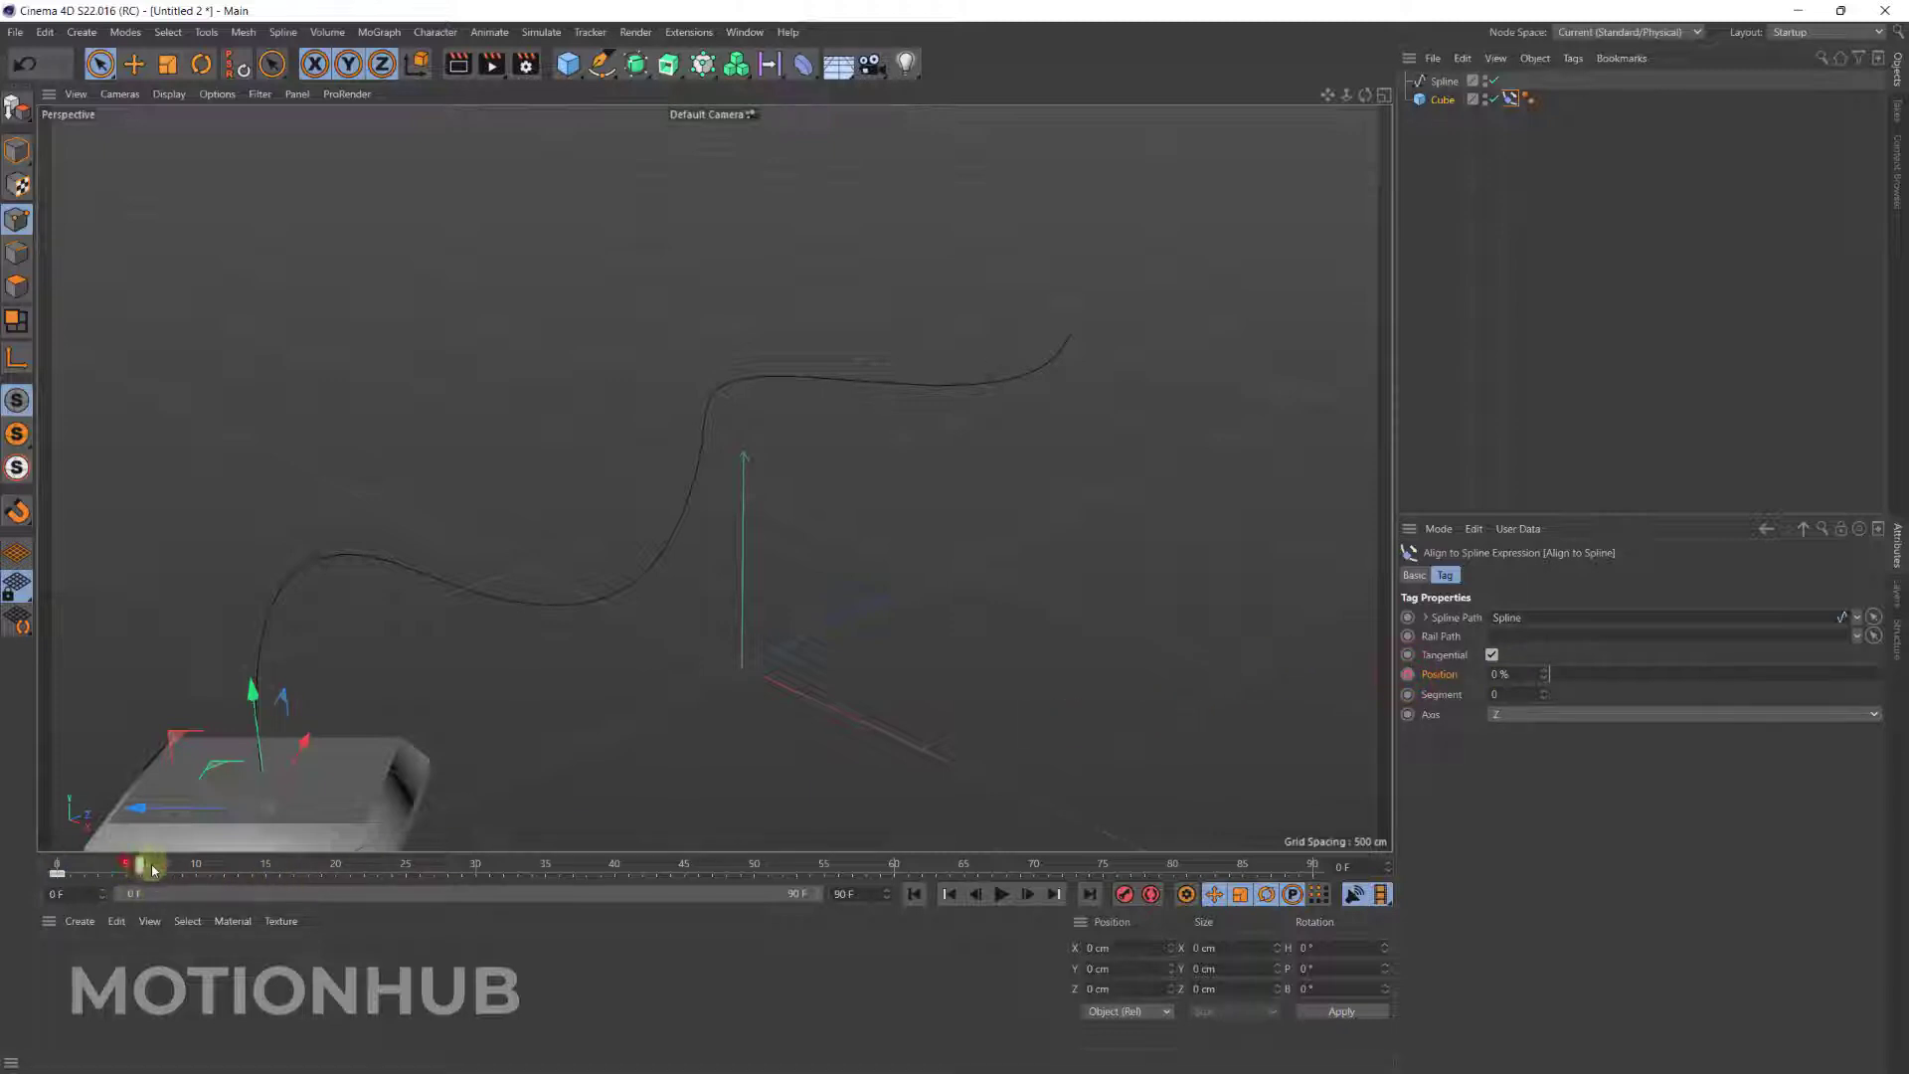
Keyframe the box's Position from 0% at frame 0 to 100% at frame 90, then play and stop.
drag(128, 864, 1242, 865)
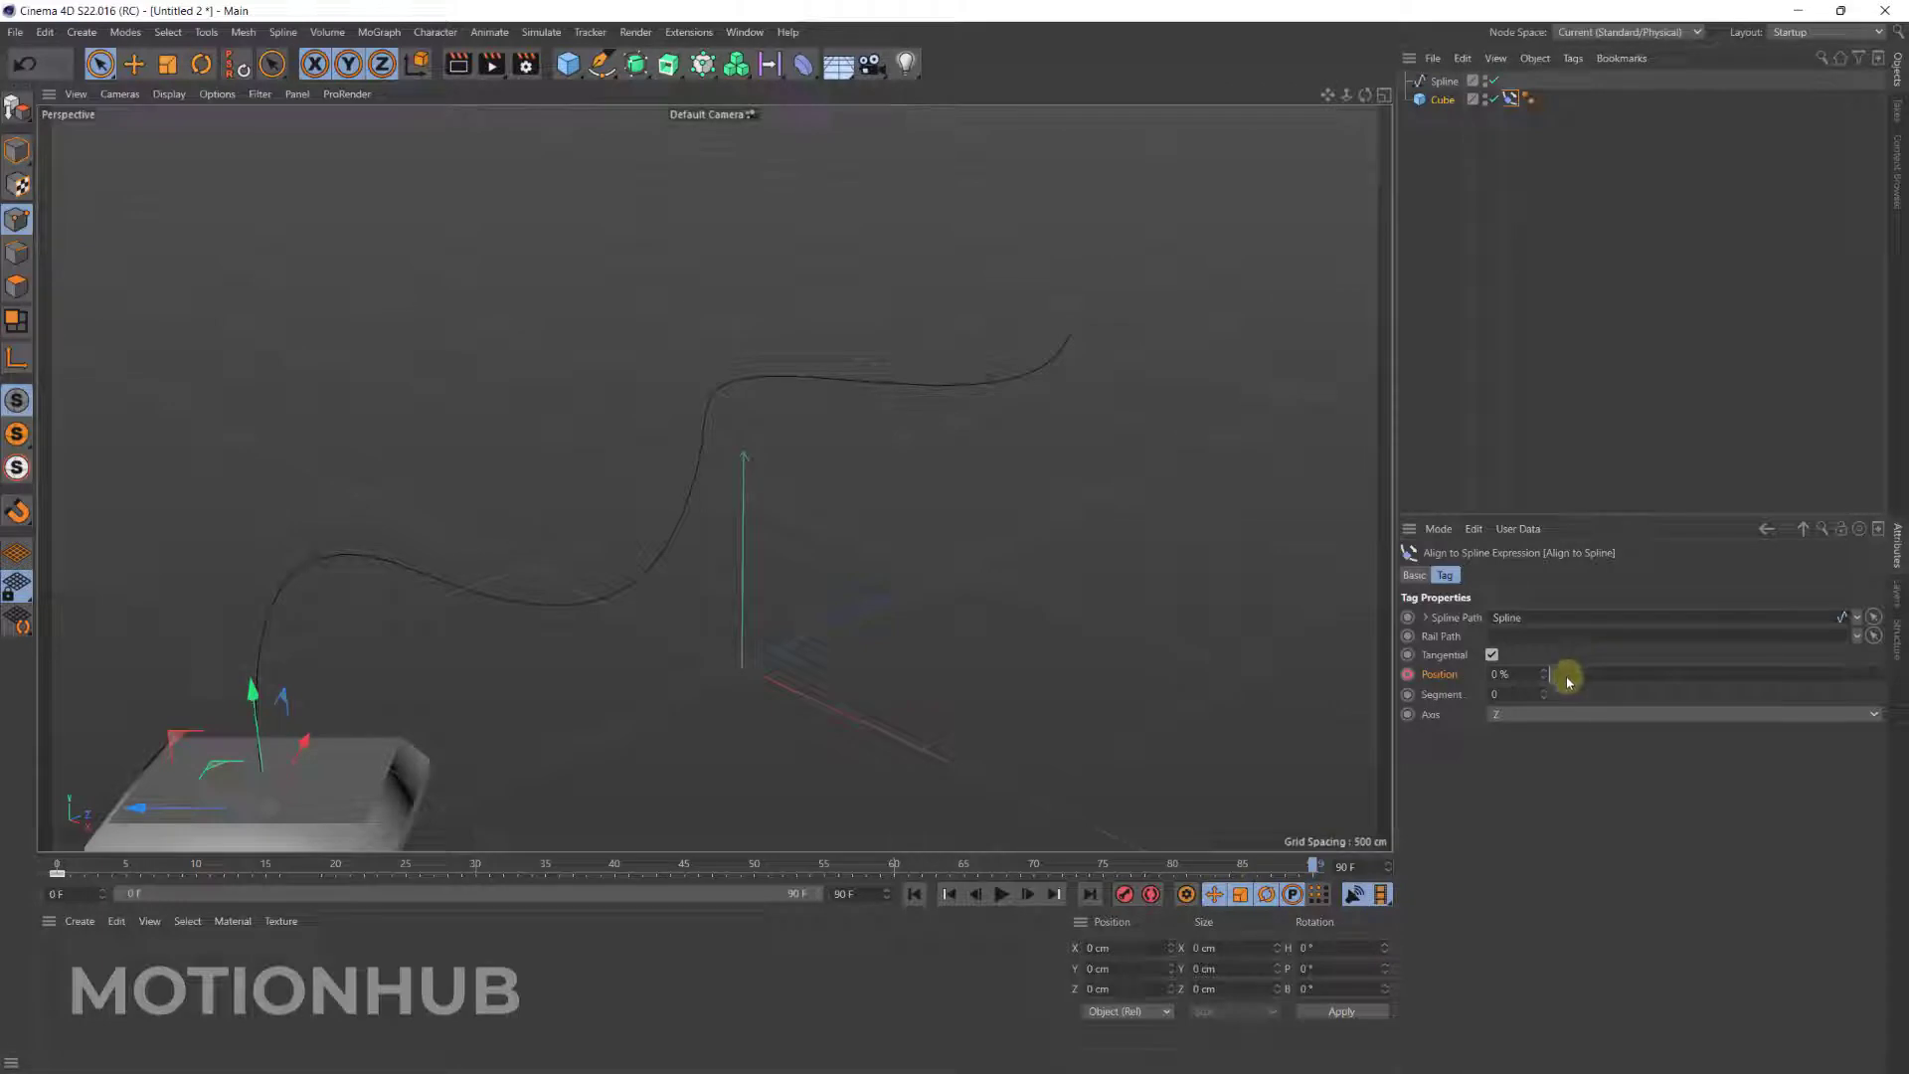
drag(1547, 674, 1875, 674)
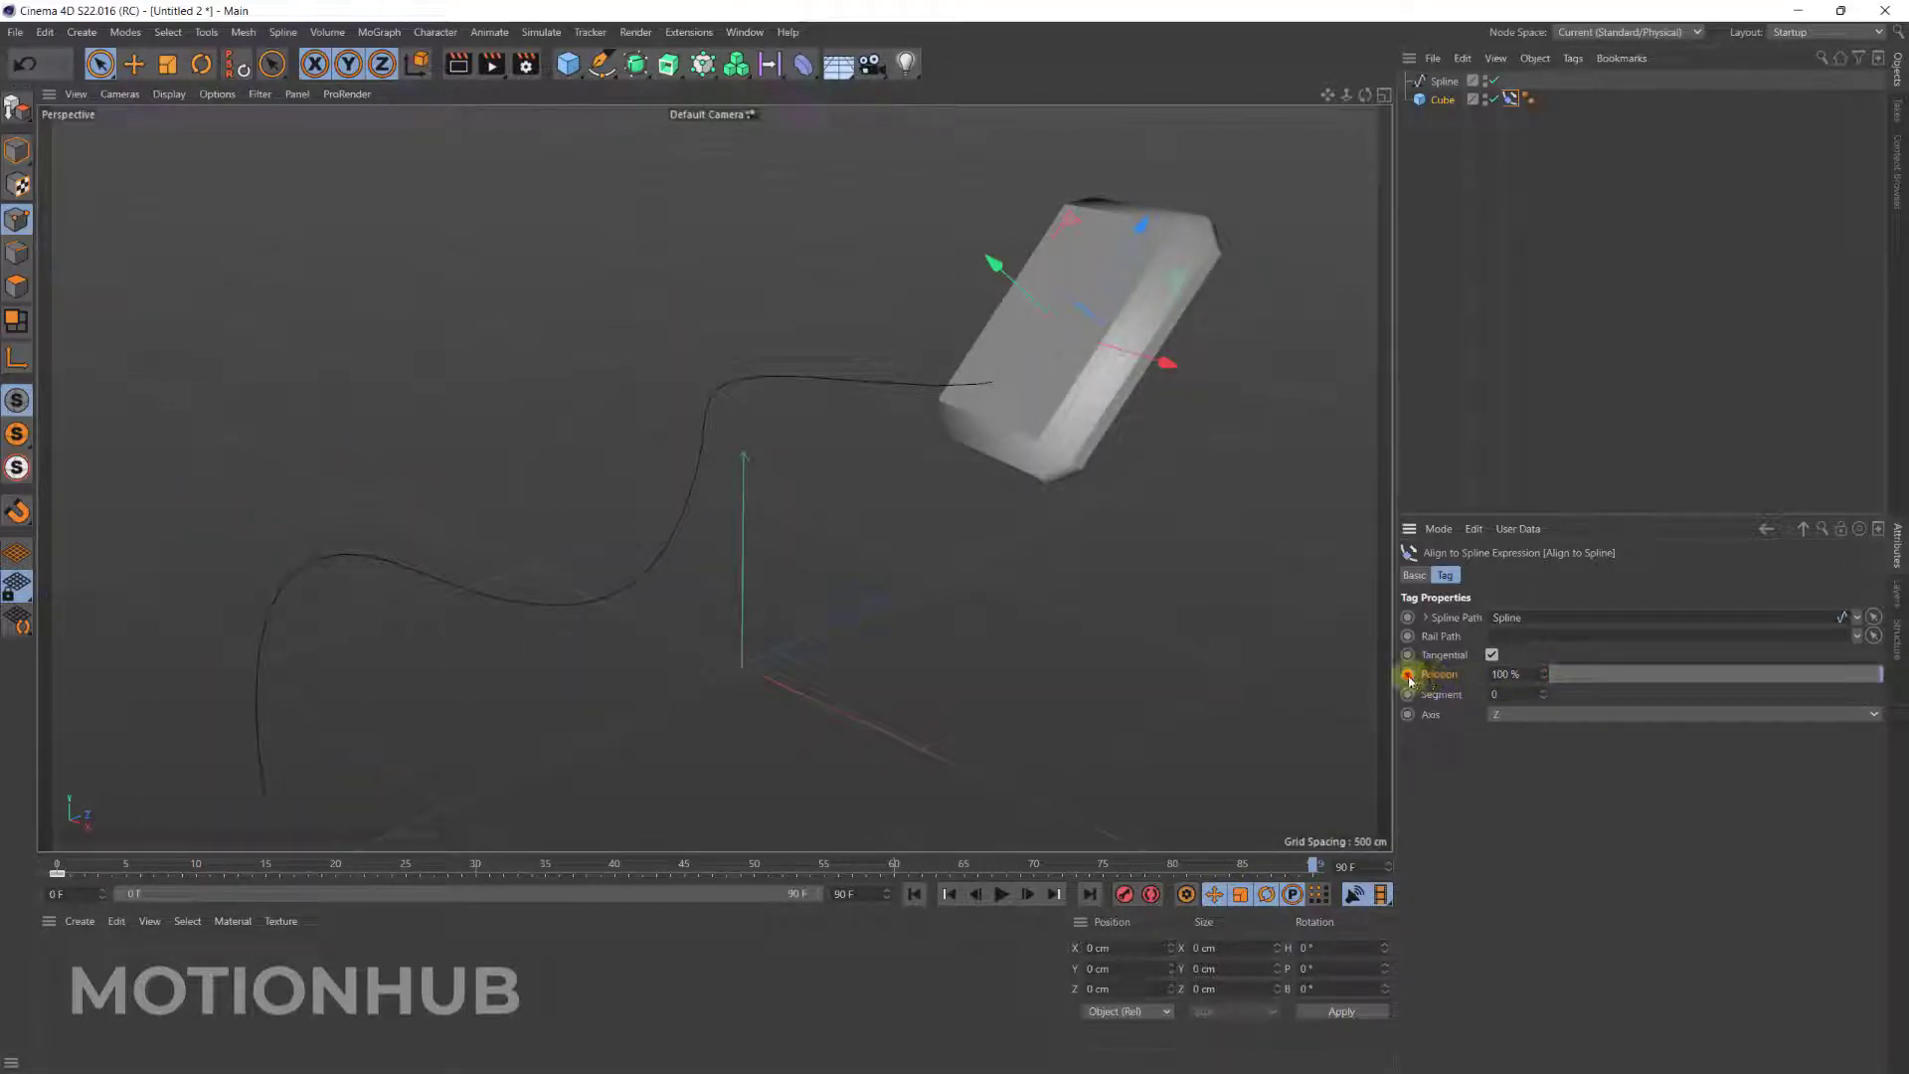
click(1001, 894)
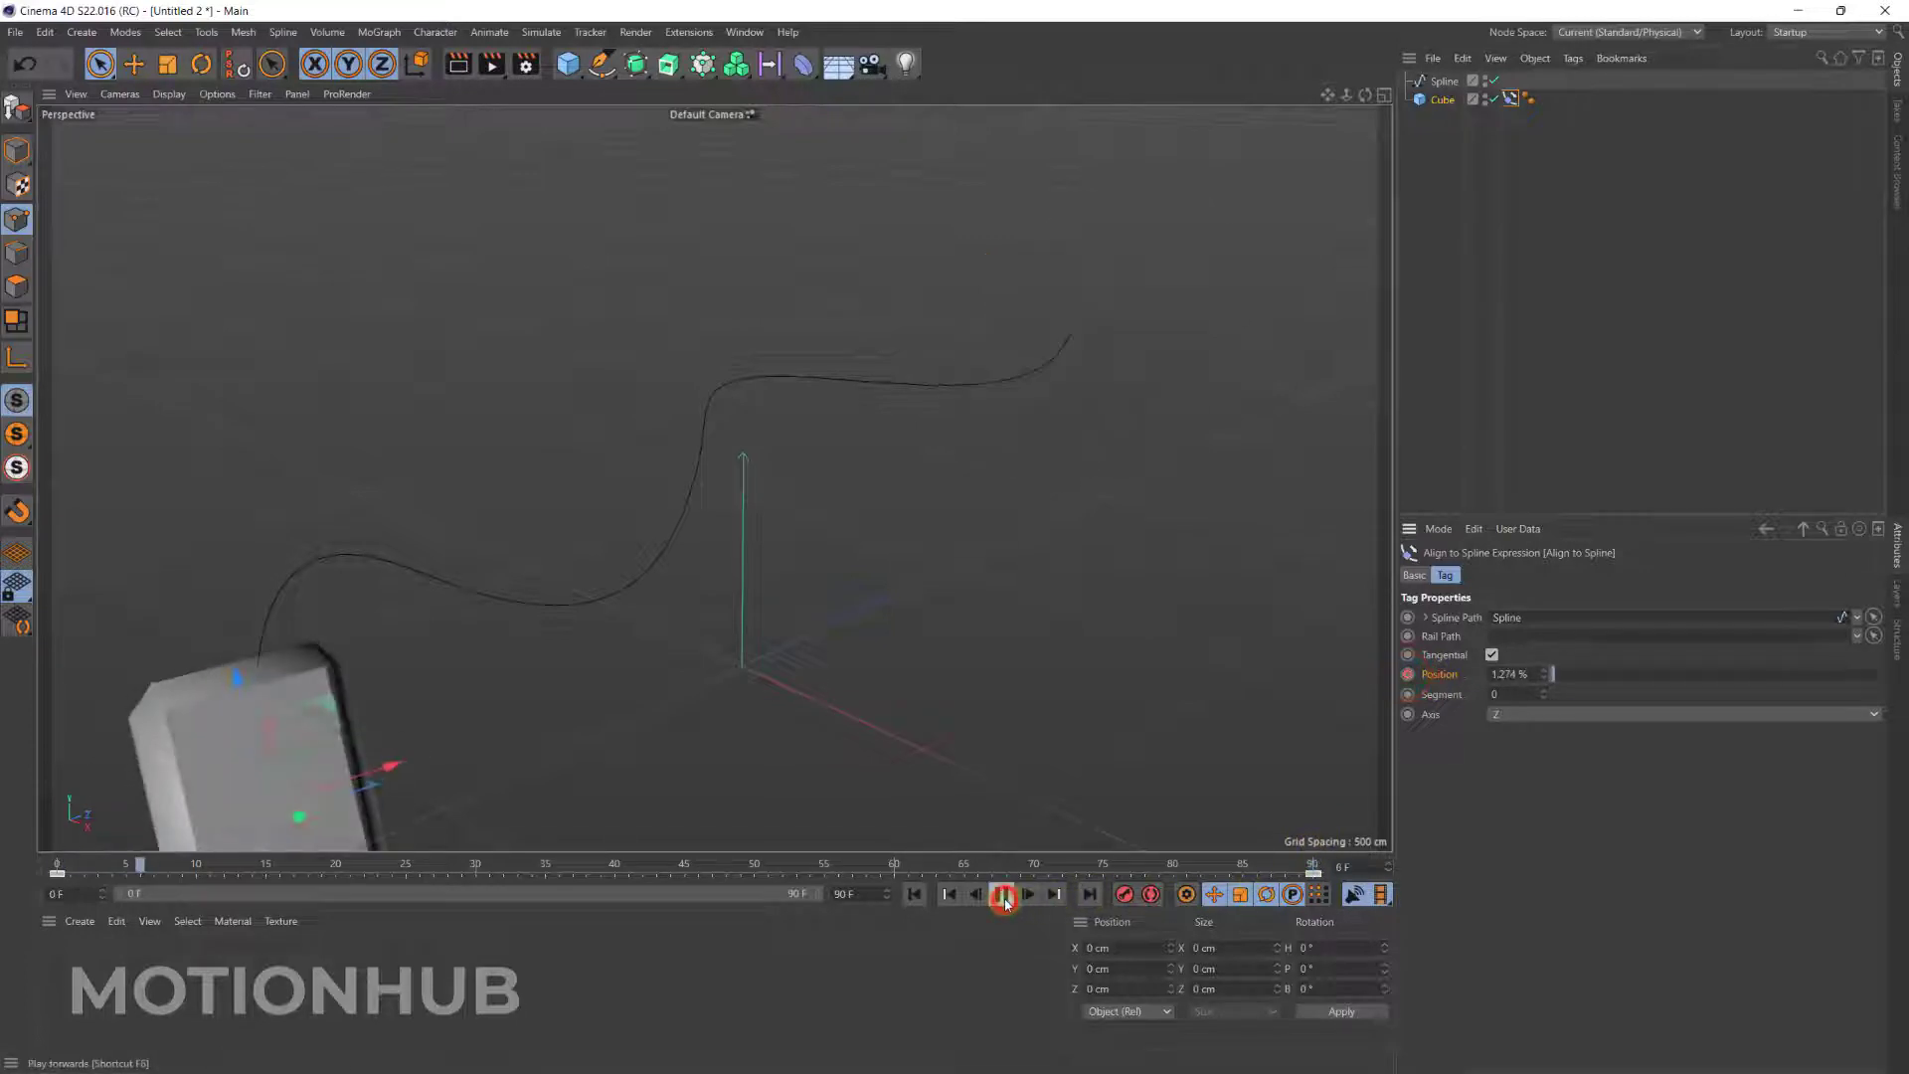
click(1001, 894)
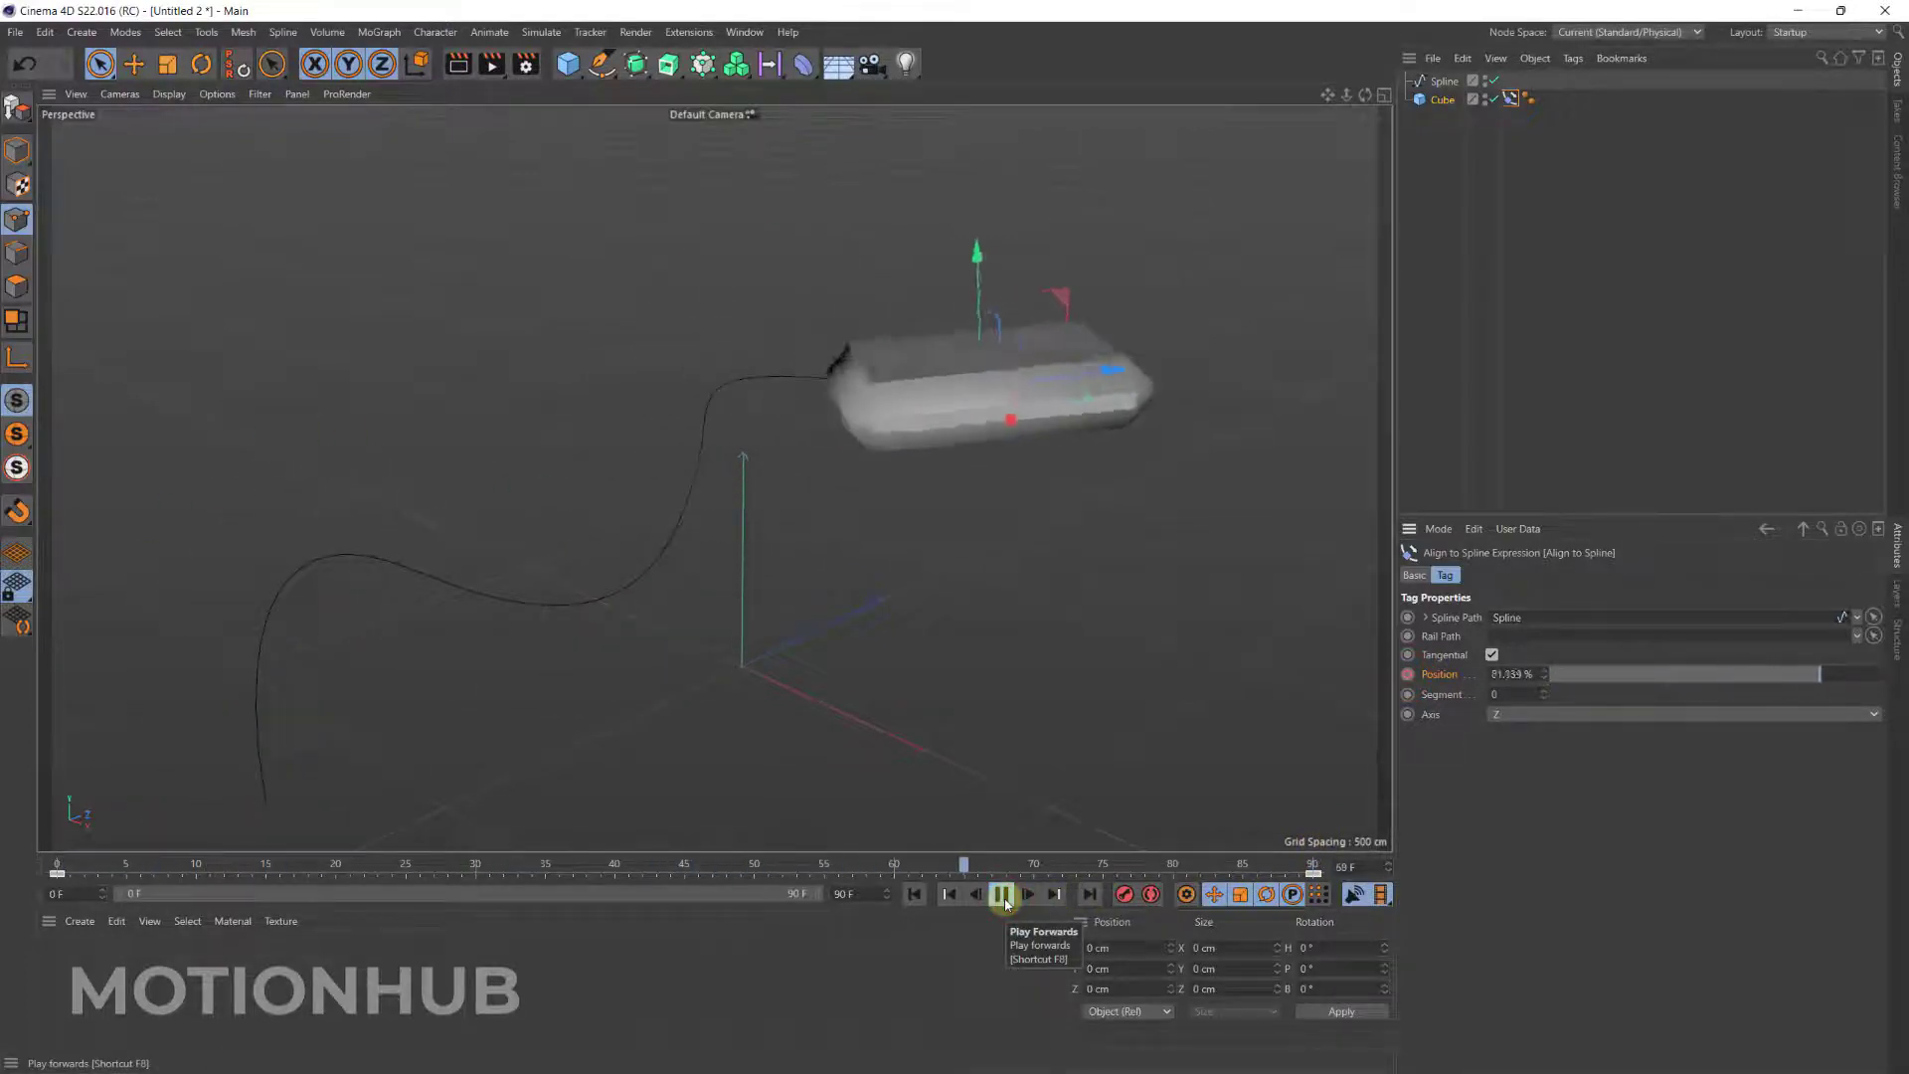
click(998, 894)
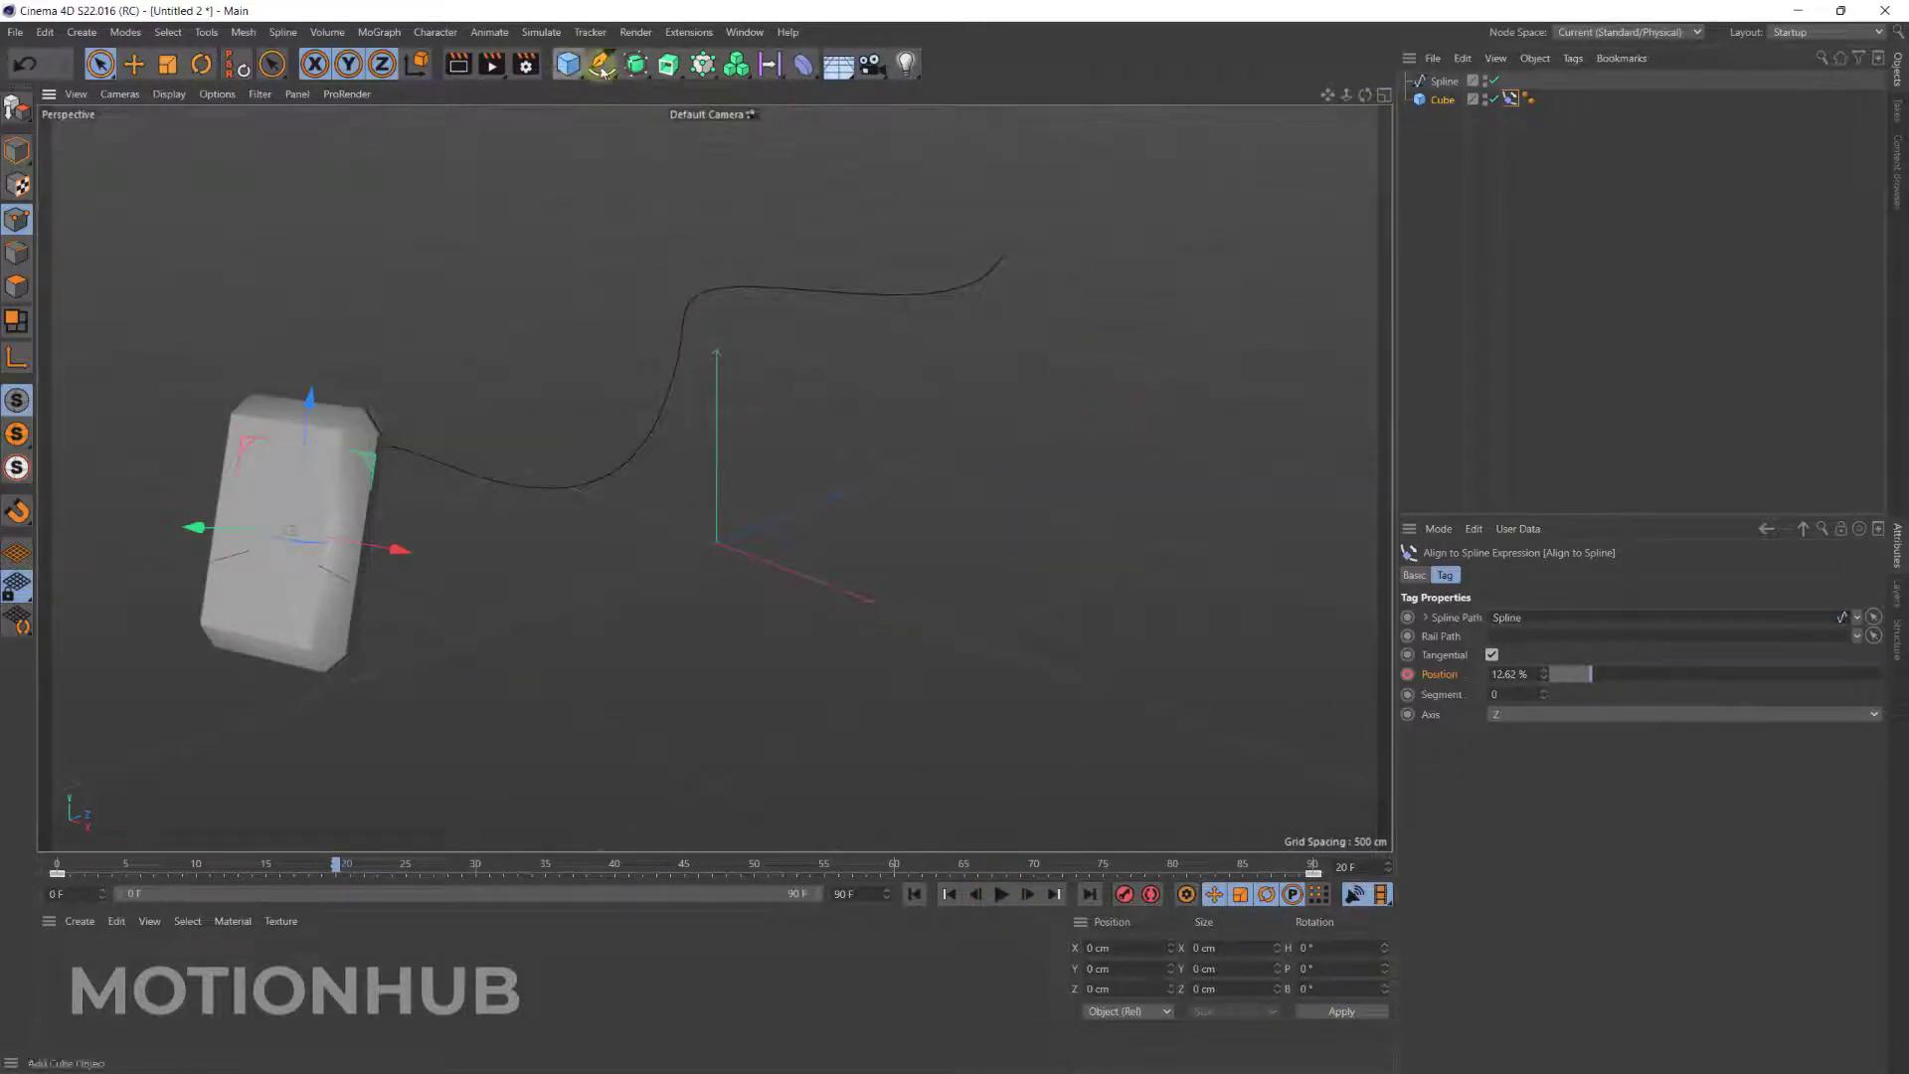
Add a Helix spline and increase its Start Radius and Height.
click(635, 64)
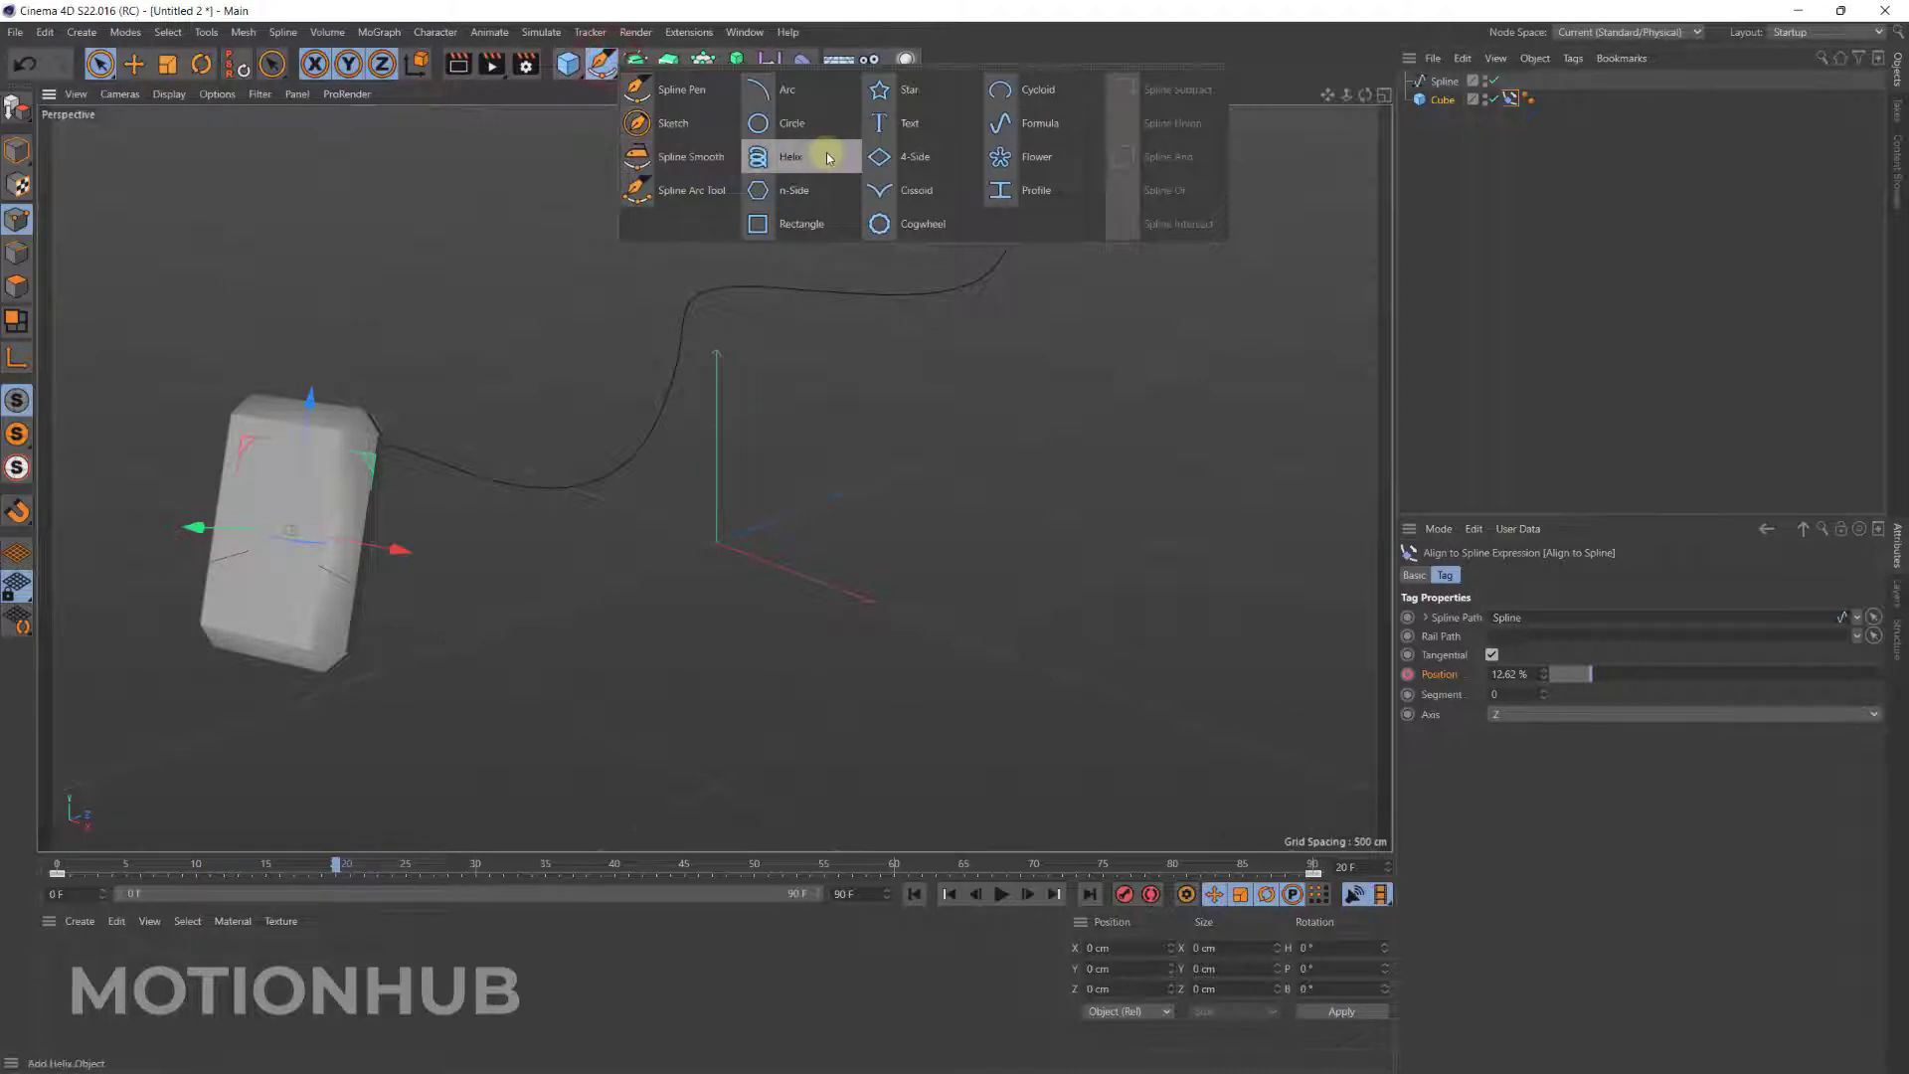
click(791, 156)
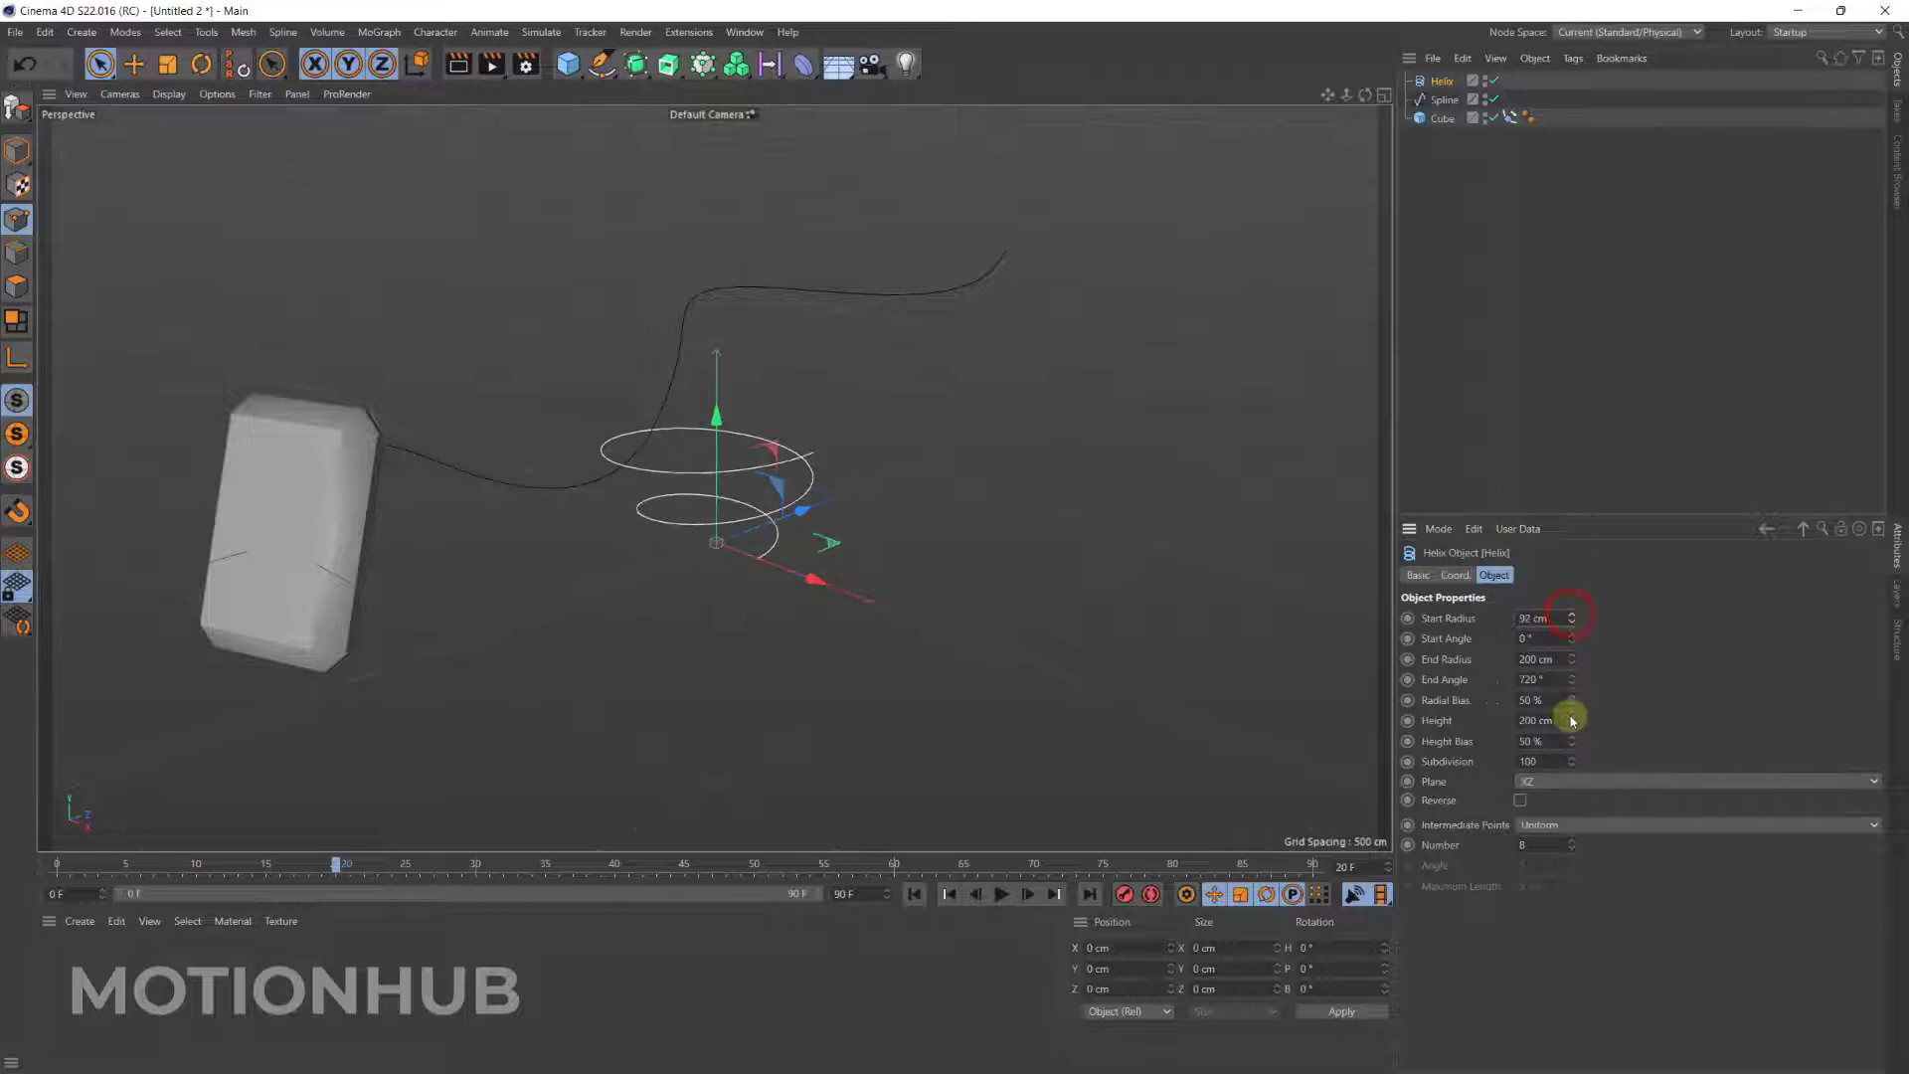
drag(1541, 619, 1587, 760)
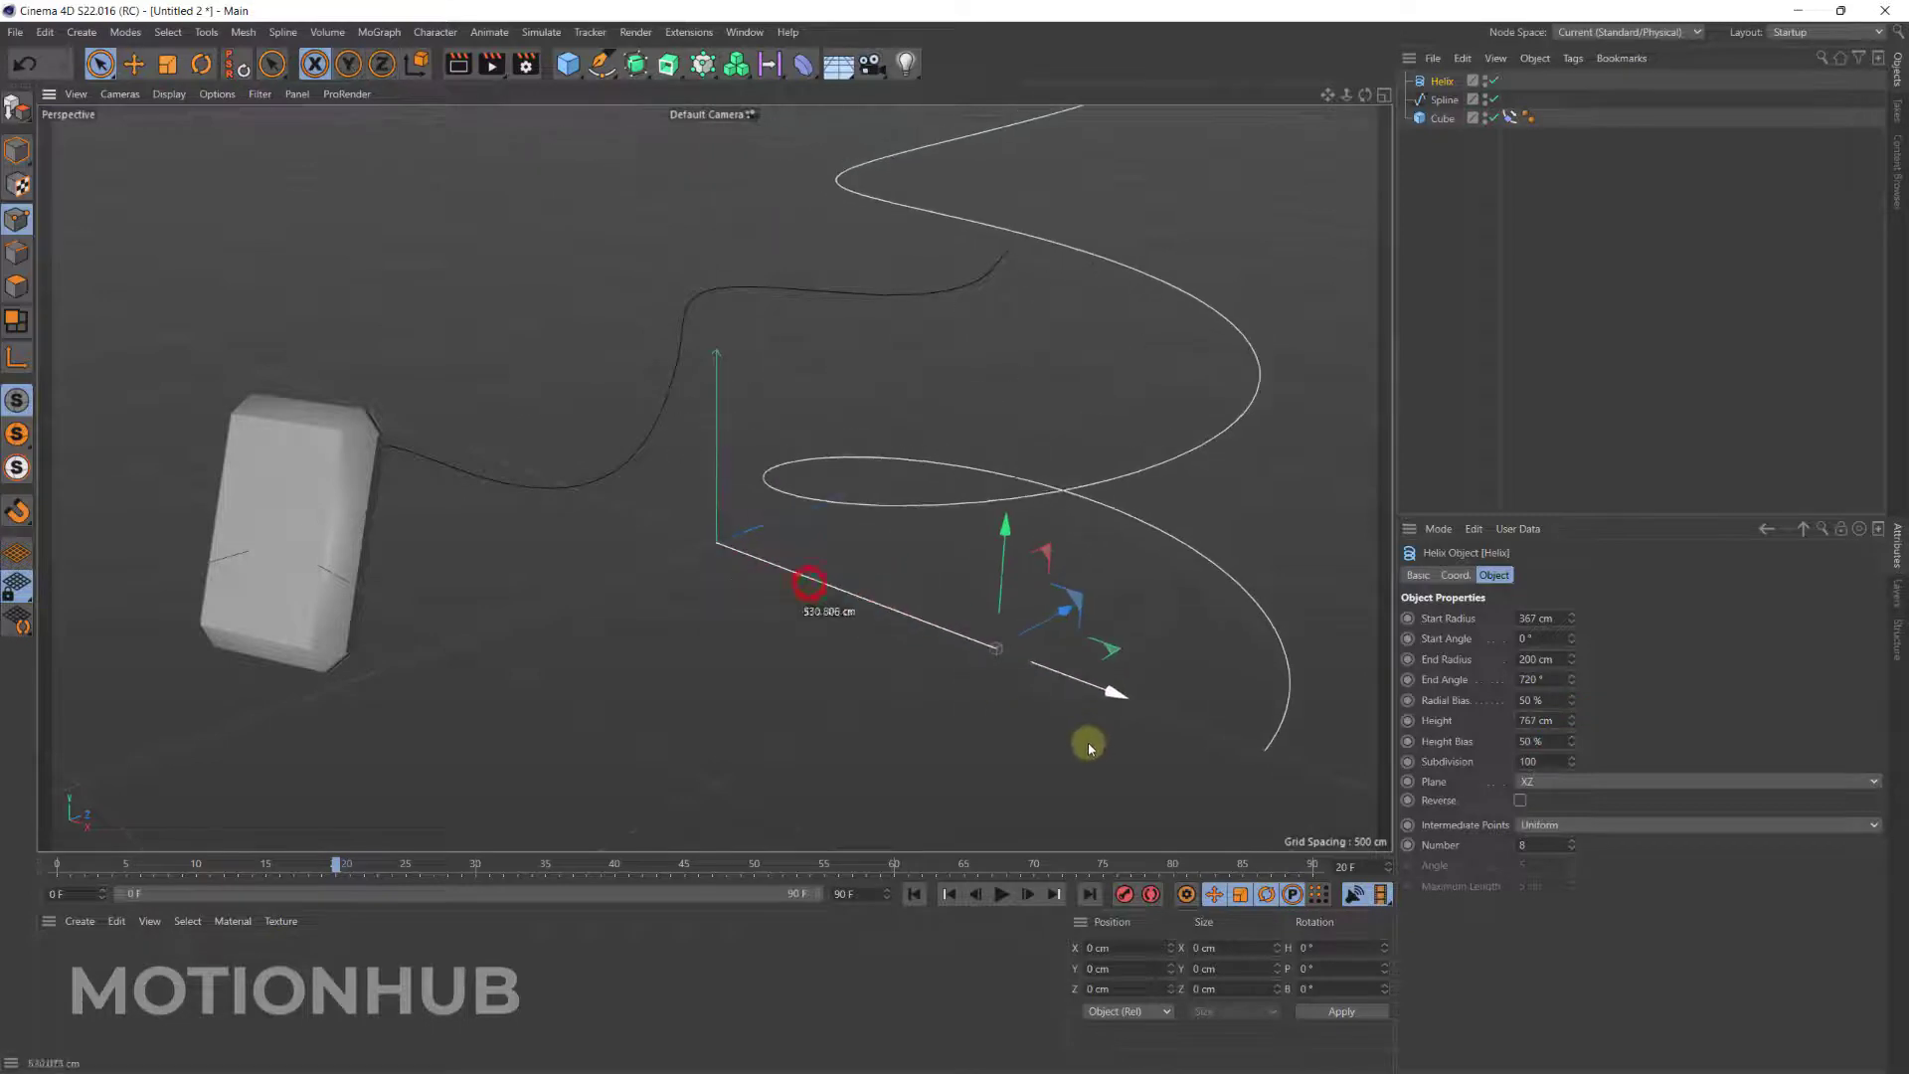
Open the box's Align to Spline tag and scrub the timeline to preview its motion.
click(1512, 118)
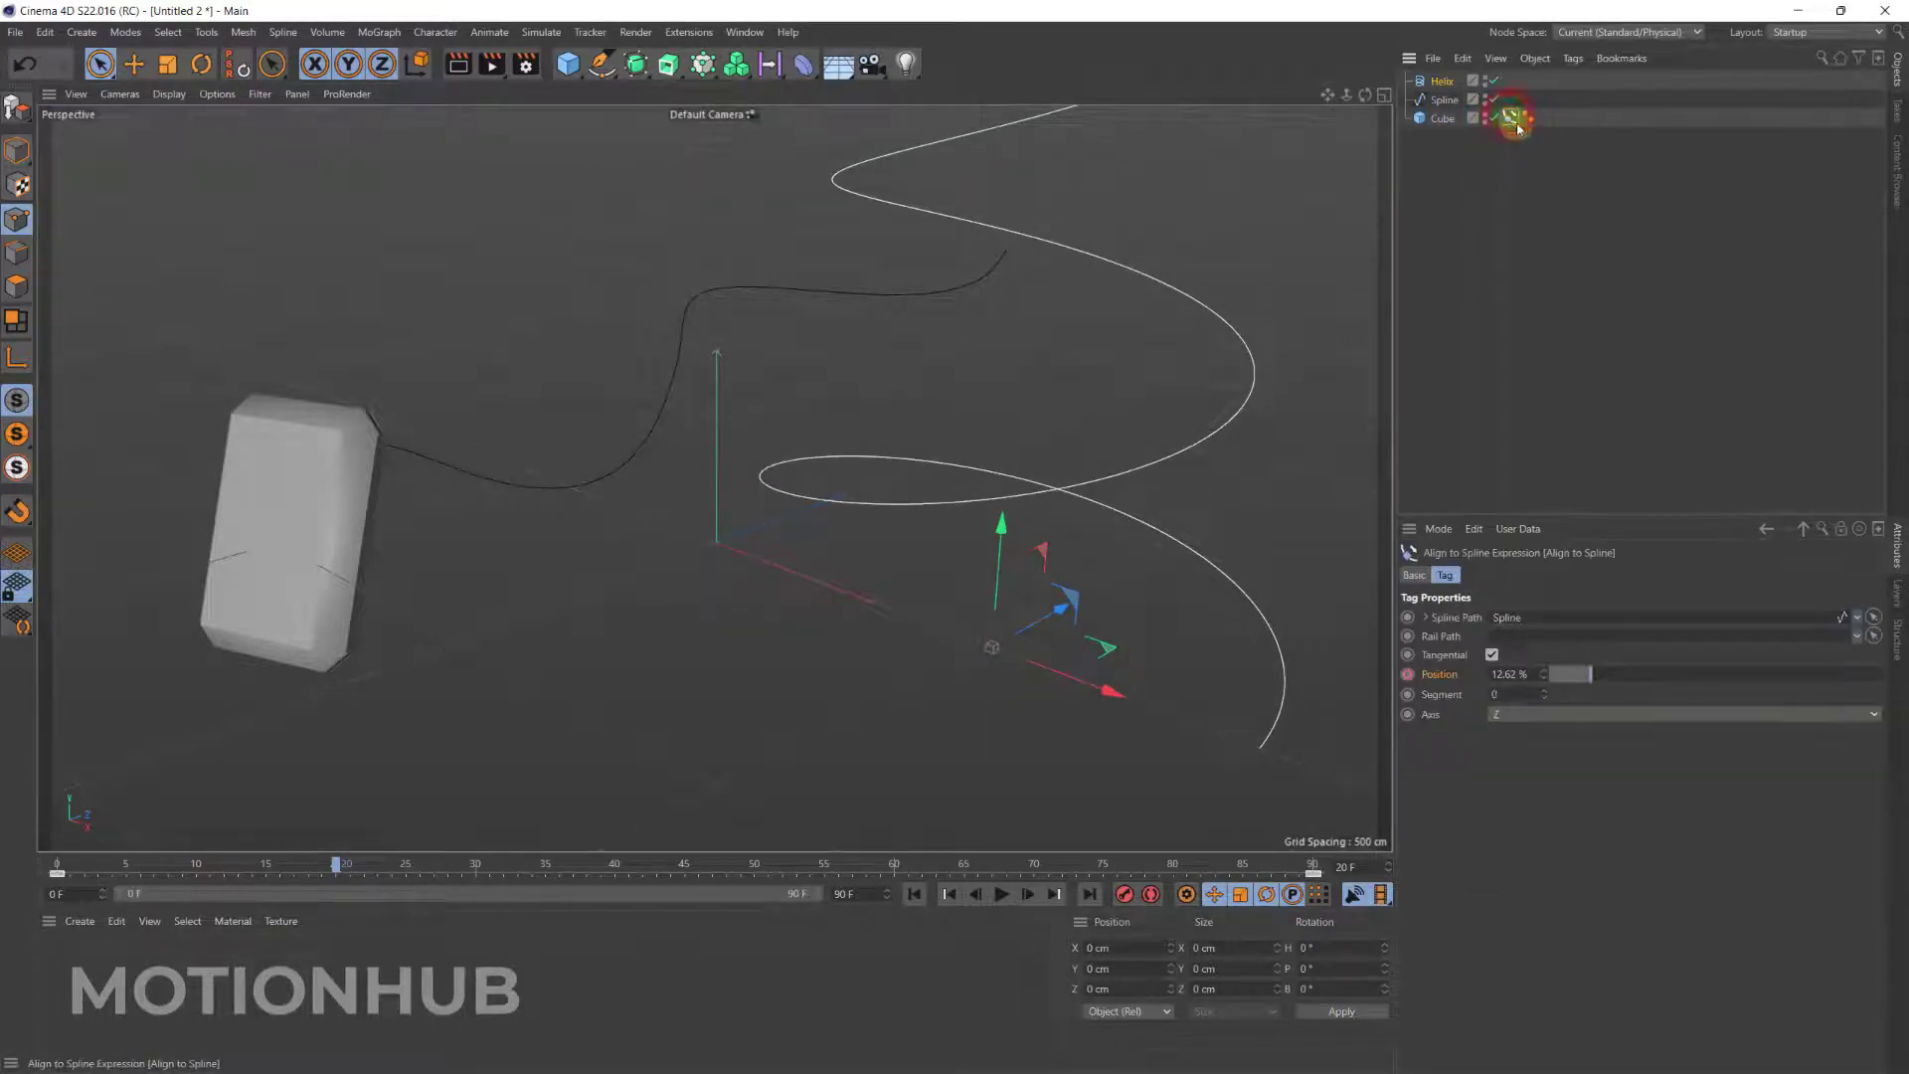
click(1512, 118)
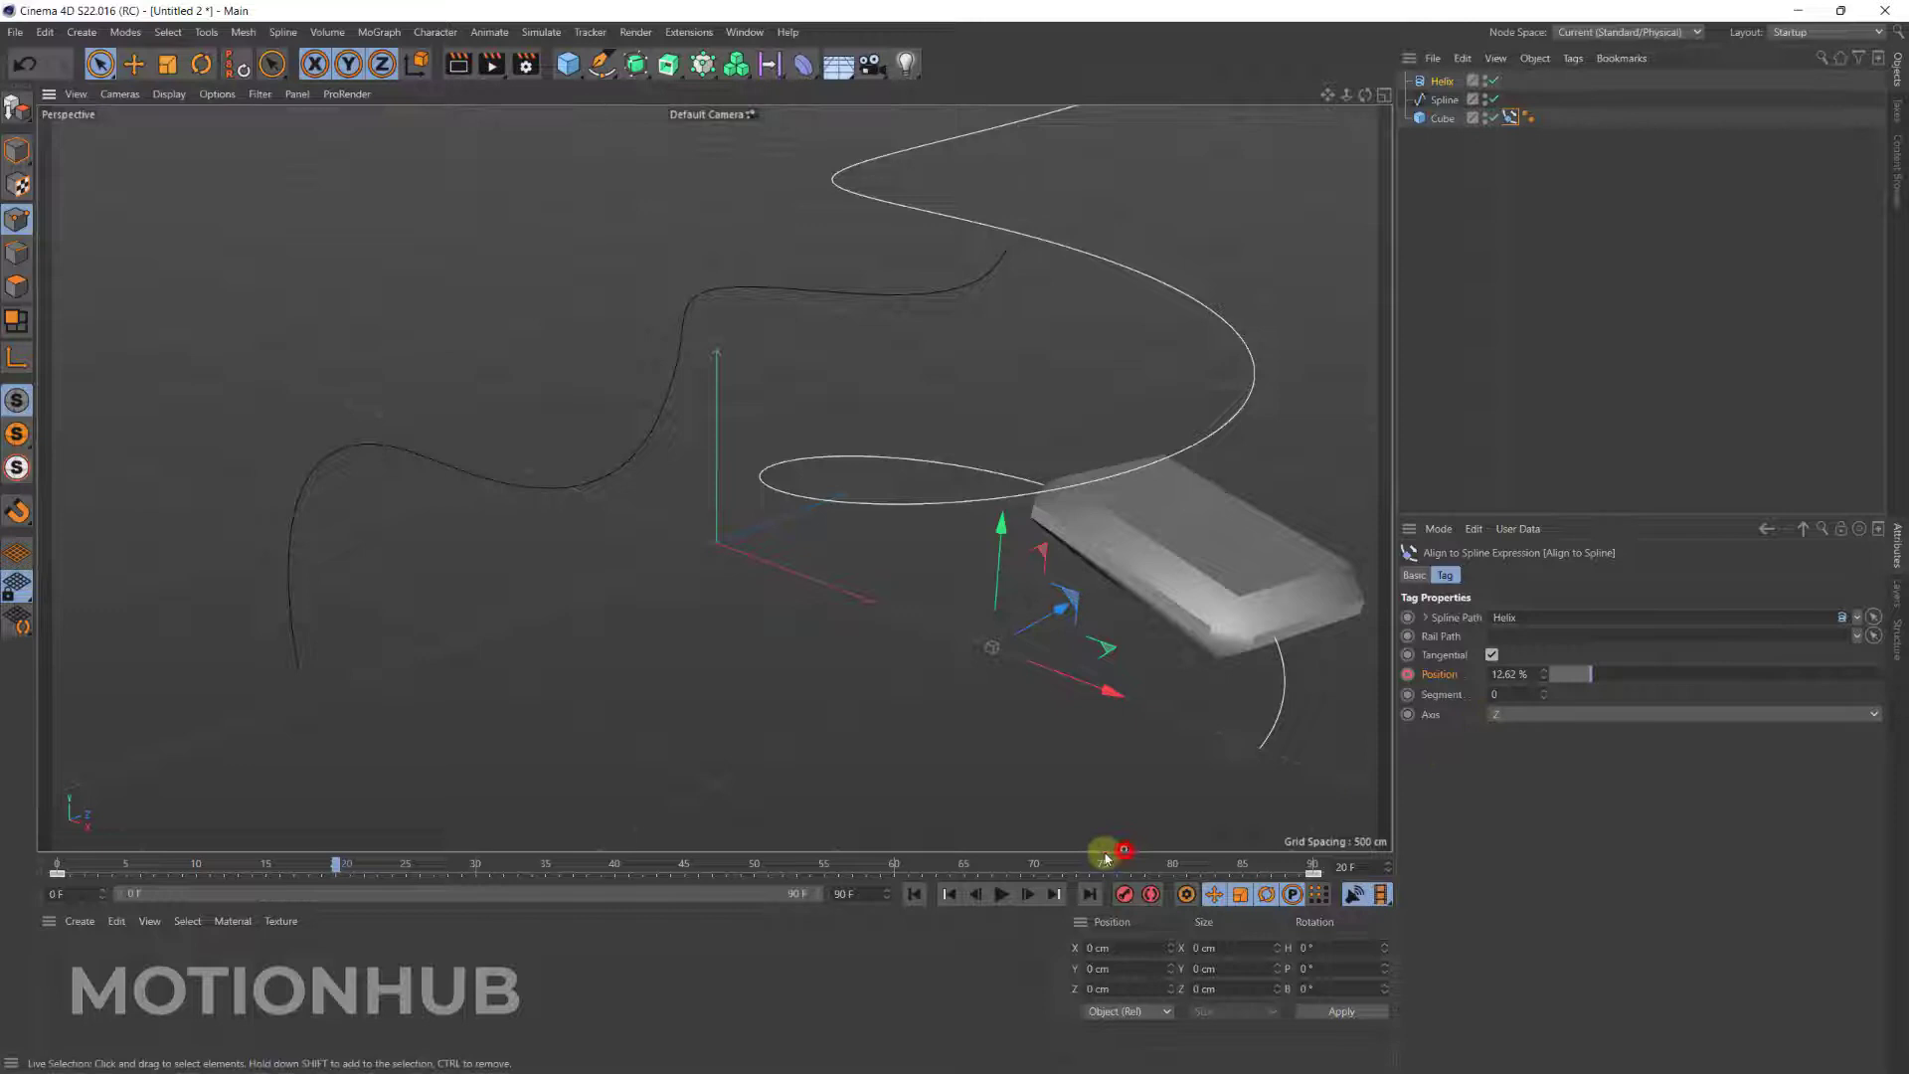
drag(1114, 853, 1053, 862)
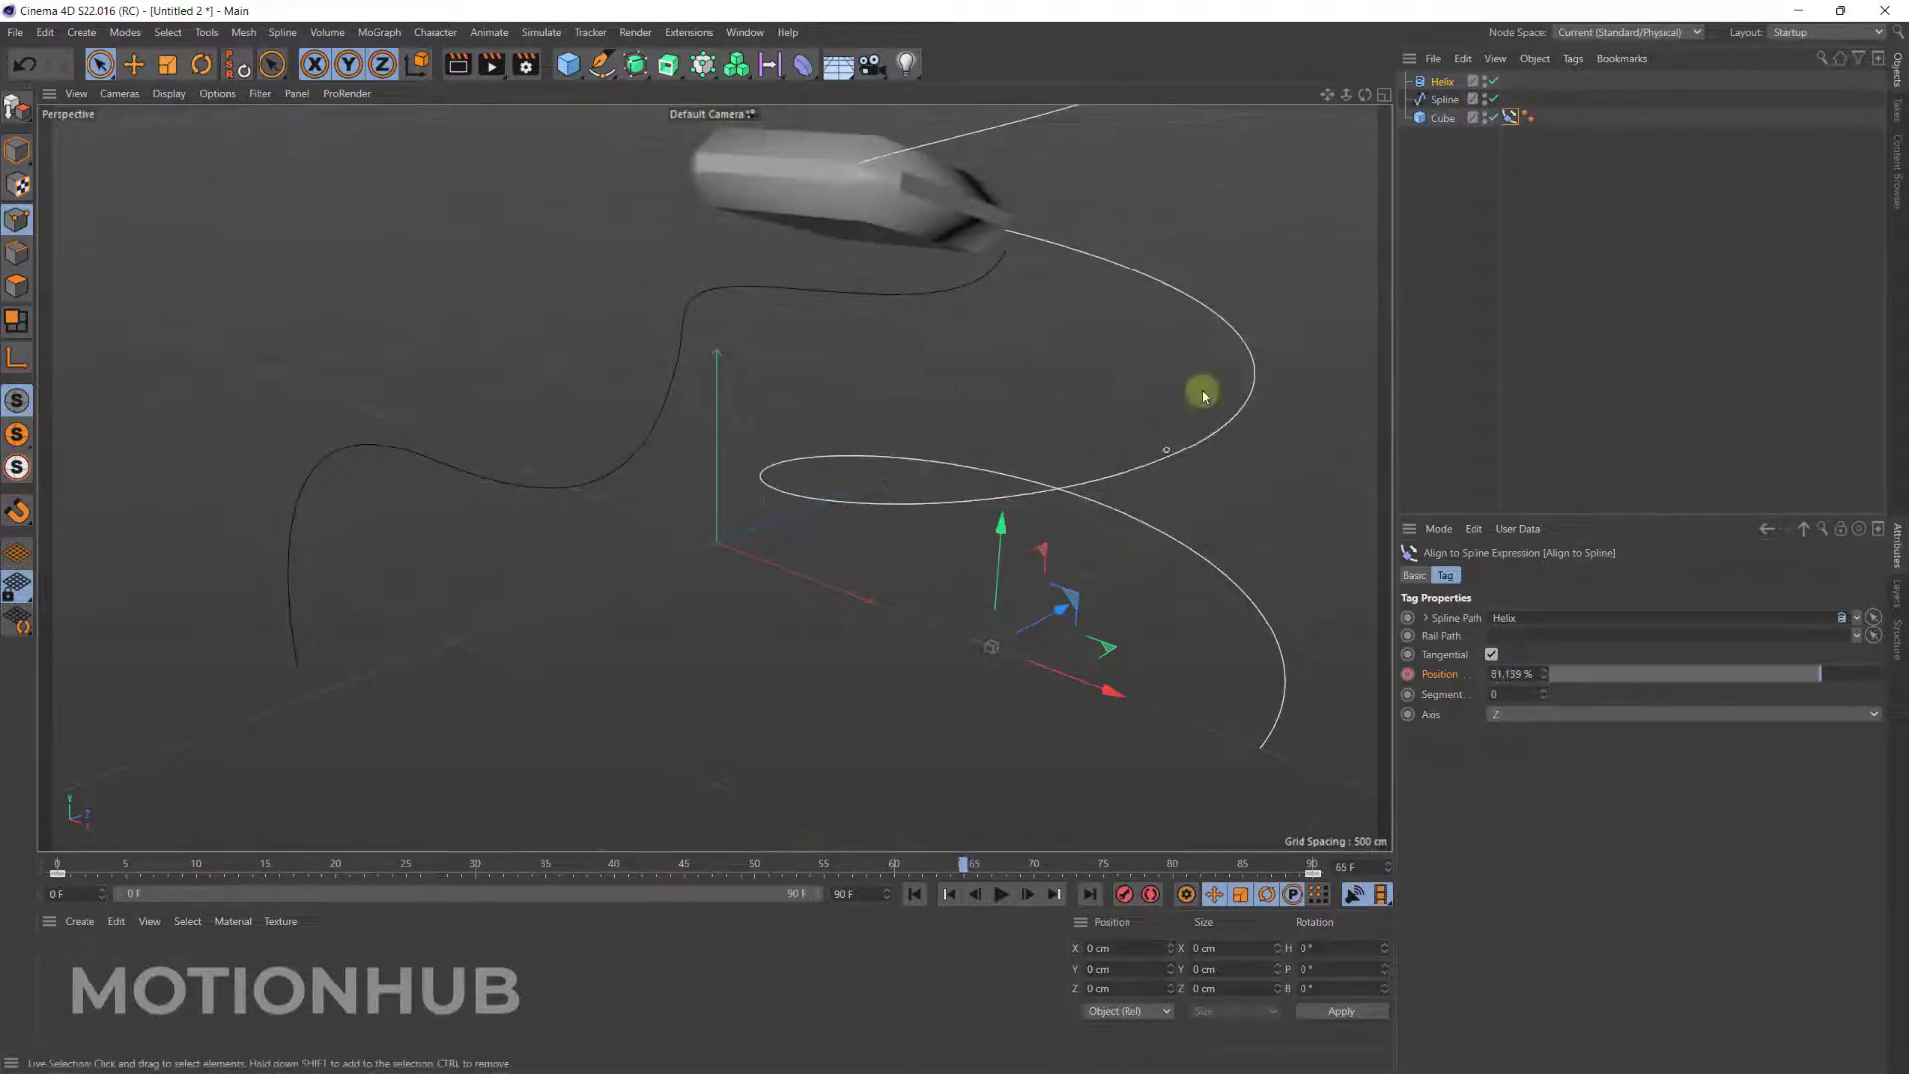
Use the helix's context menu, set the tag's Segment to 1, and scrub again.
click(1442, 81)
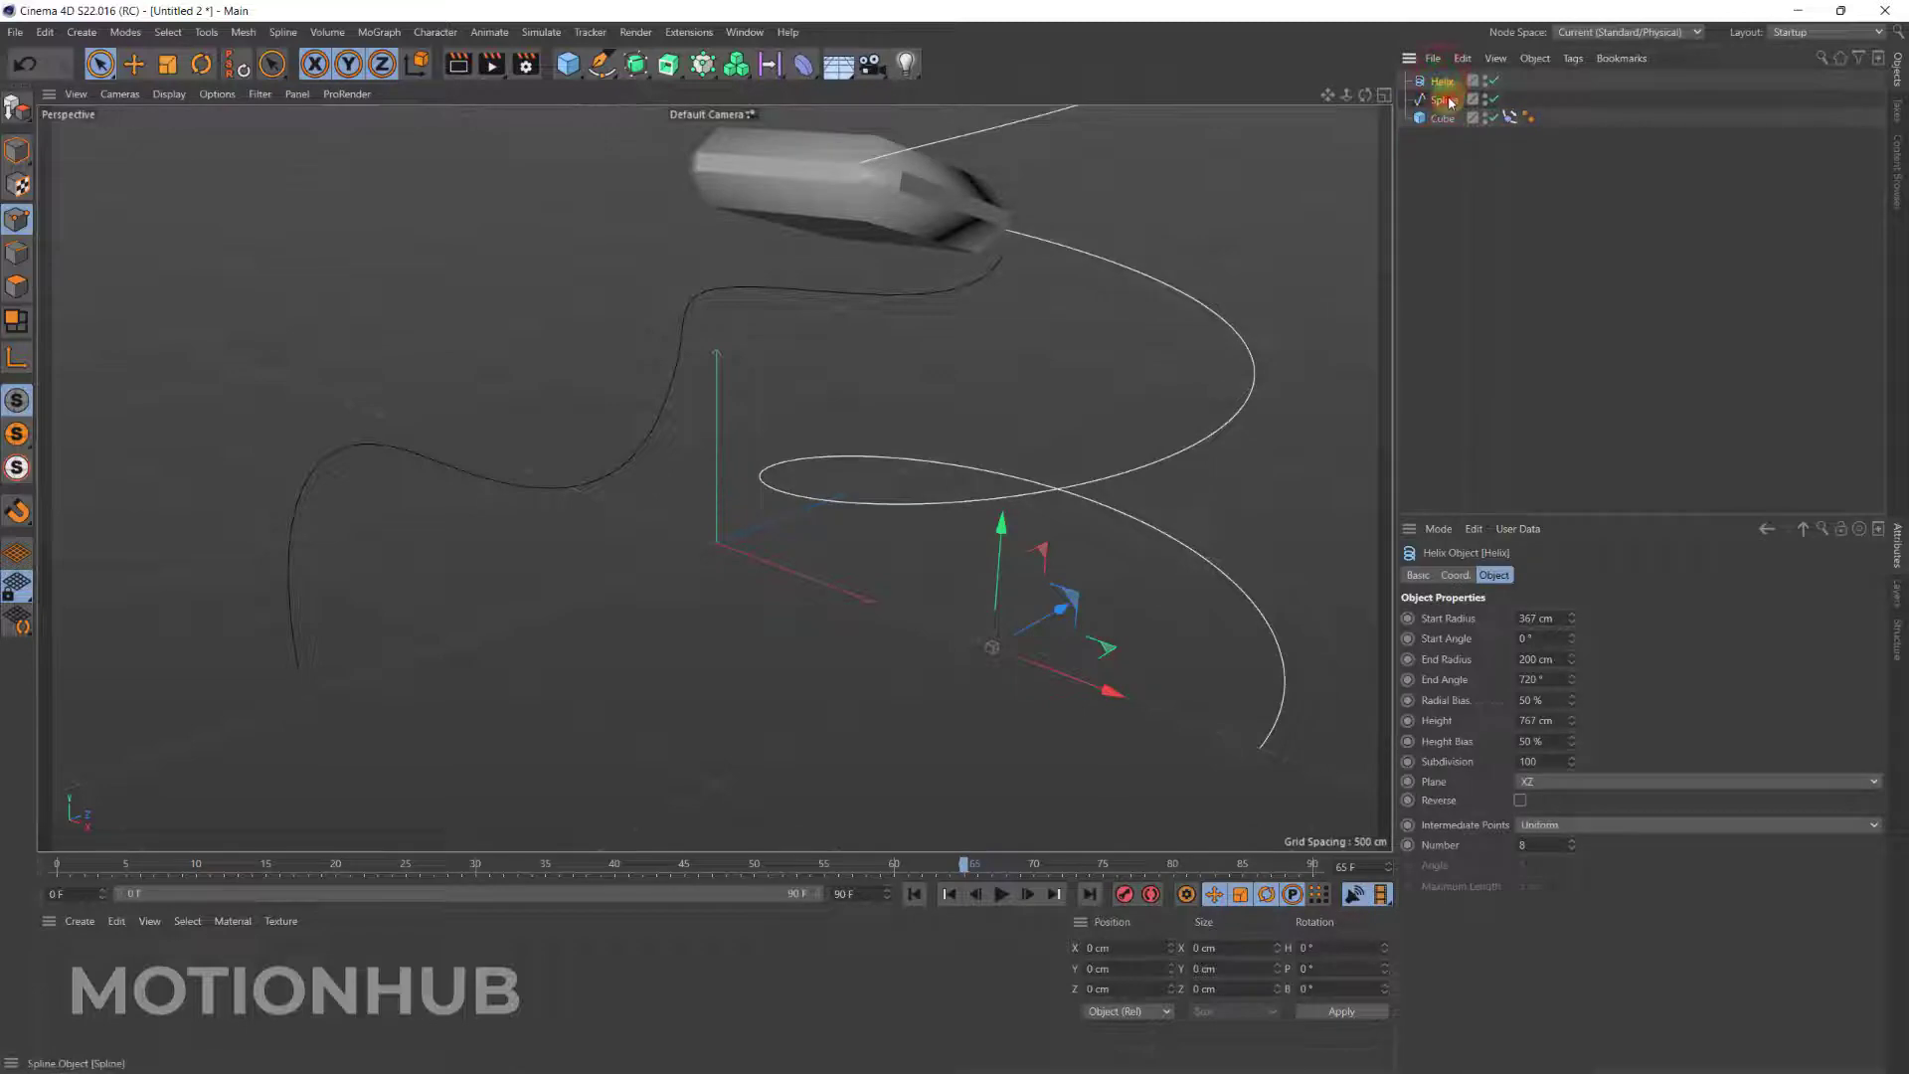
right_click(1444, 81)
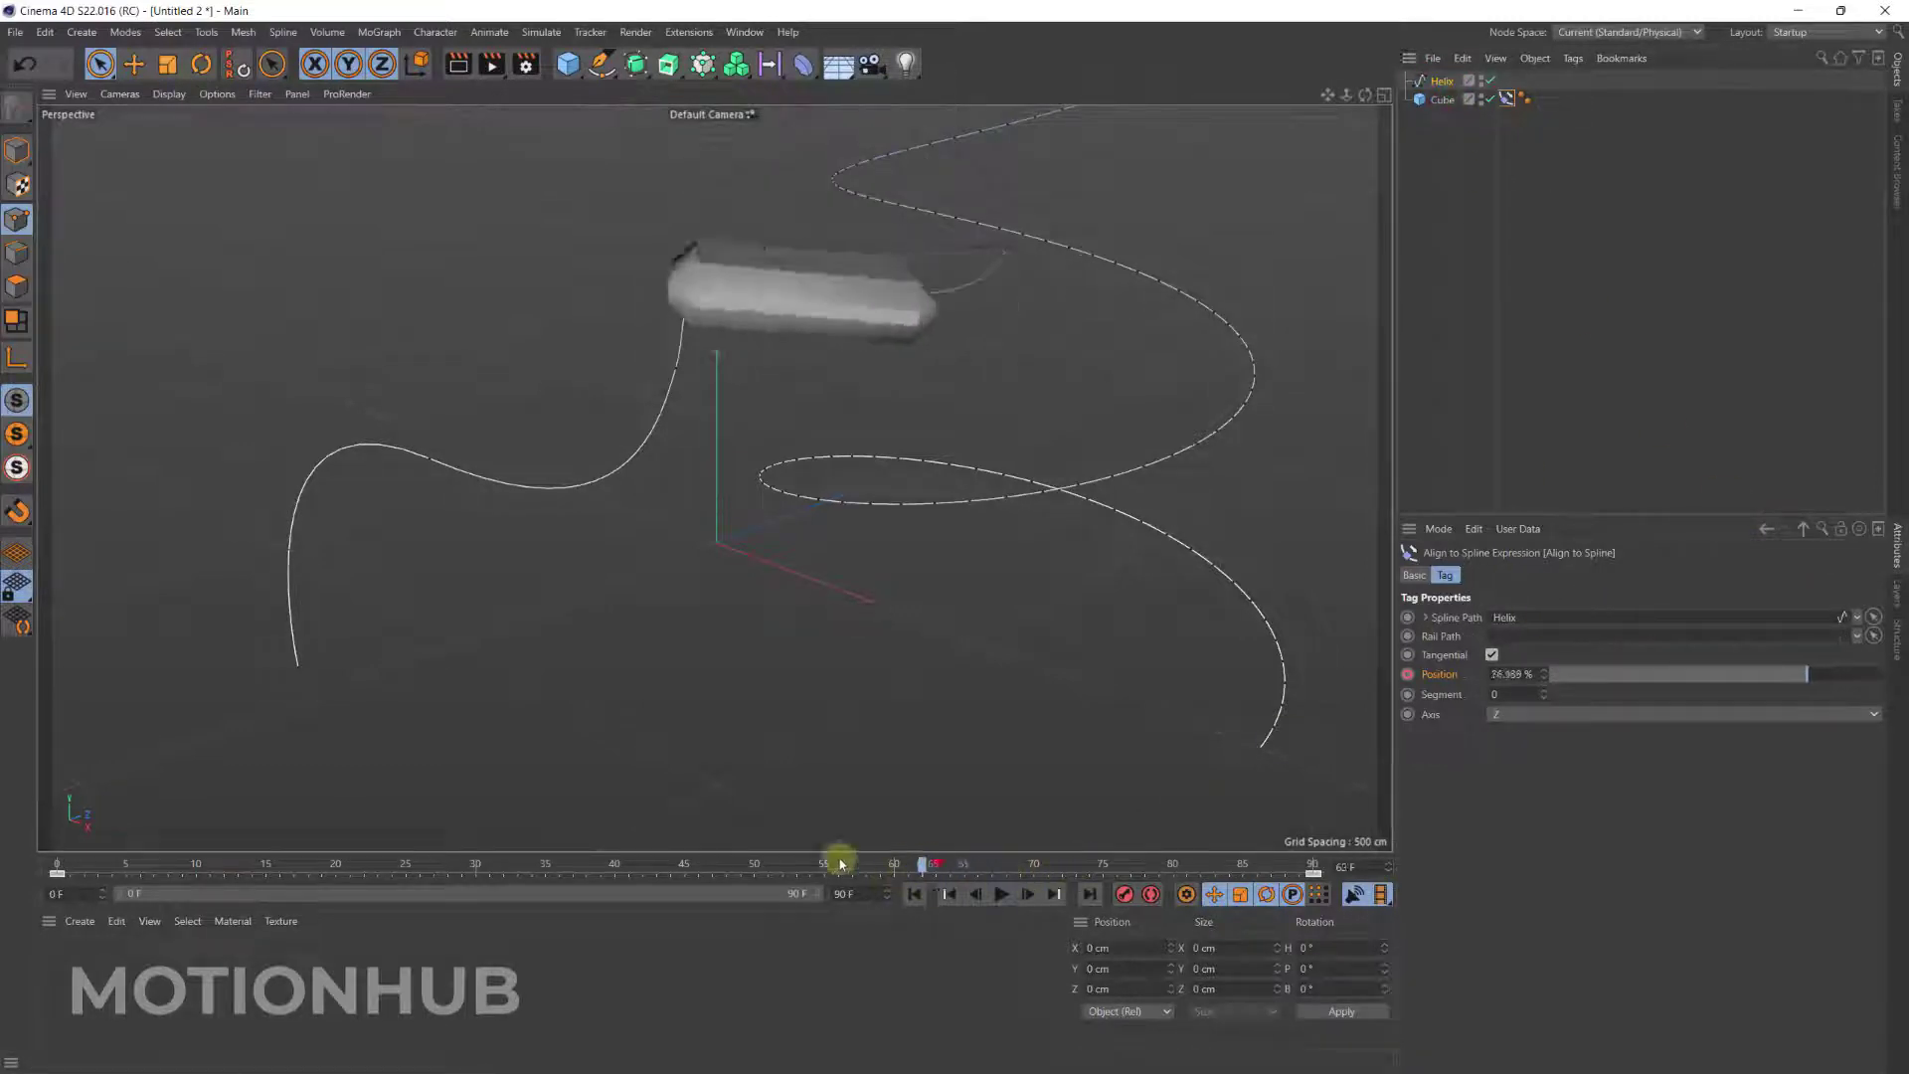
drag(825, 866, 964, 866)
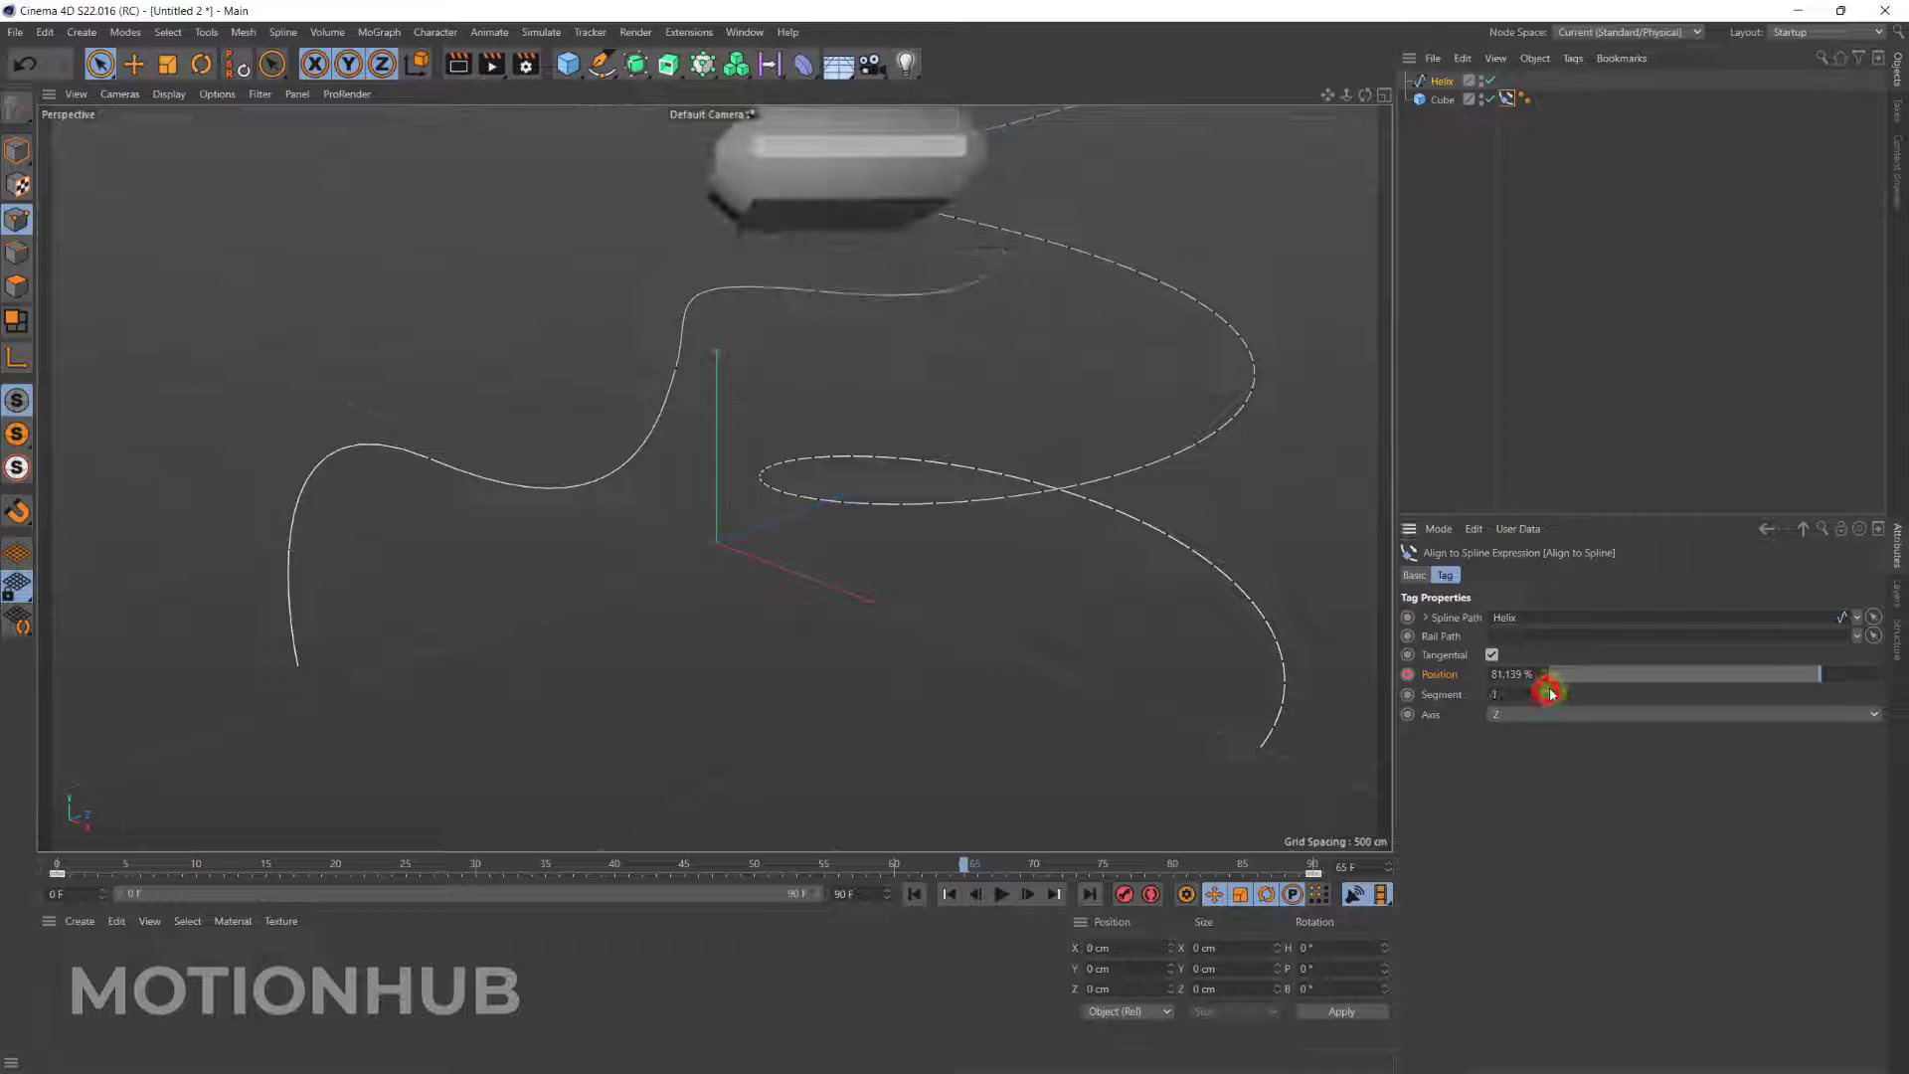
drag(961, 858, 207, 859)
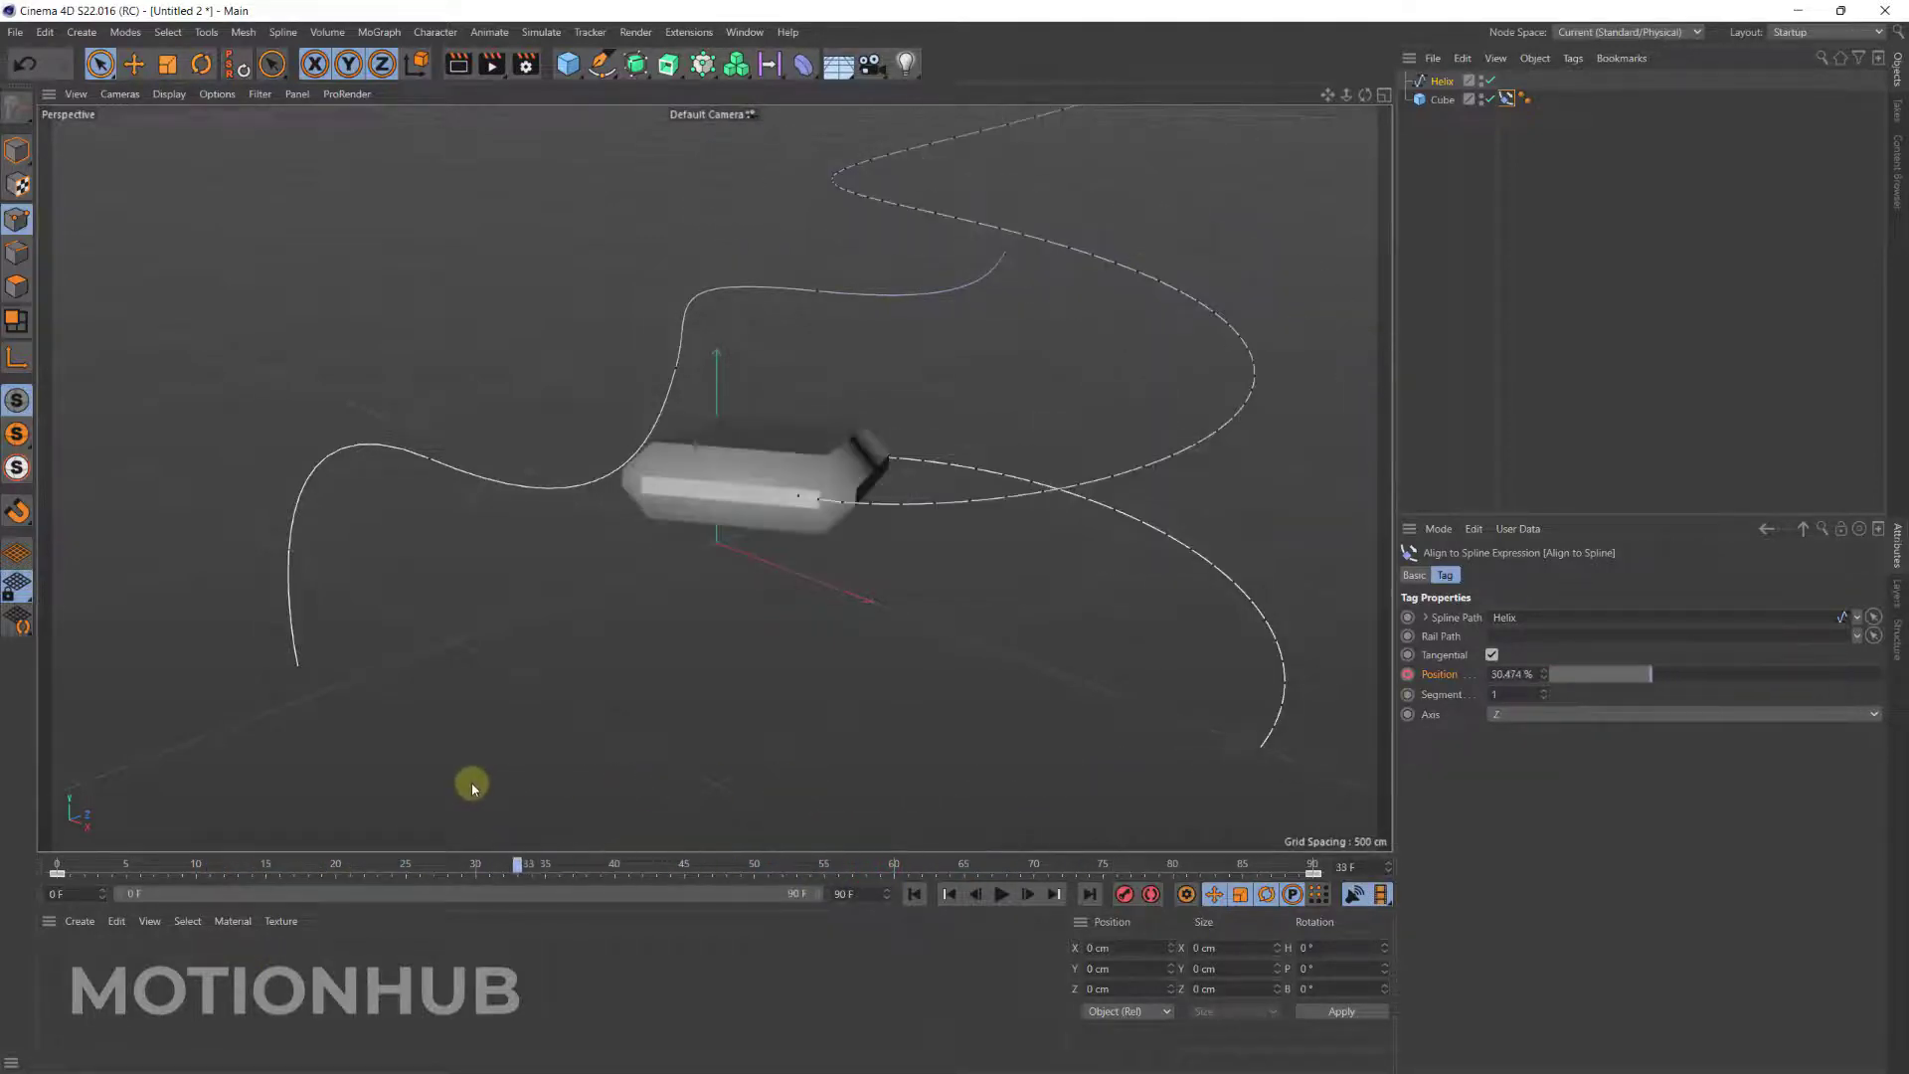
drag(524, 864, 345, 864)
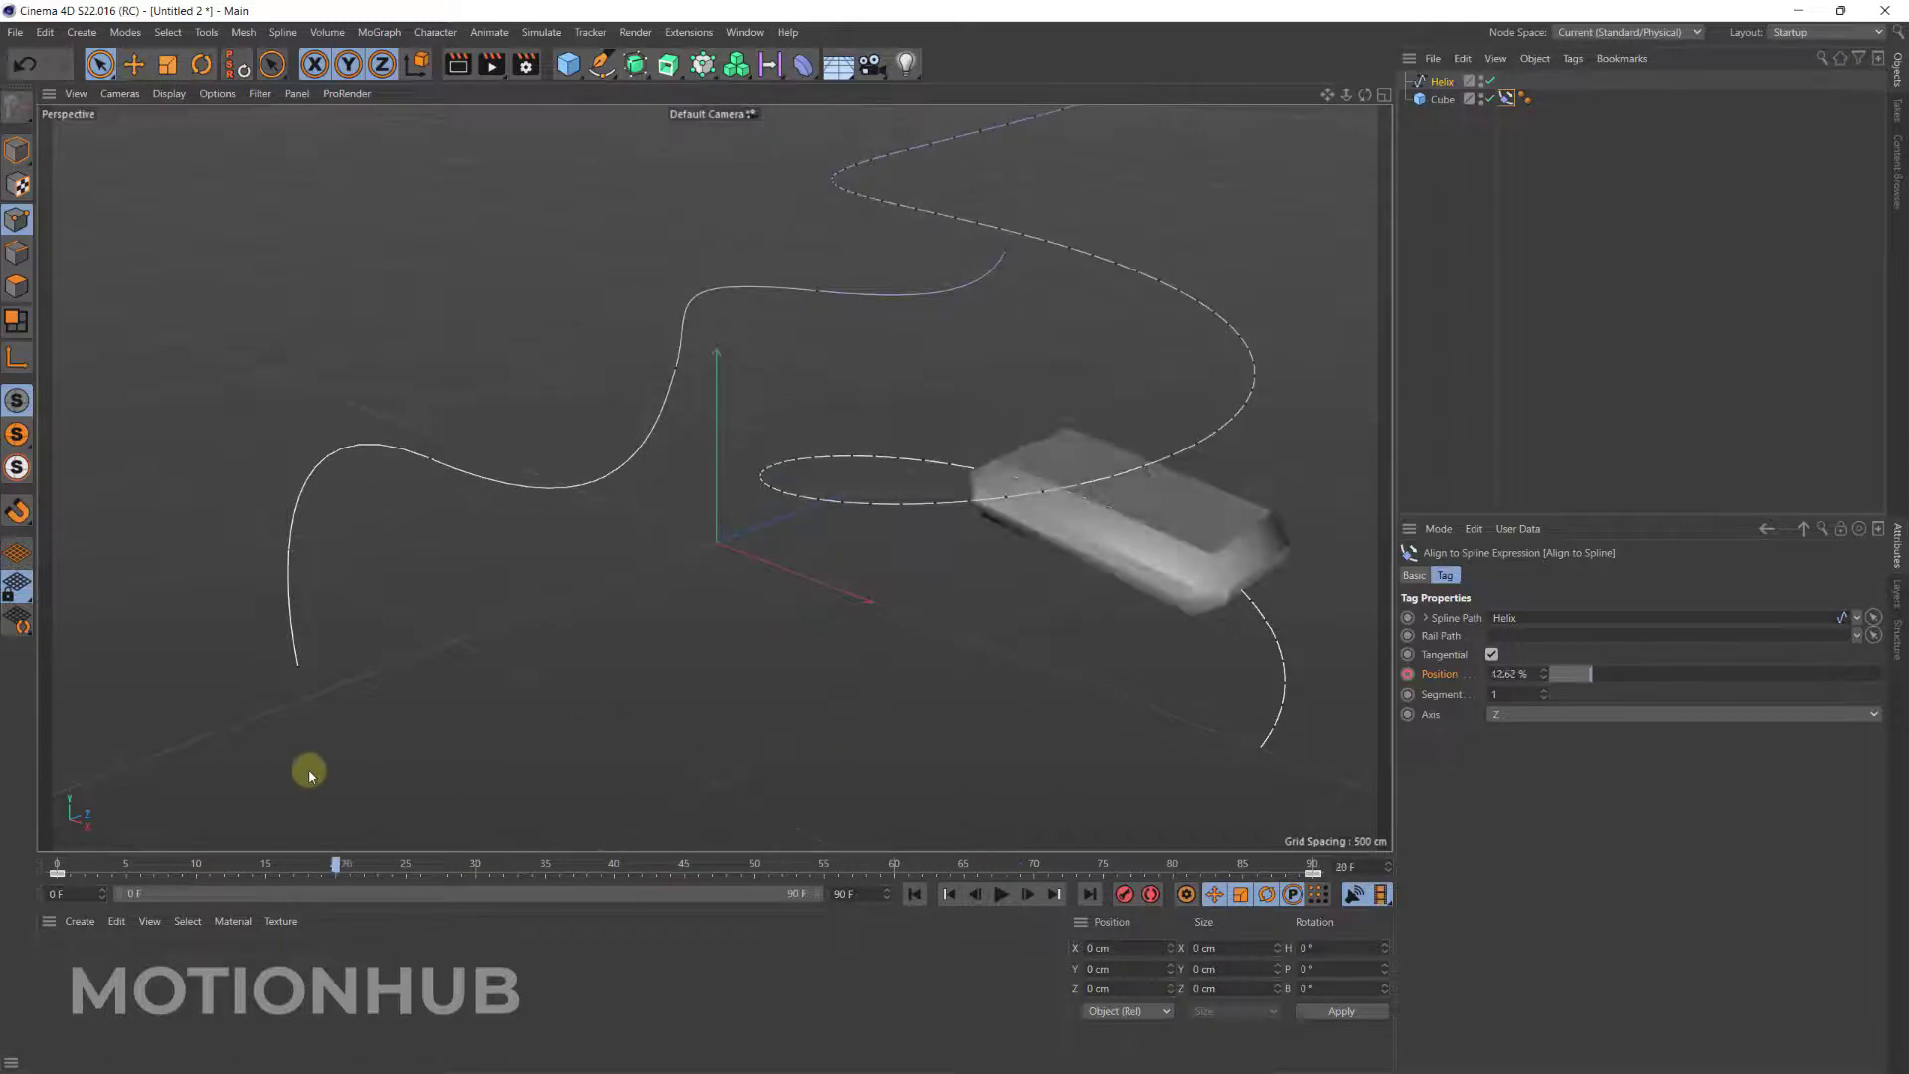
click(1442, 80)
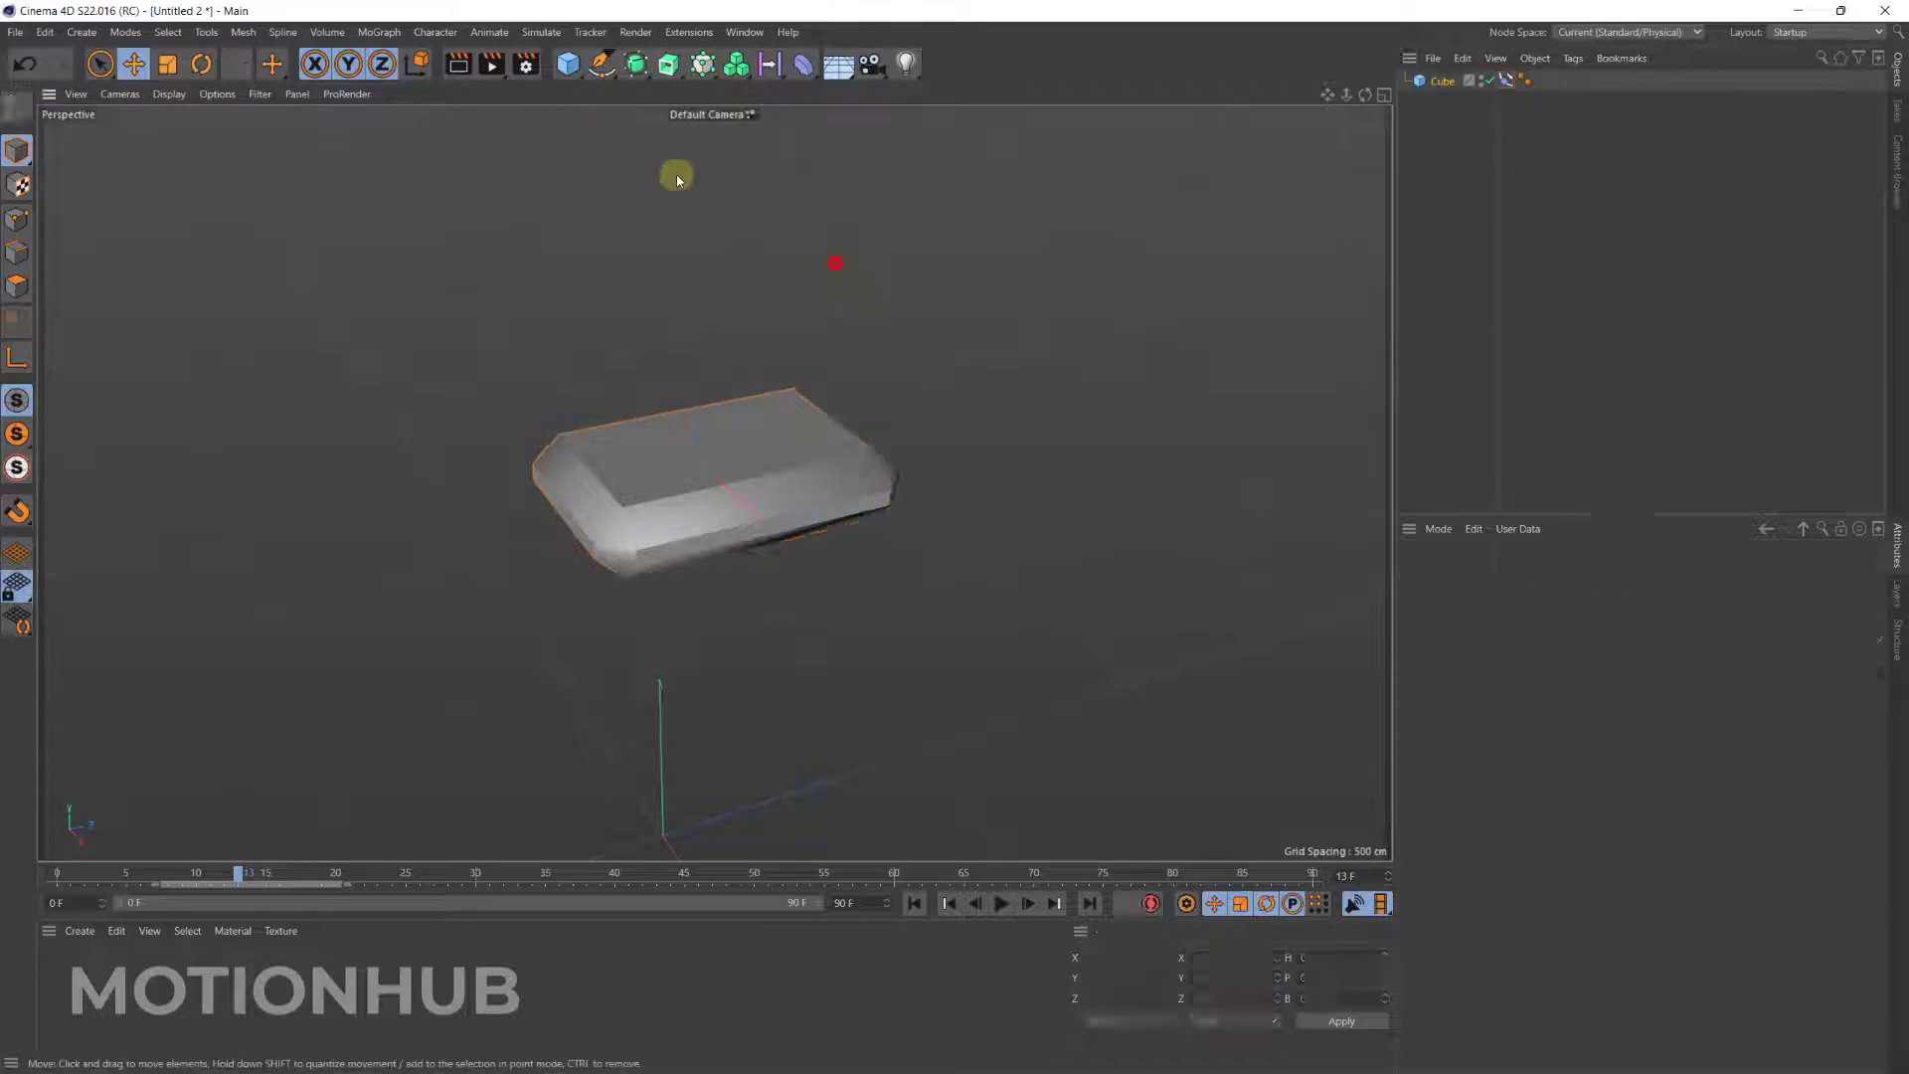
Add a fresh Helix 965 cm tall with a 476 cm start radius, then select the Cube.
click(282, 32)
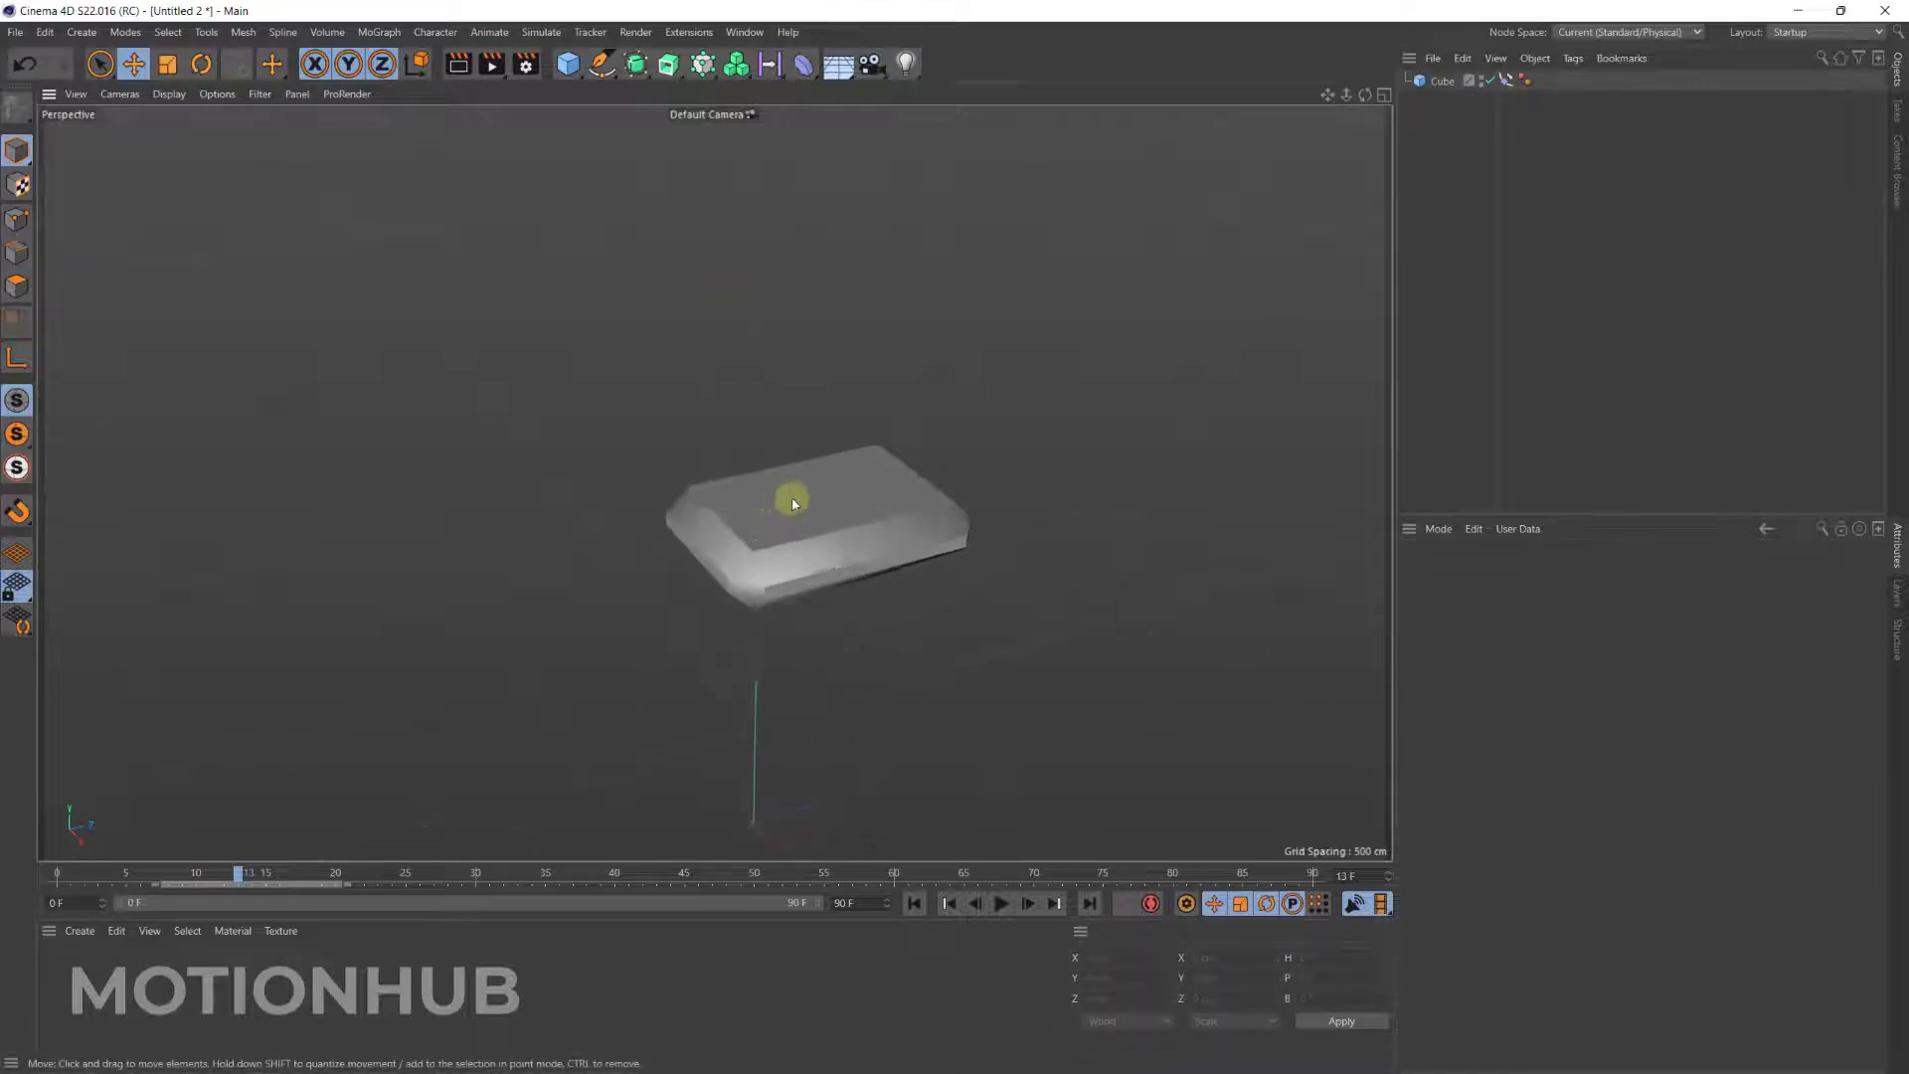
click(1504, 81)
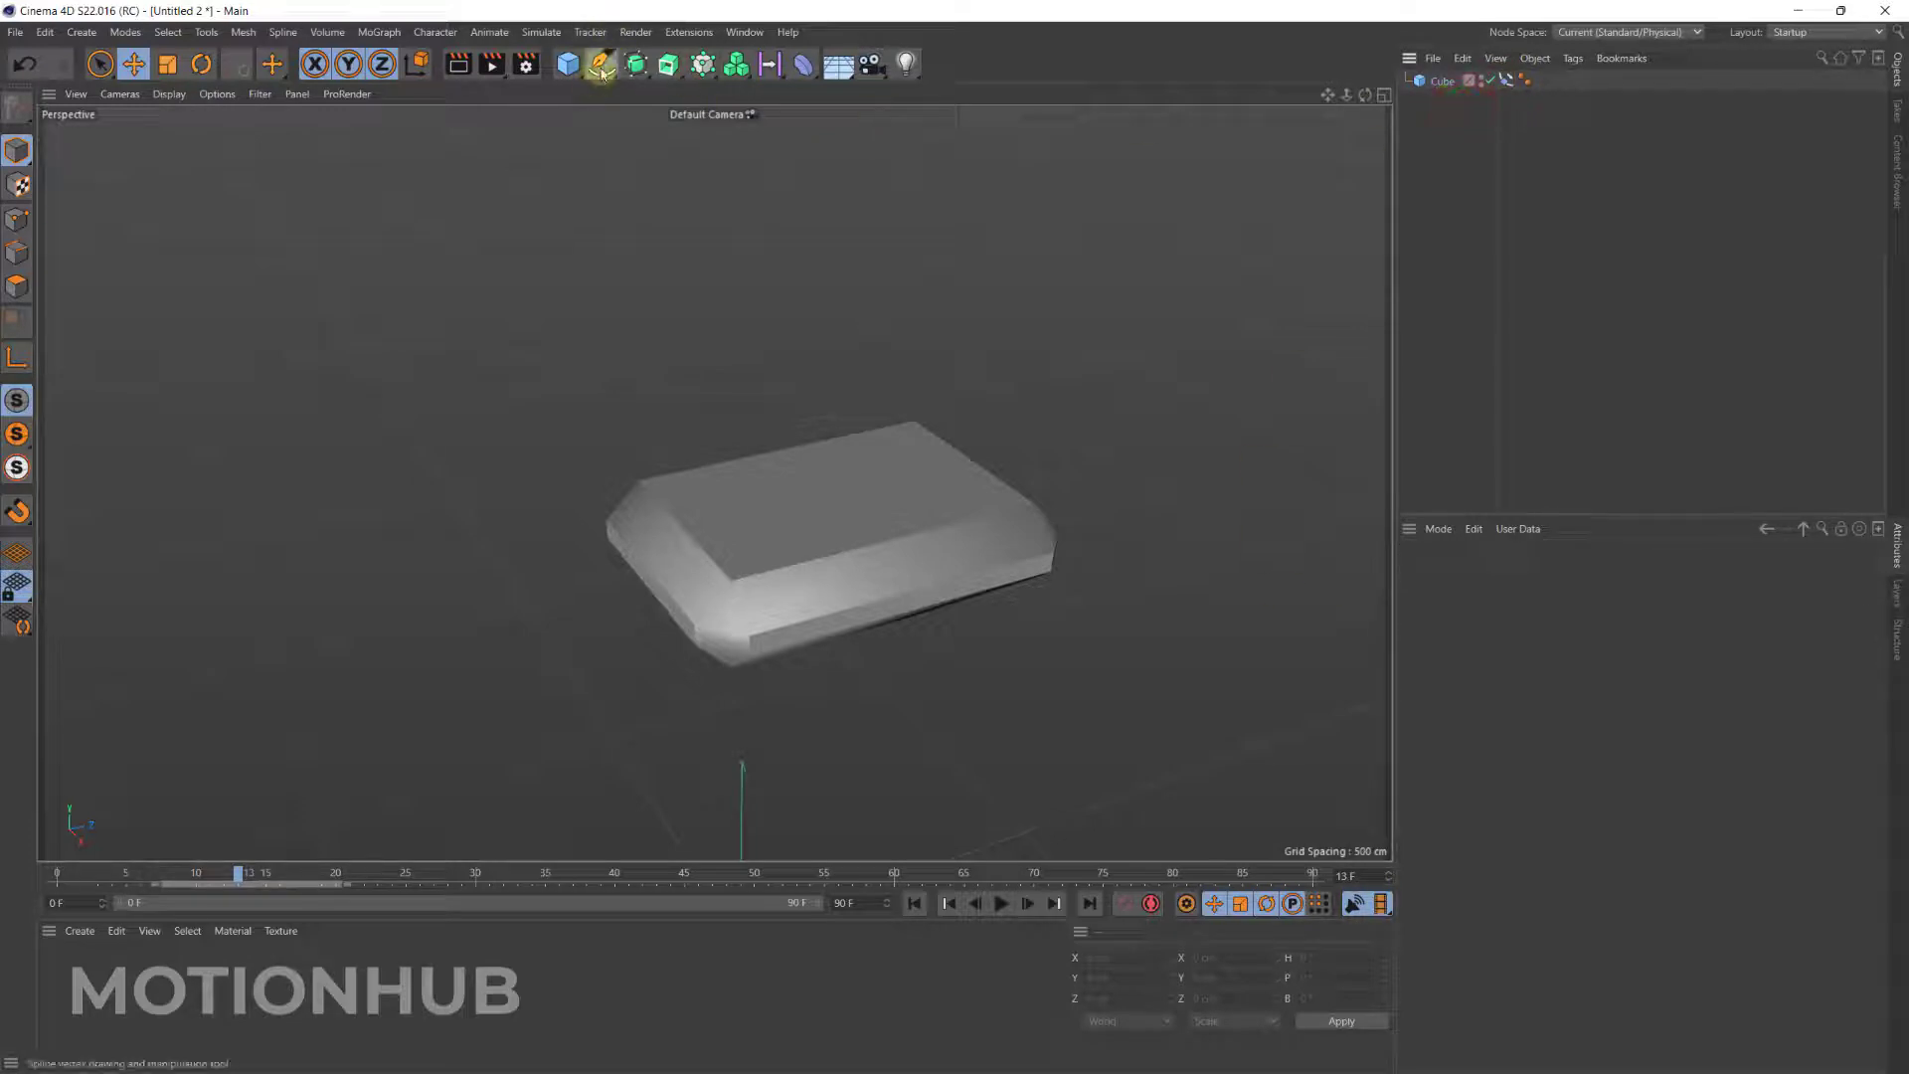
click(633, 63)
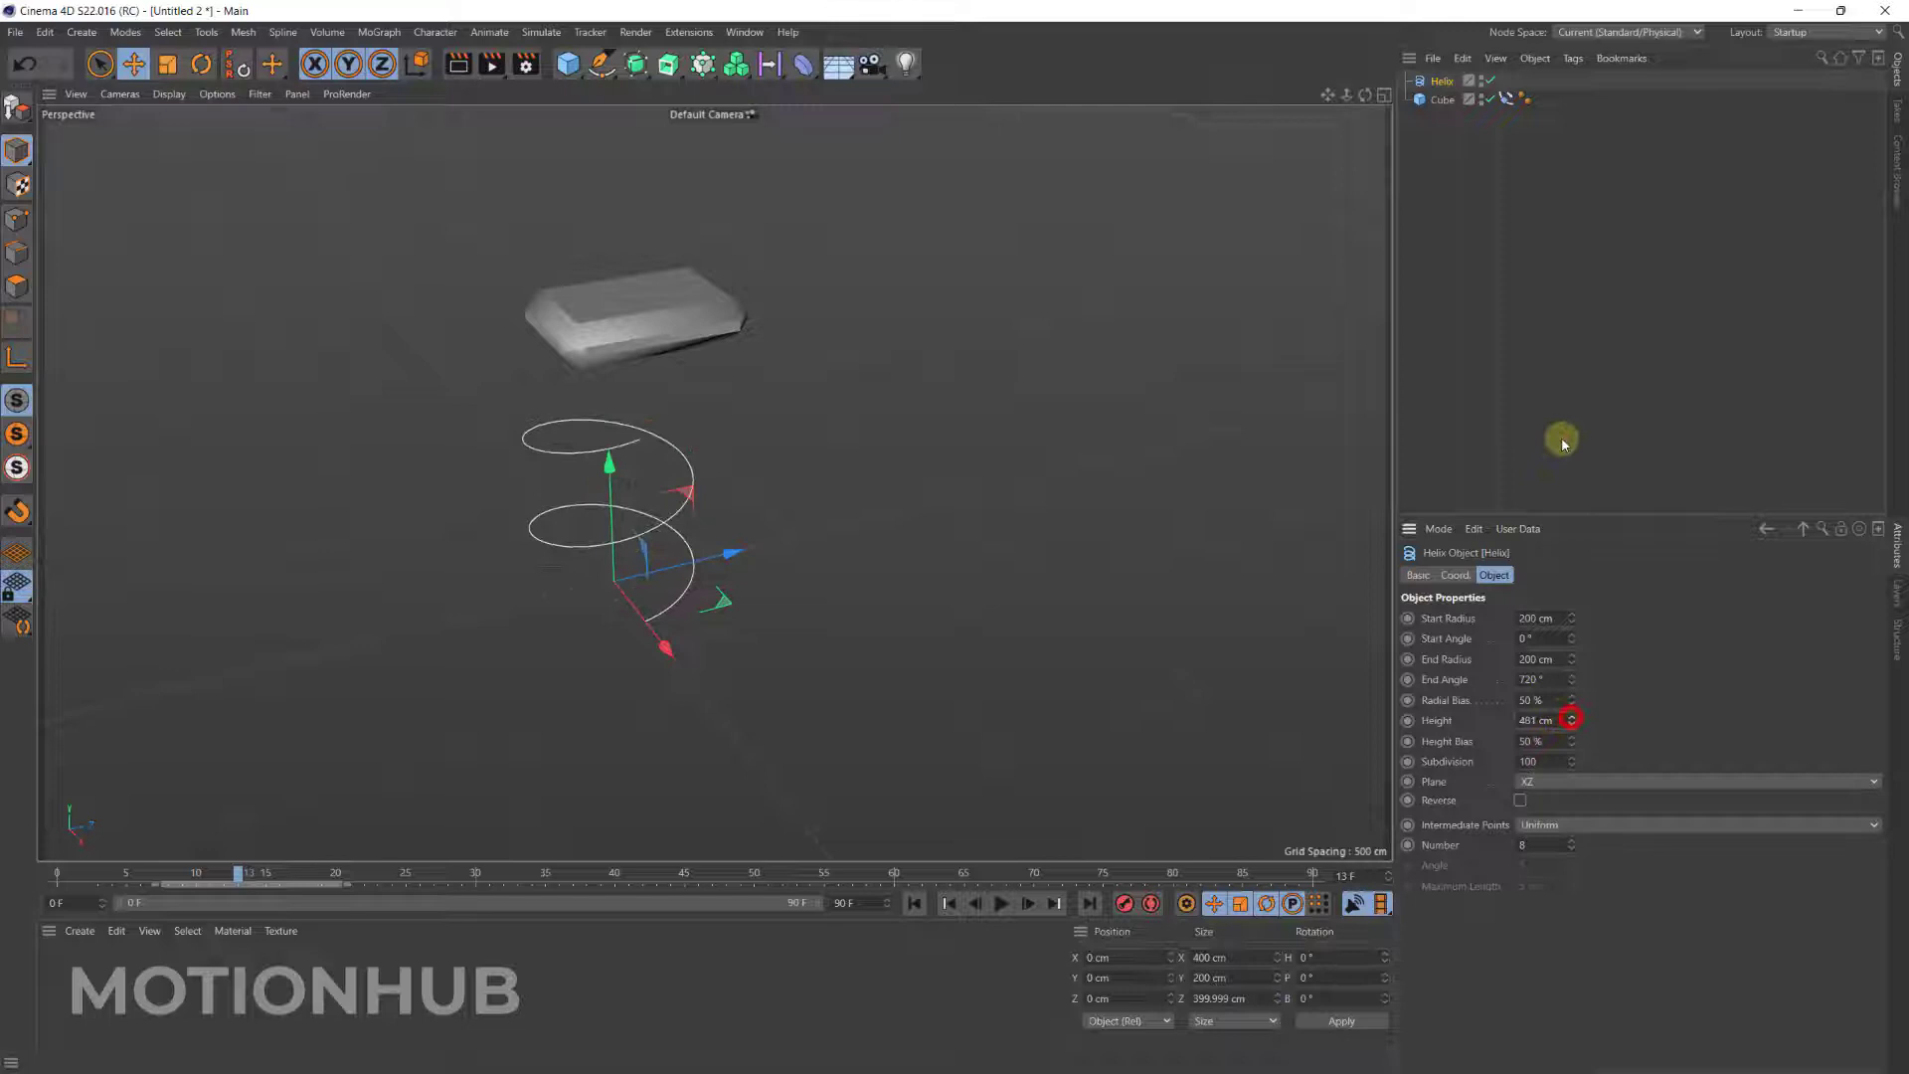
drag(1571, 720, 1571, 618)
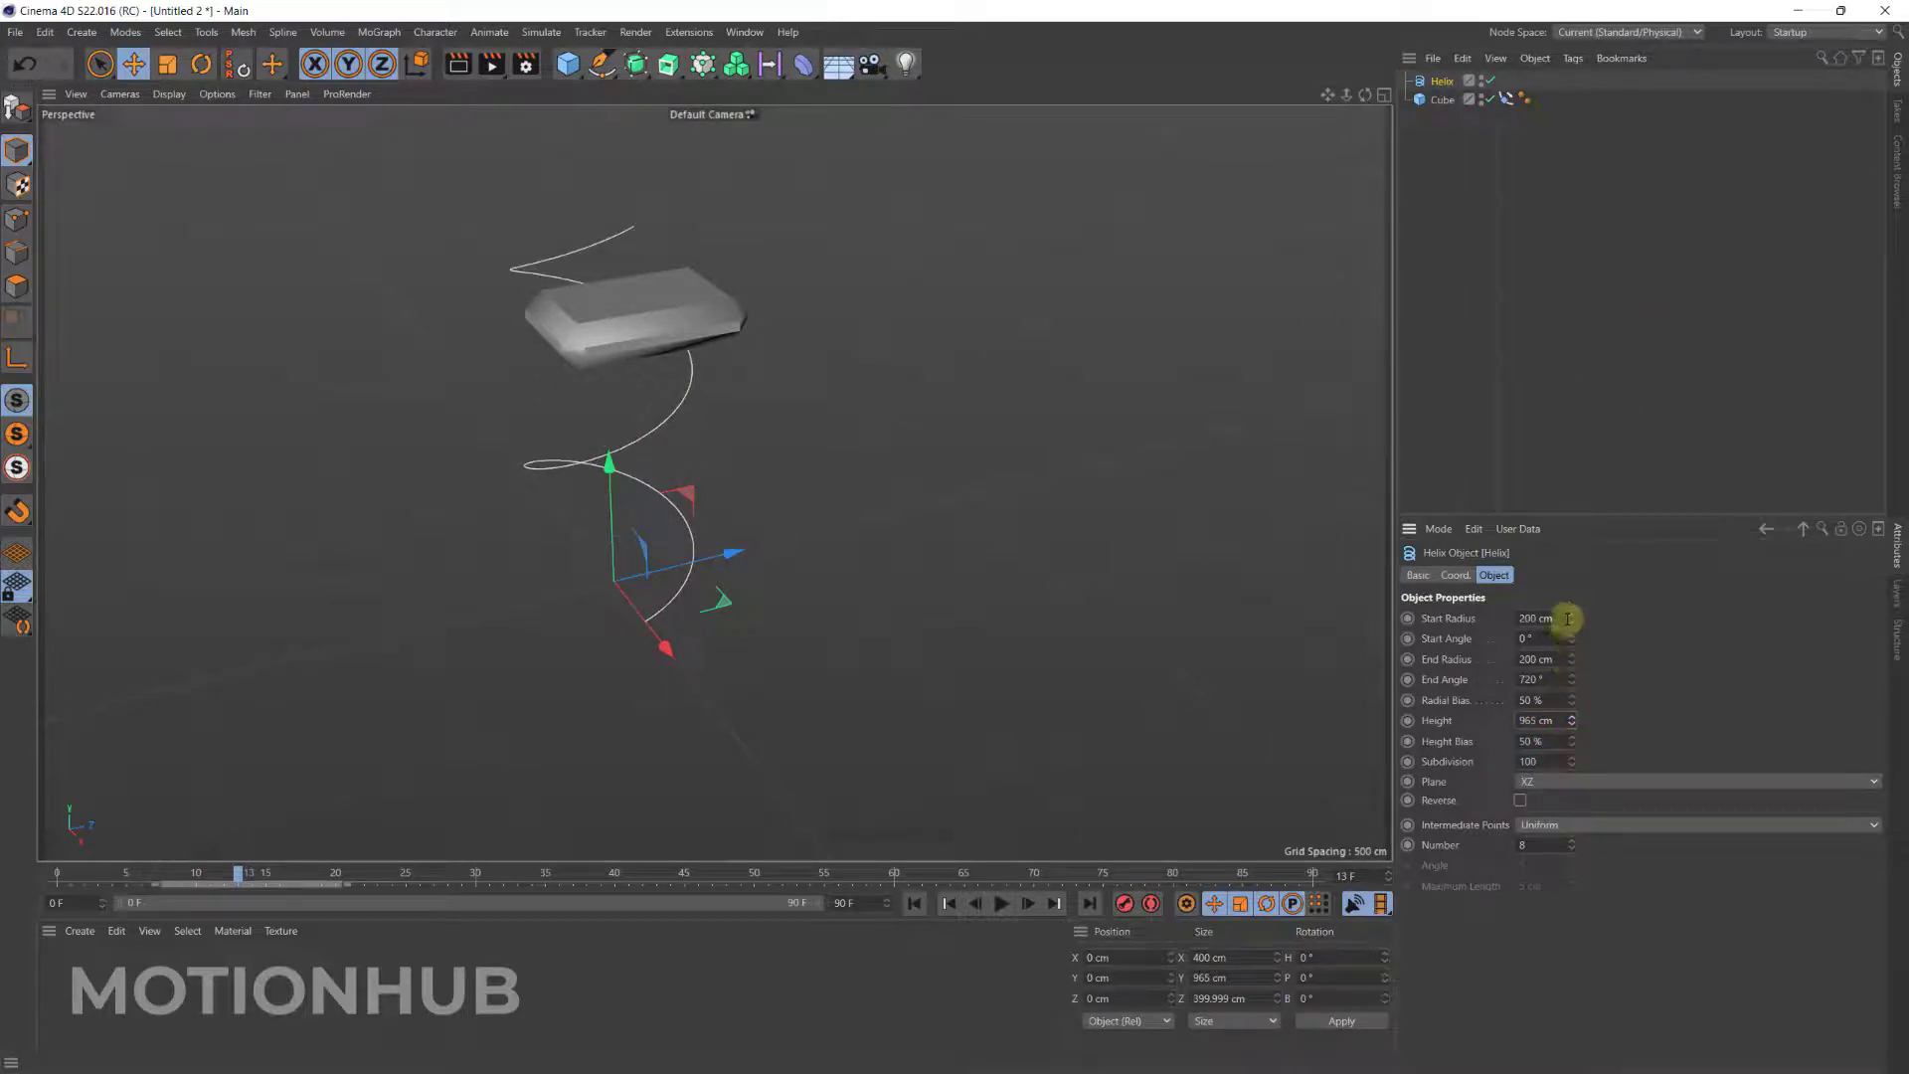
drag(1569, 619, 1550, 326)
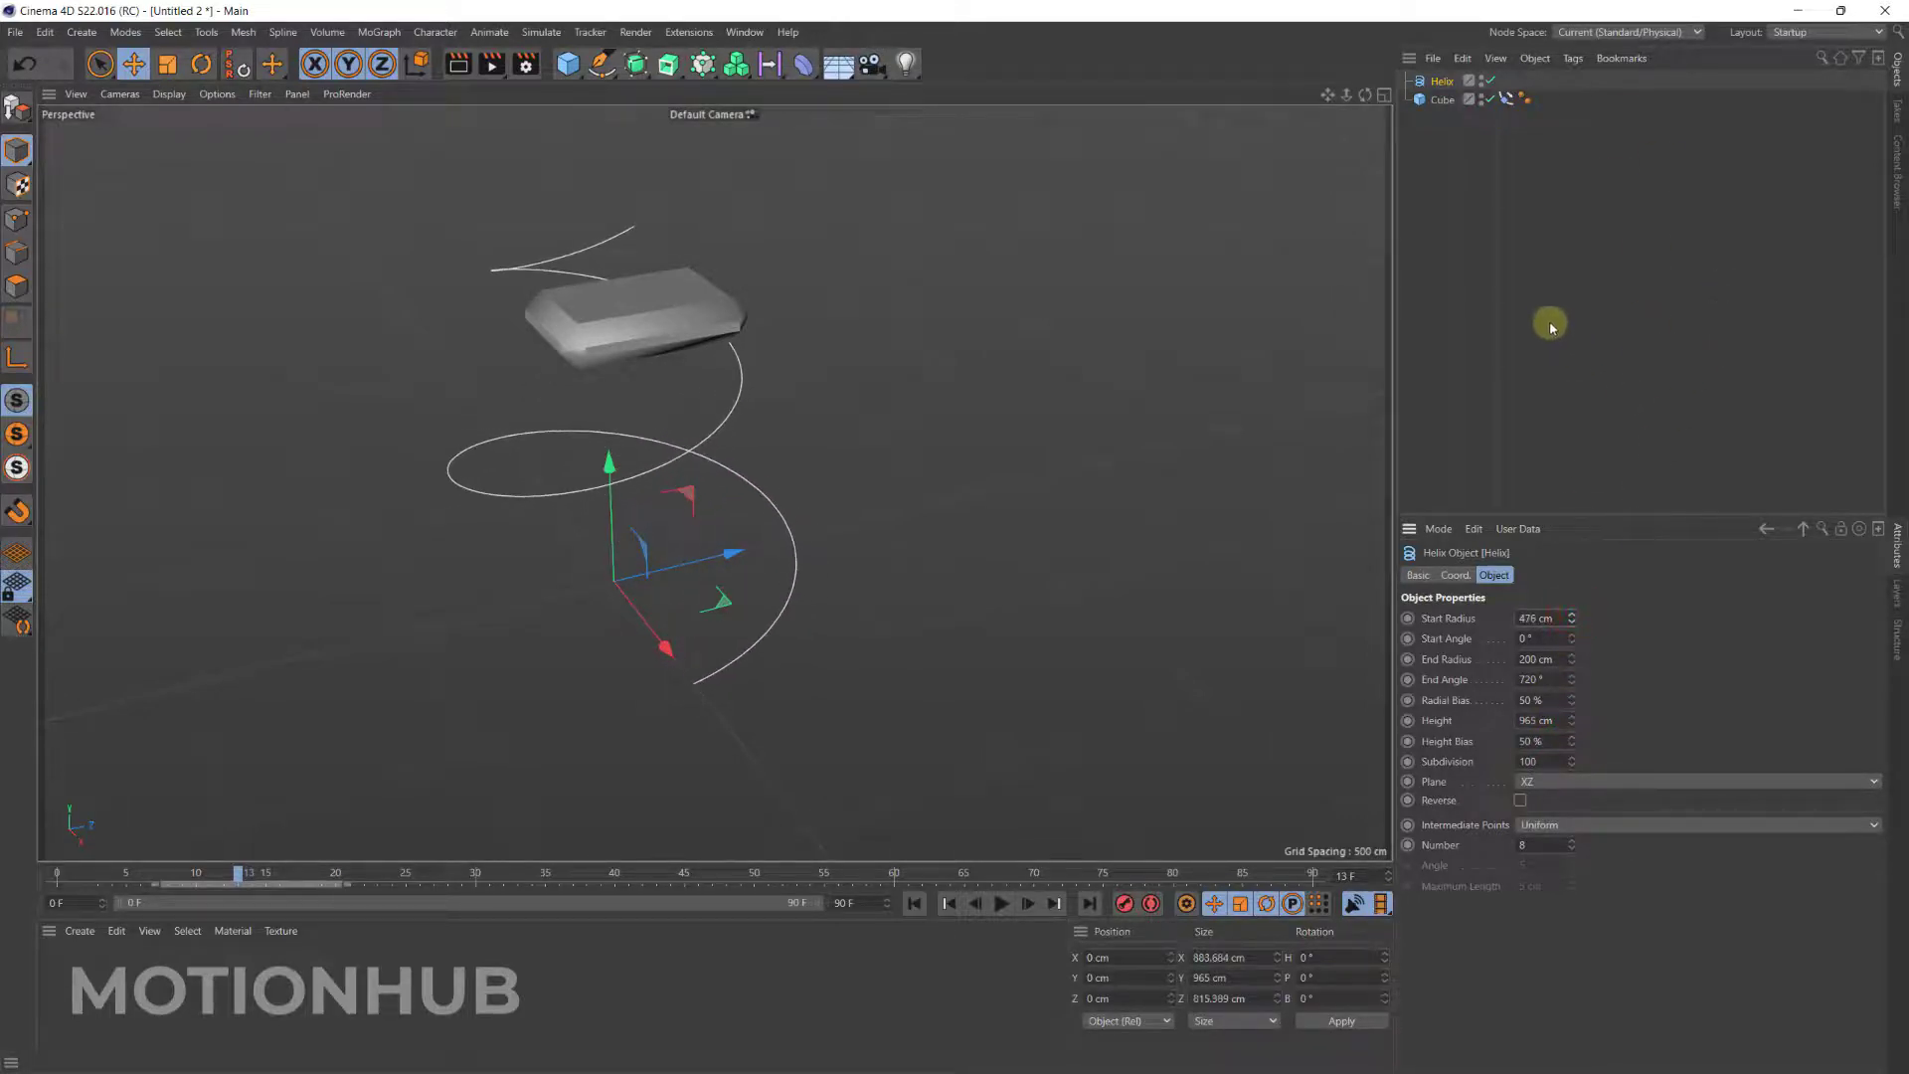
click(1443, 100)
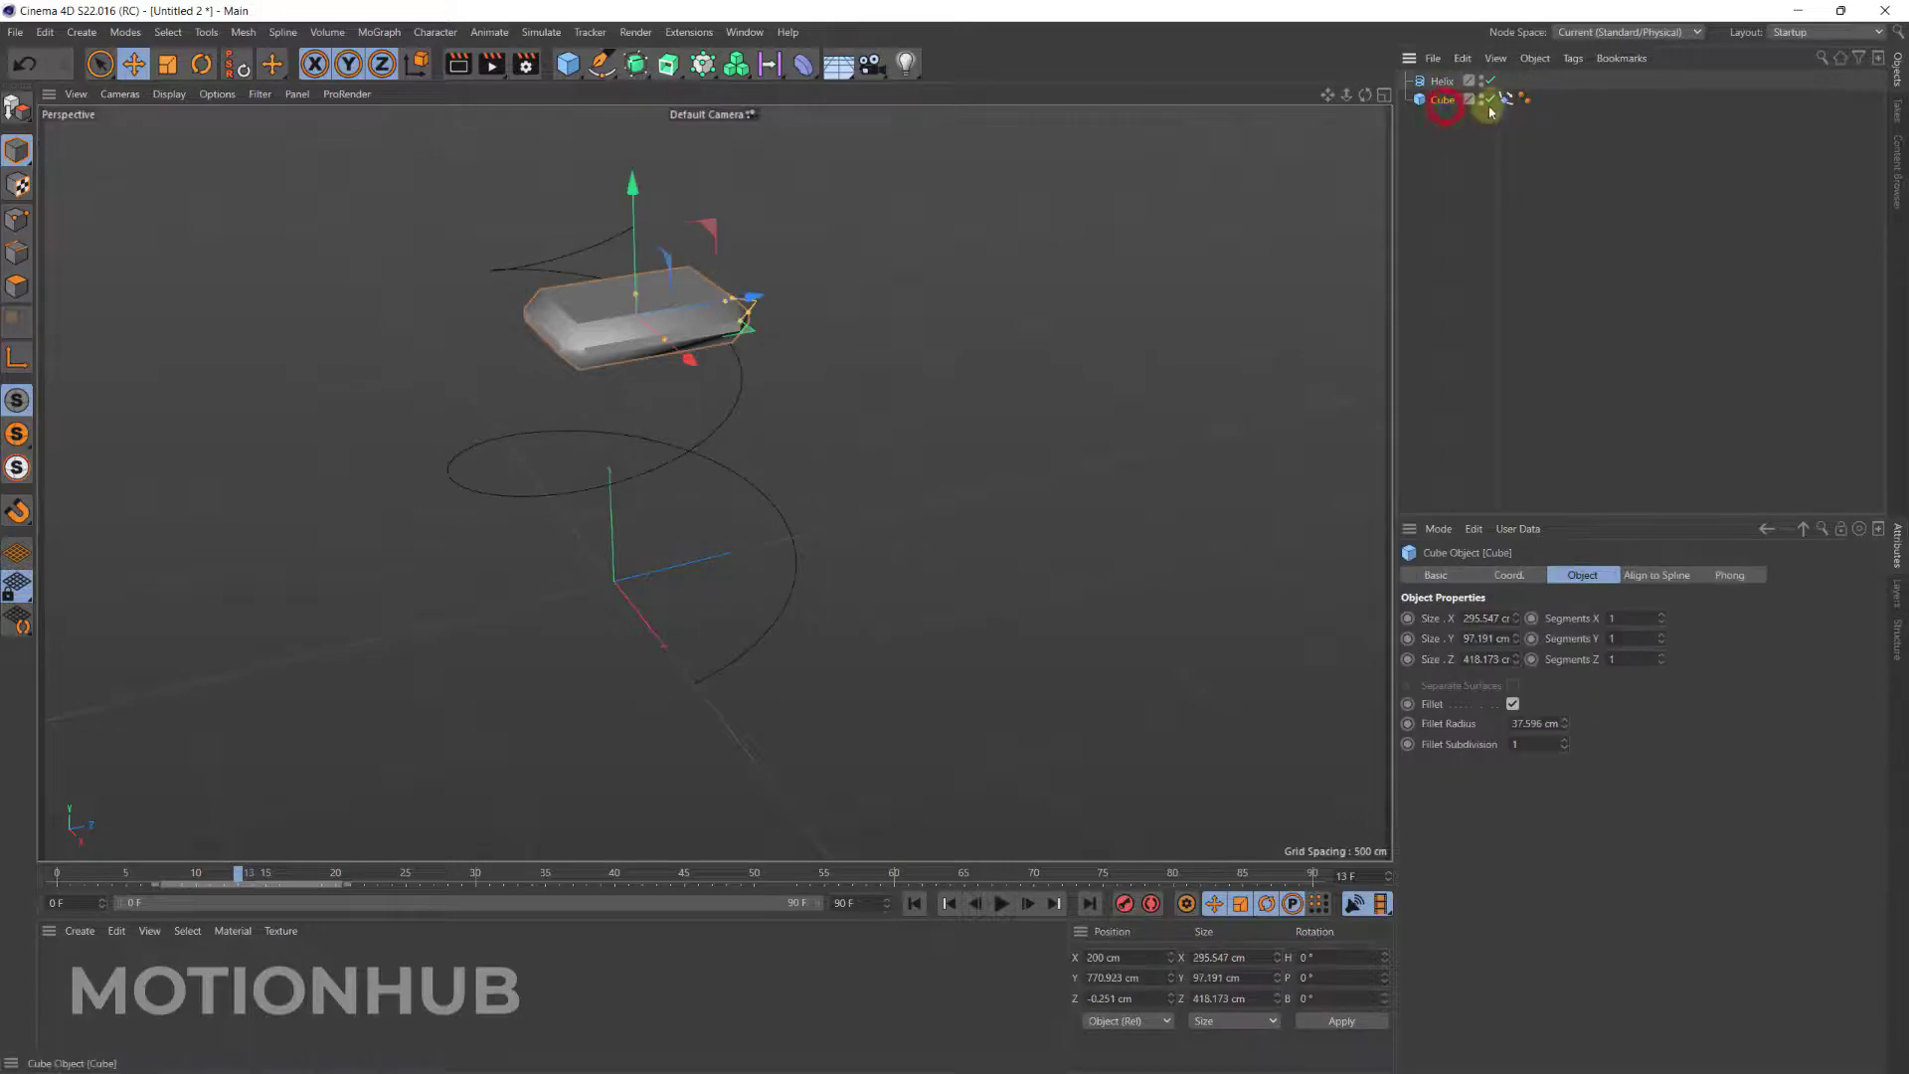
Keyframe the tag's Position at 0% on frame 0 and 100% on frame 90.
click(1506, 99)
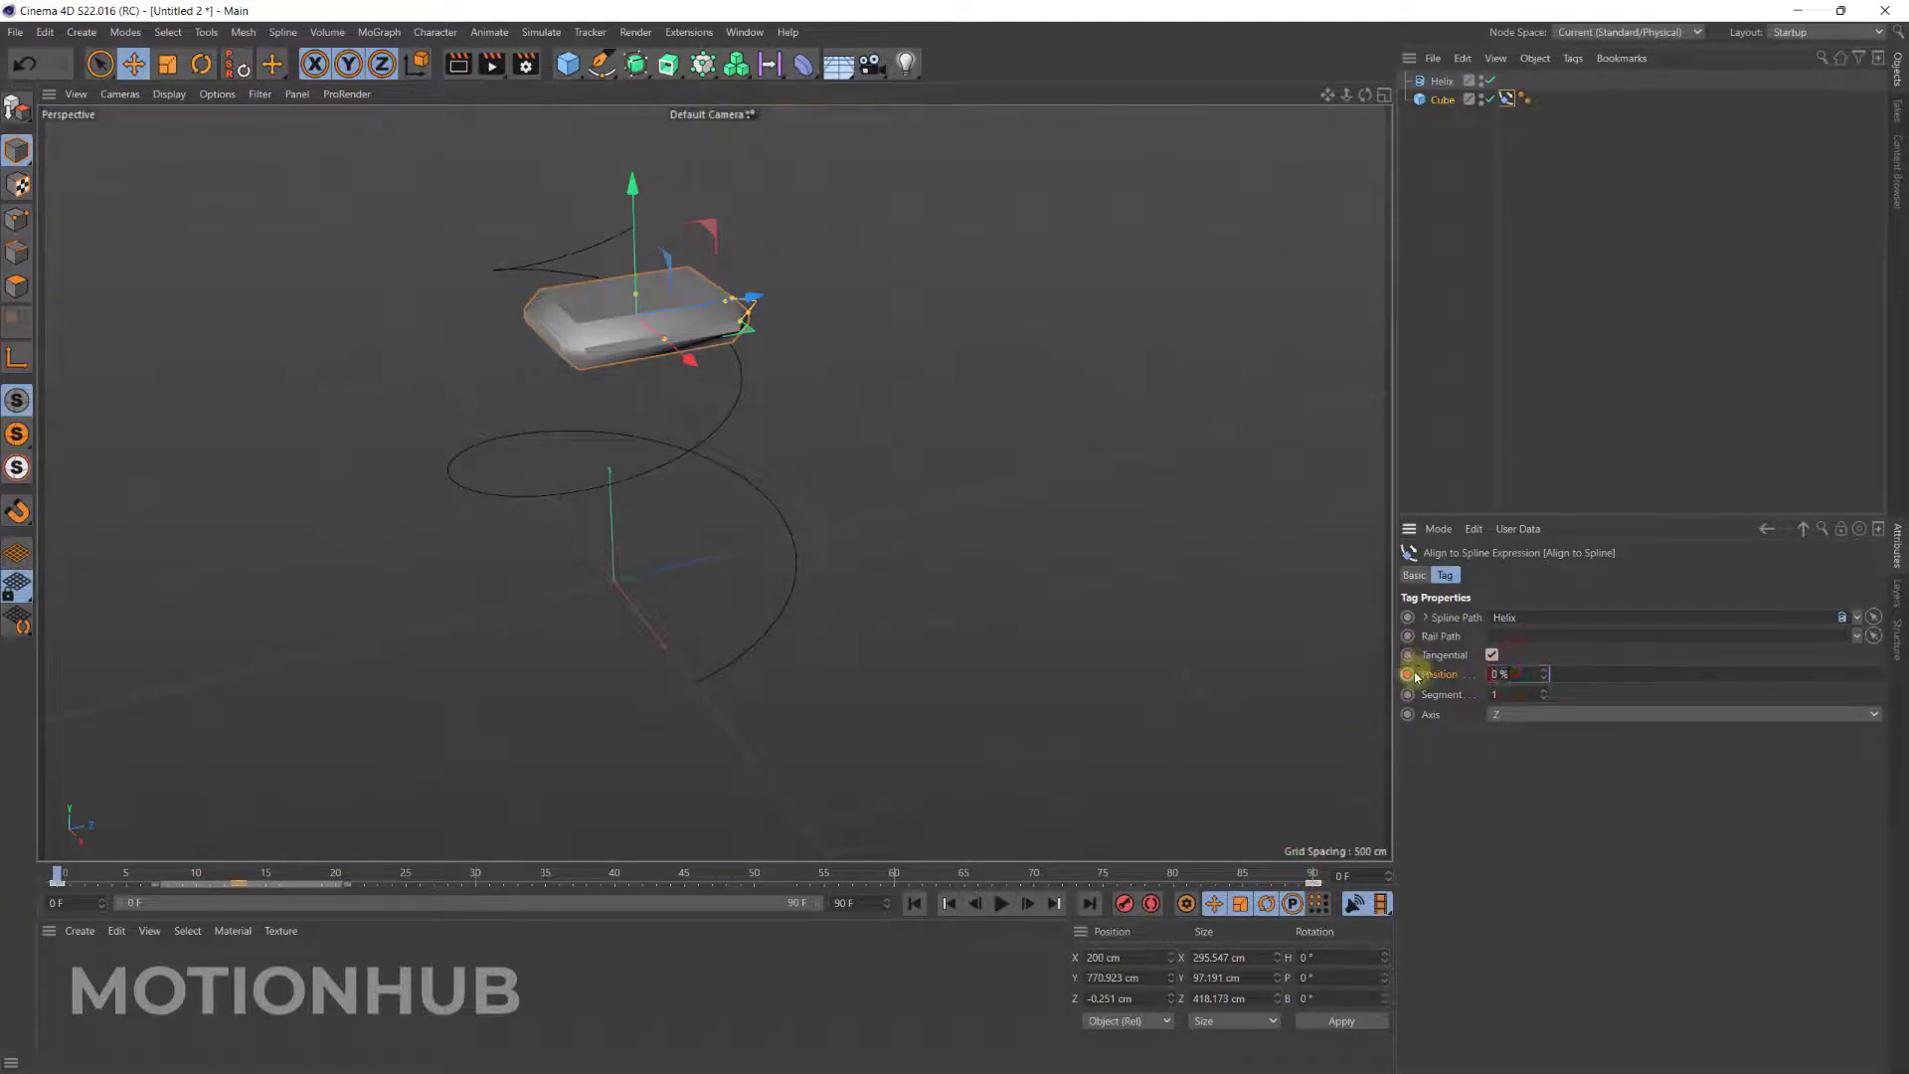
drag(1516, 673, 1607, 673)
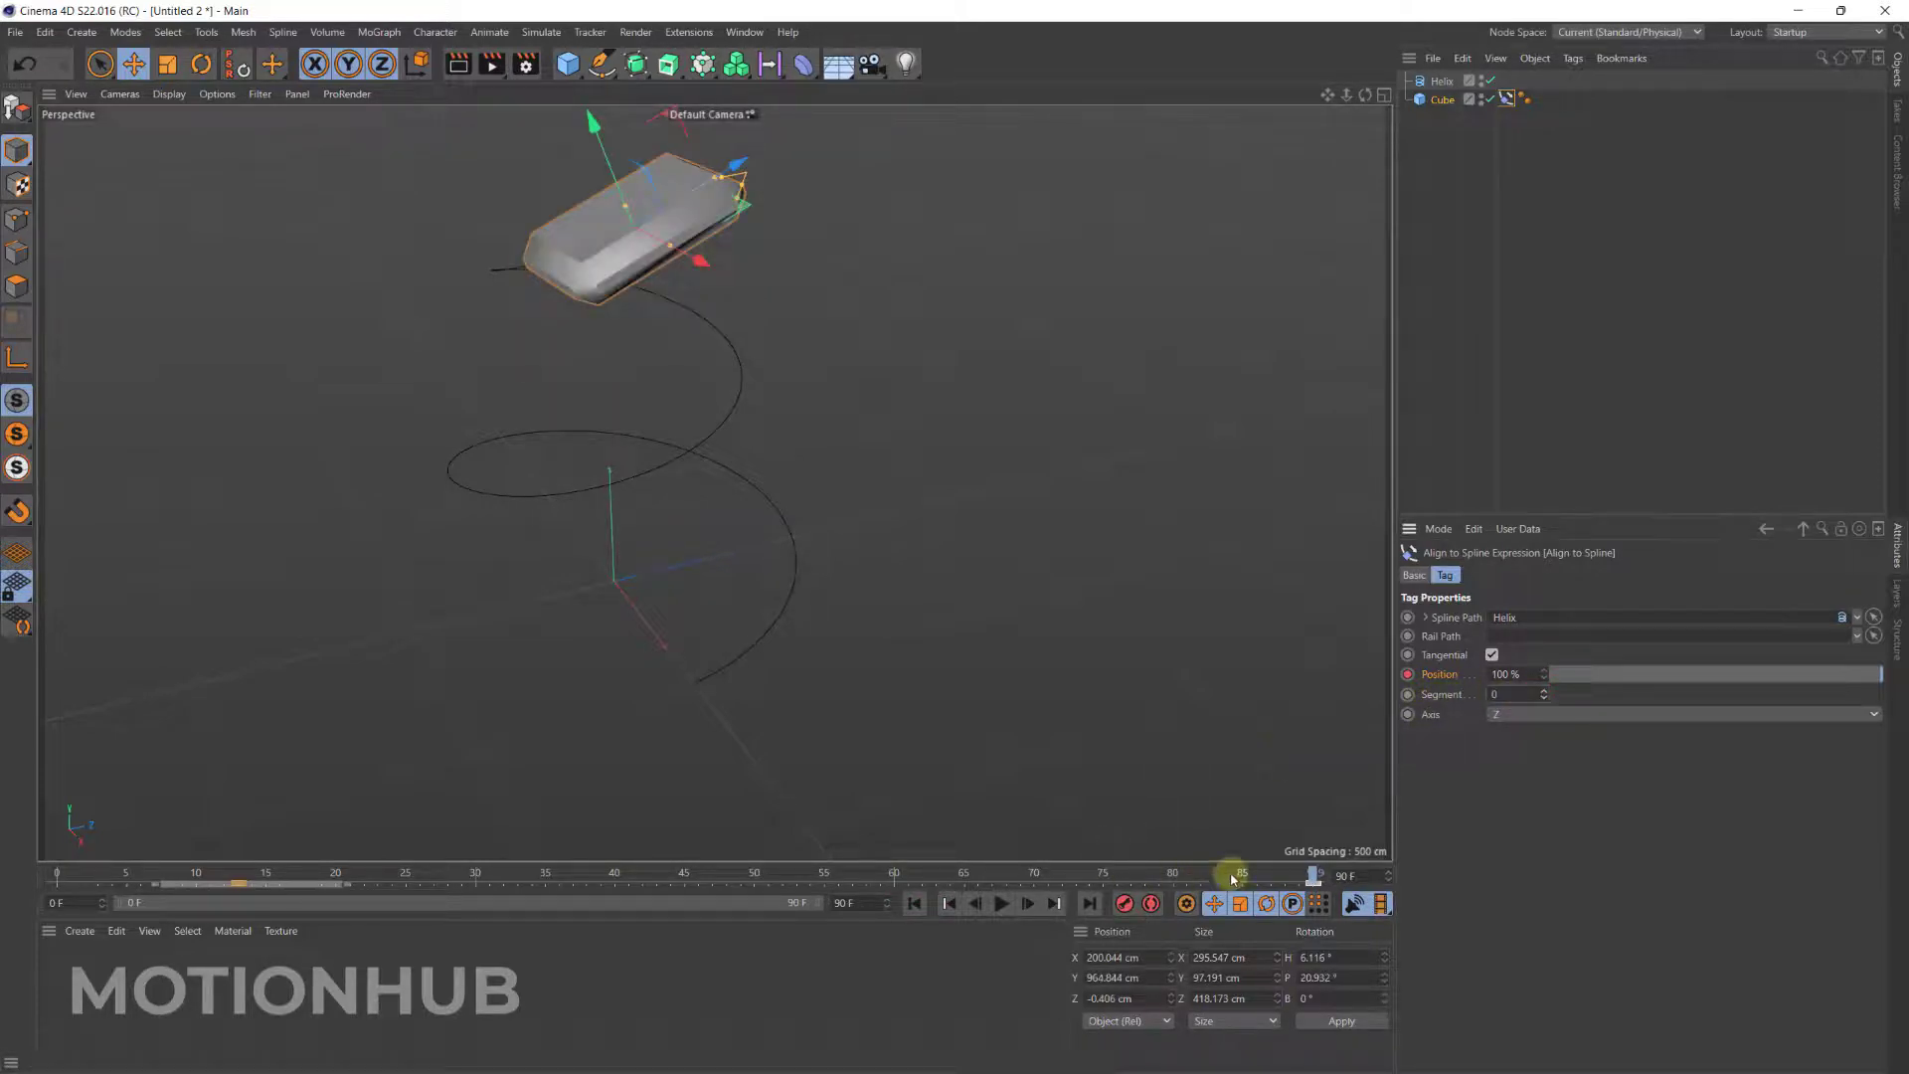
drag(1240, 874, 938, 871)
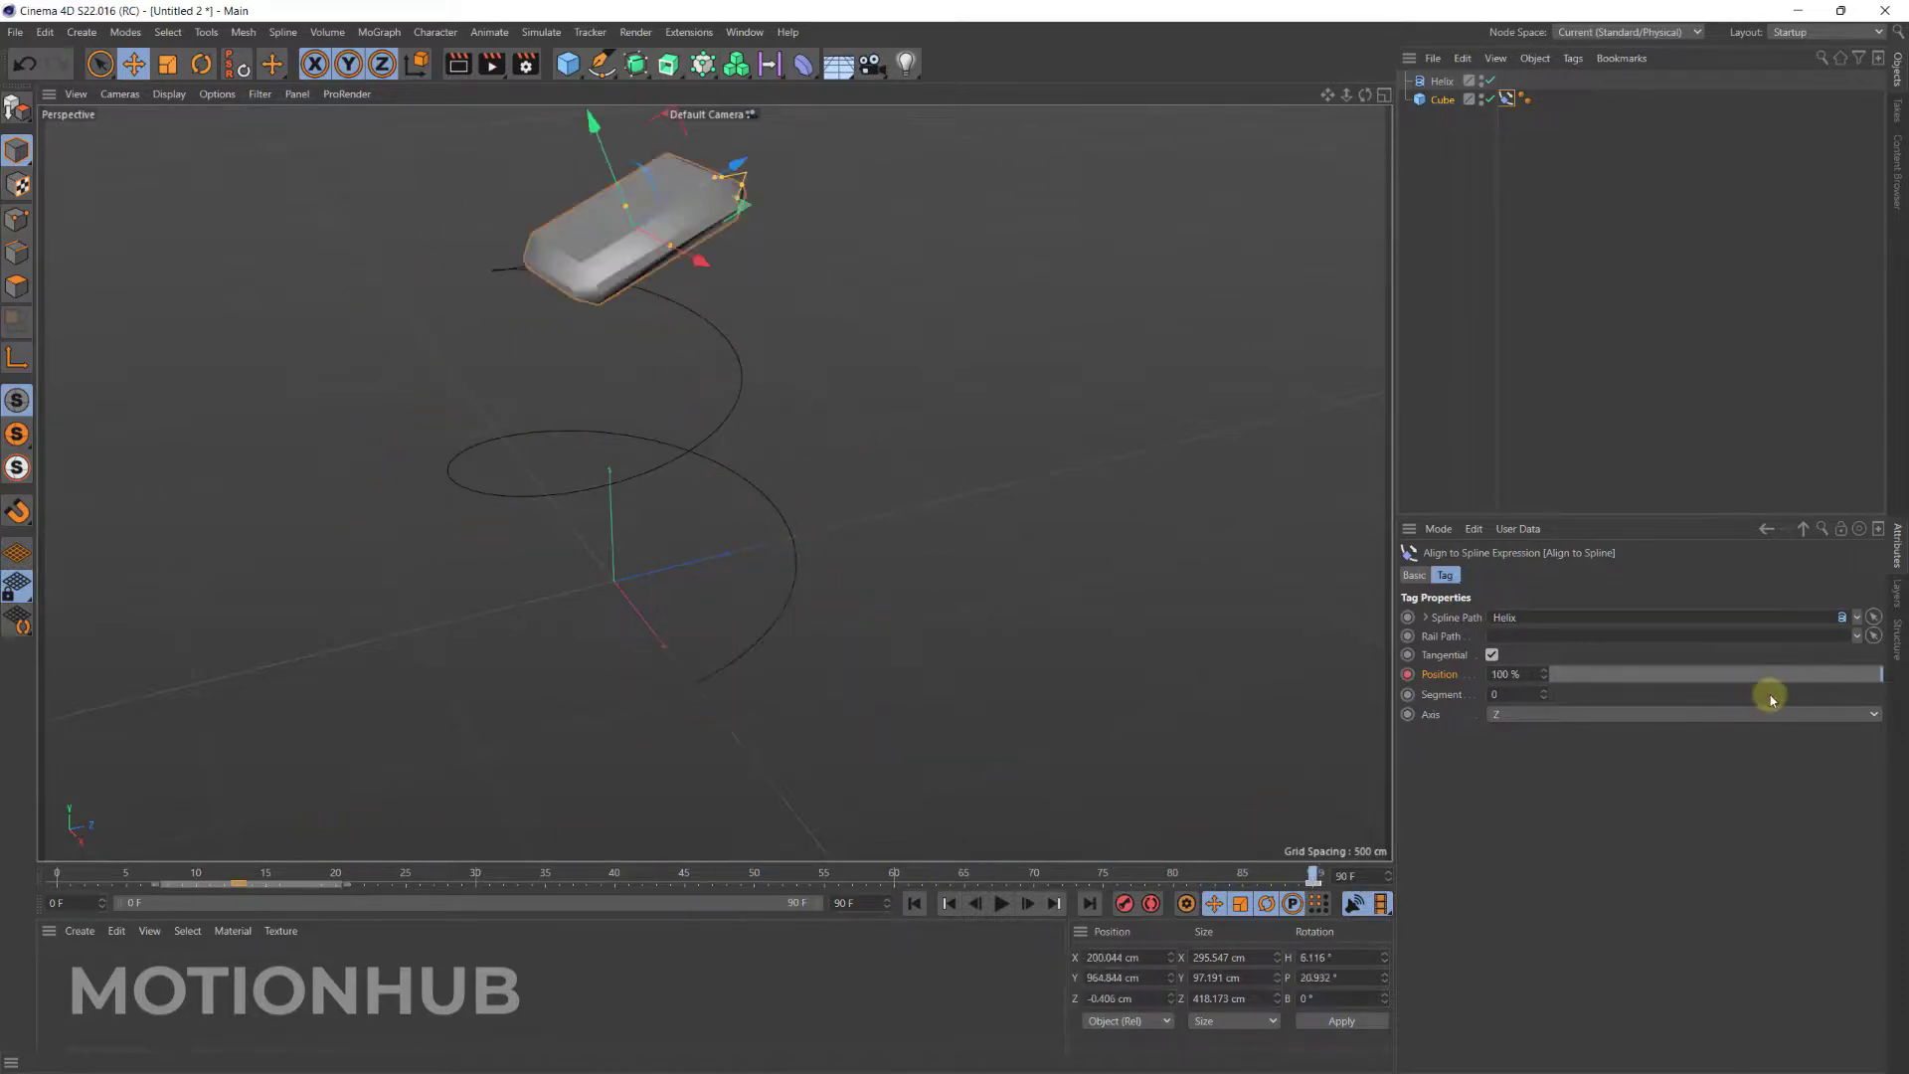
click(1442, 99)
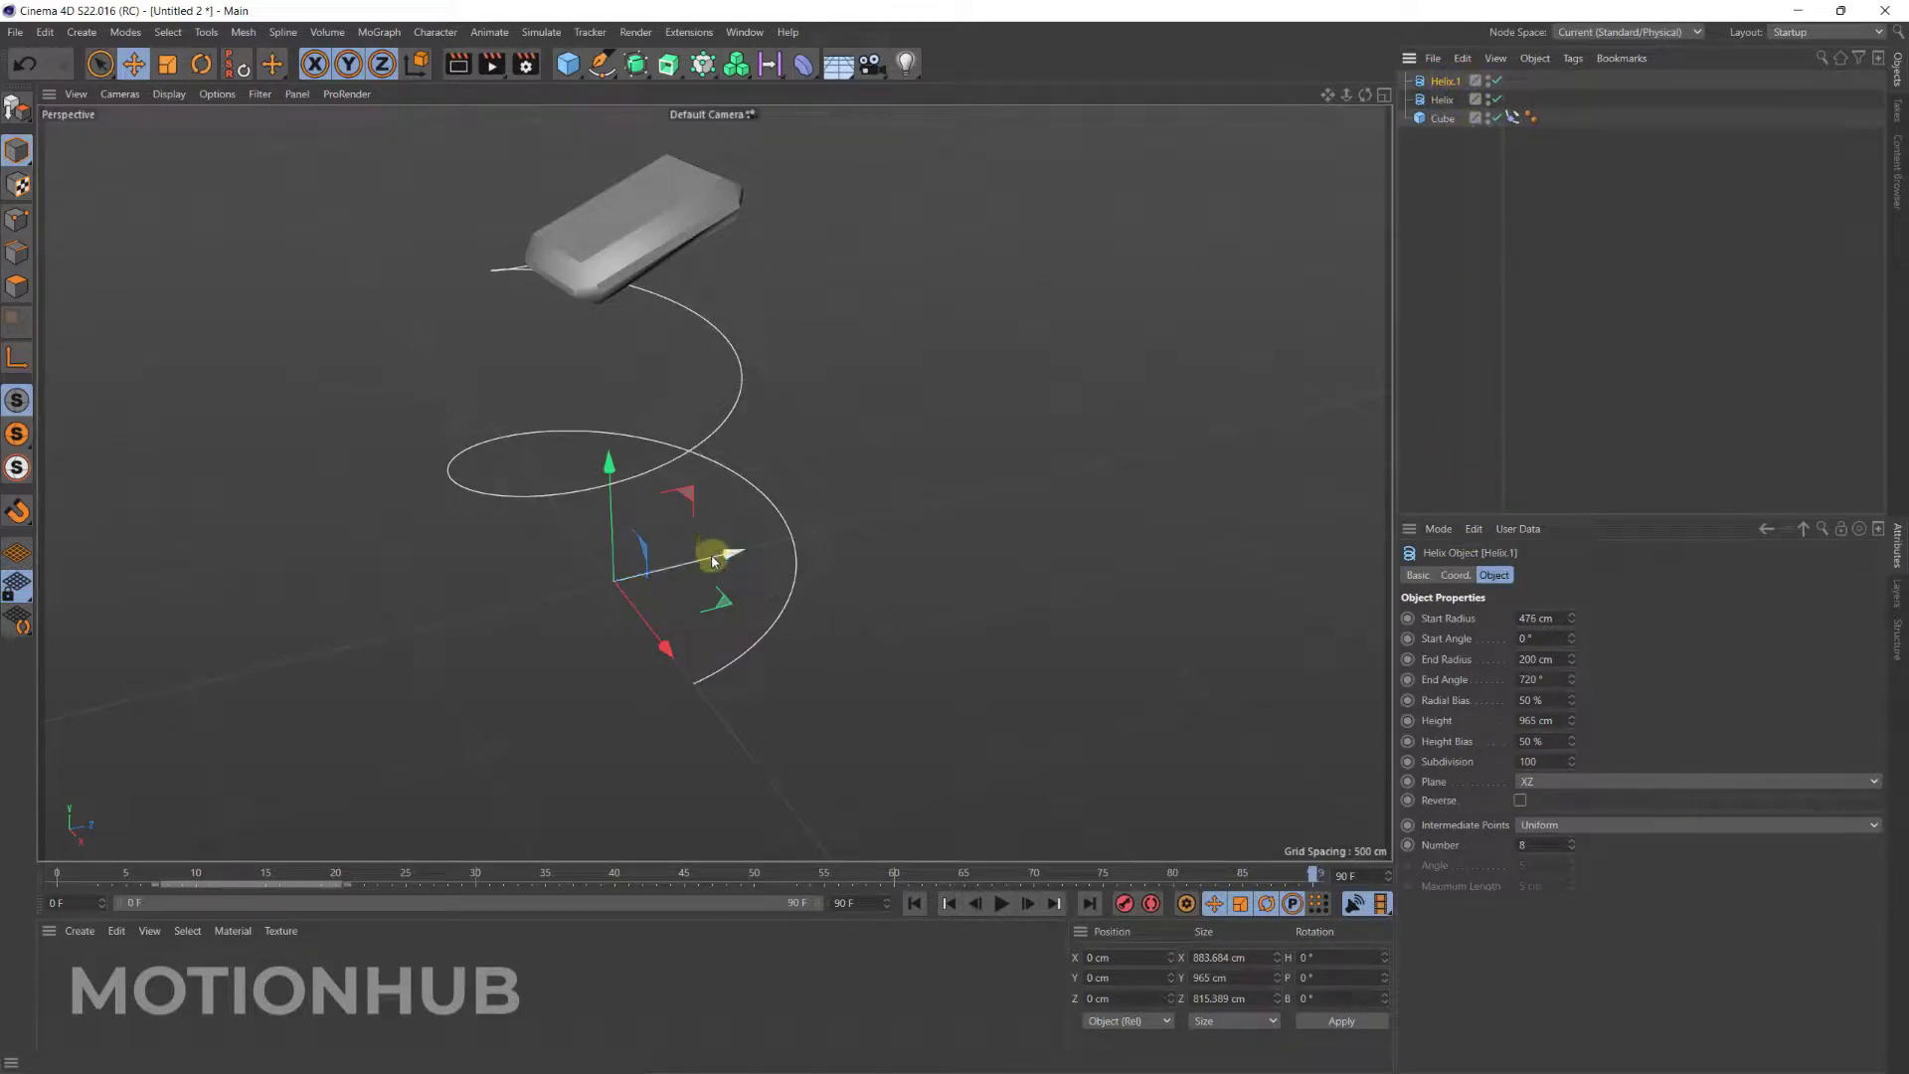
Move the duplicate Helix.1 along the Z axis beside the original helix.
drag(712, 560, 621, 566)
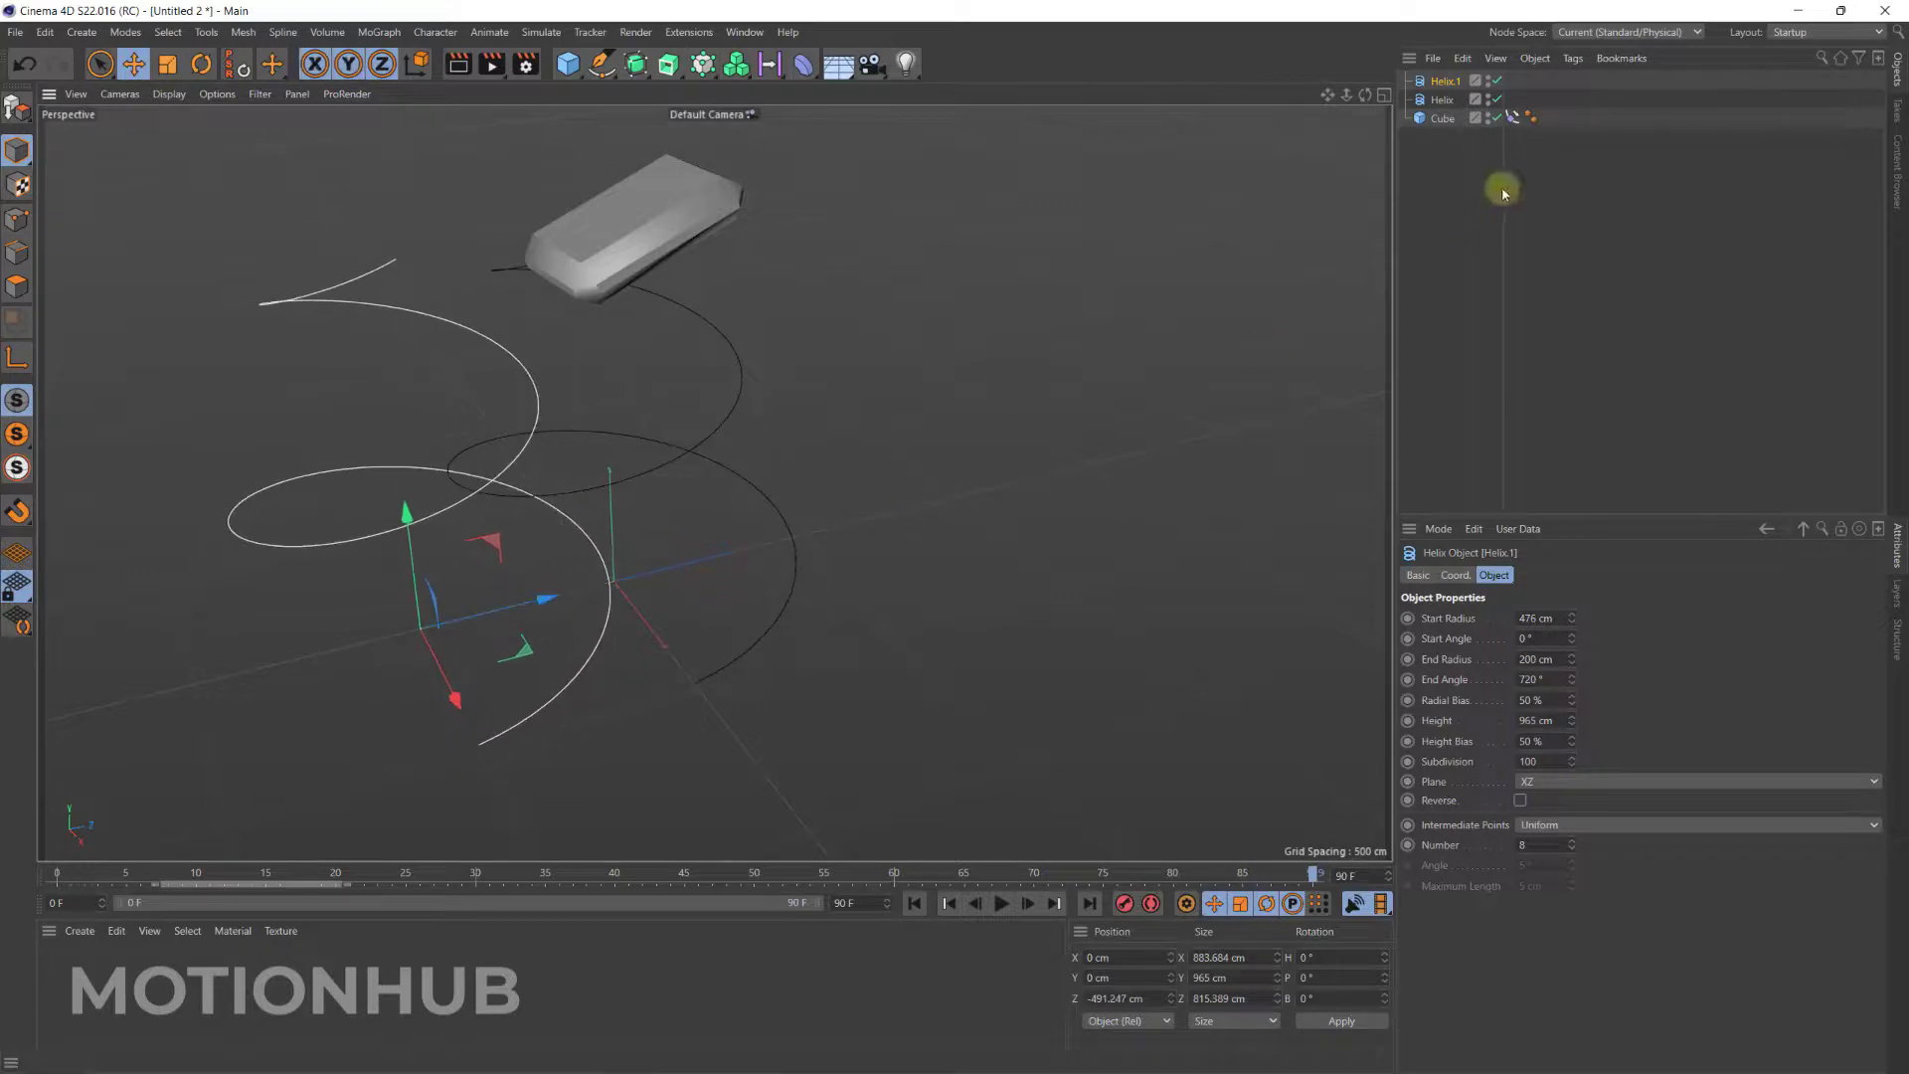
click(1511, 117)
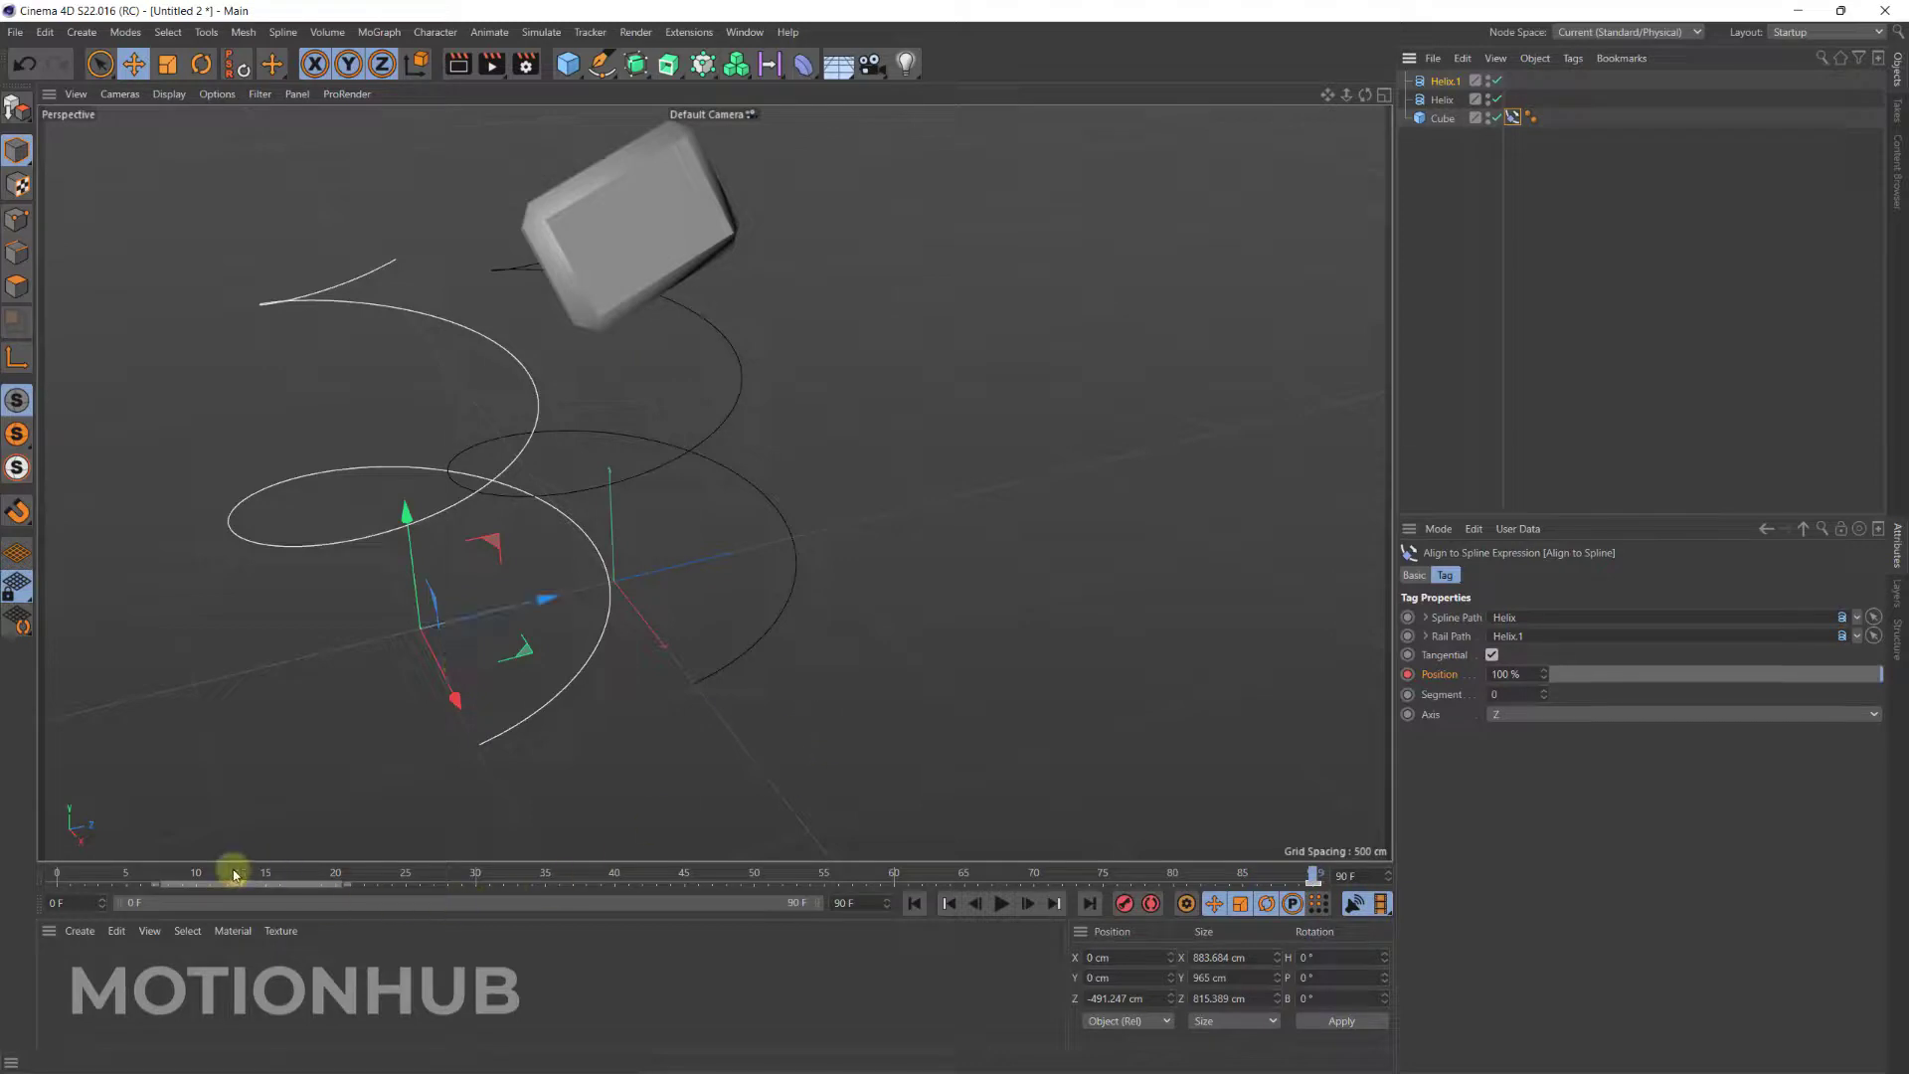
Scrub the timeline to compare the box's tilt with and without the Helix.1 rail path.
drag(195, 874, 560, 874)
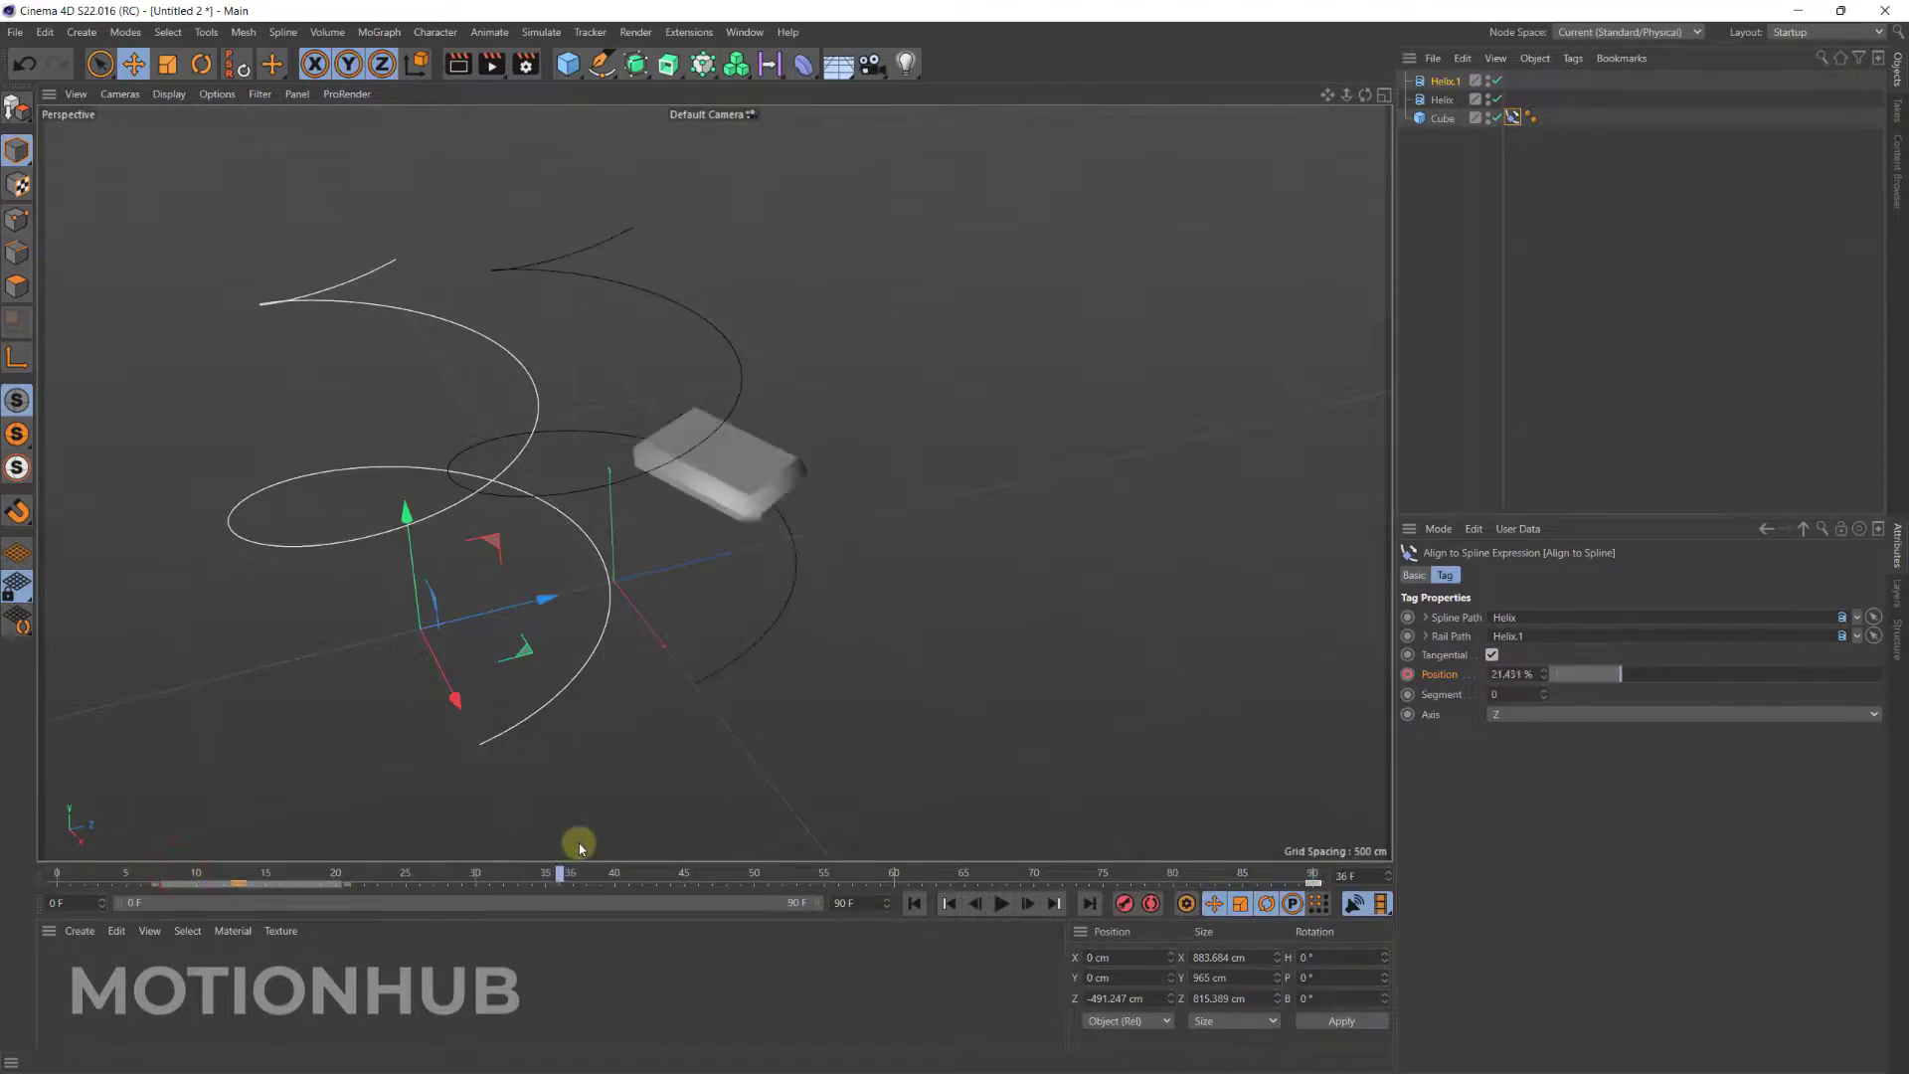
drag(559, 874, 956, 874)
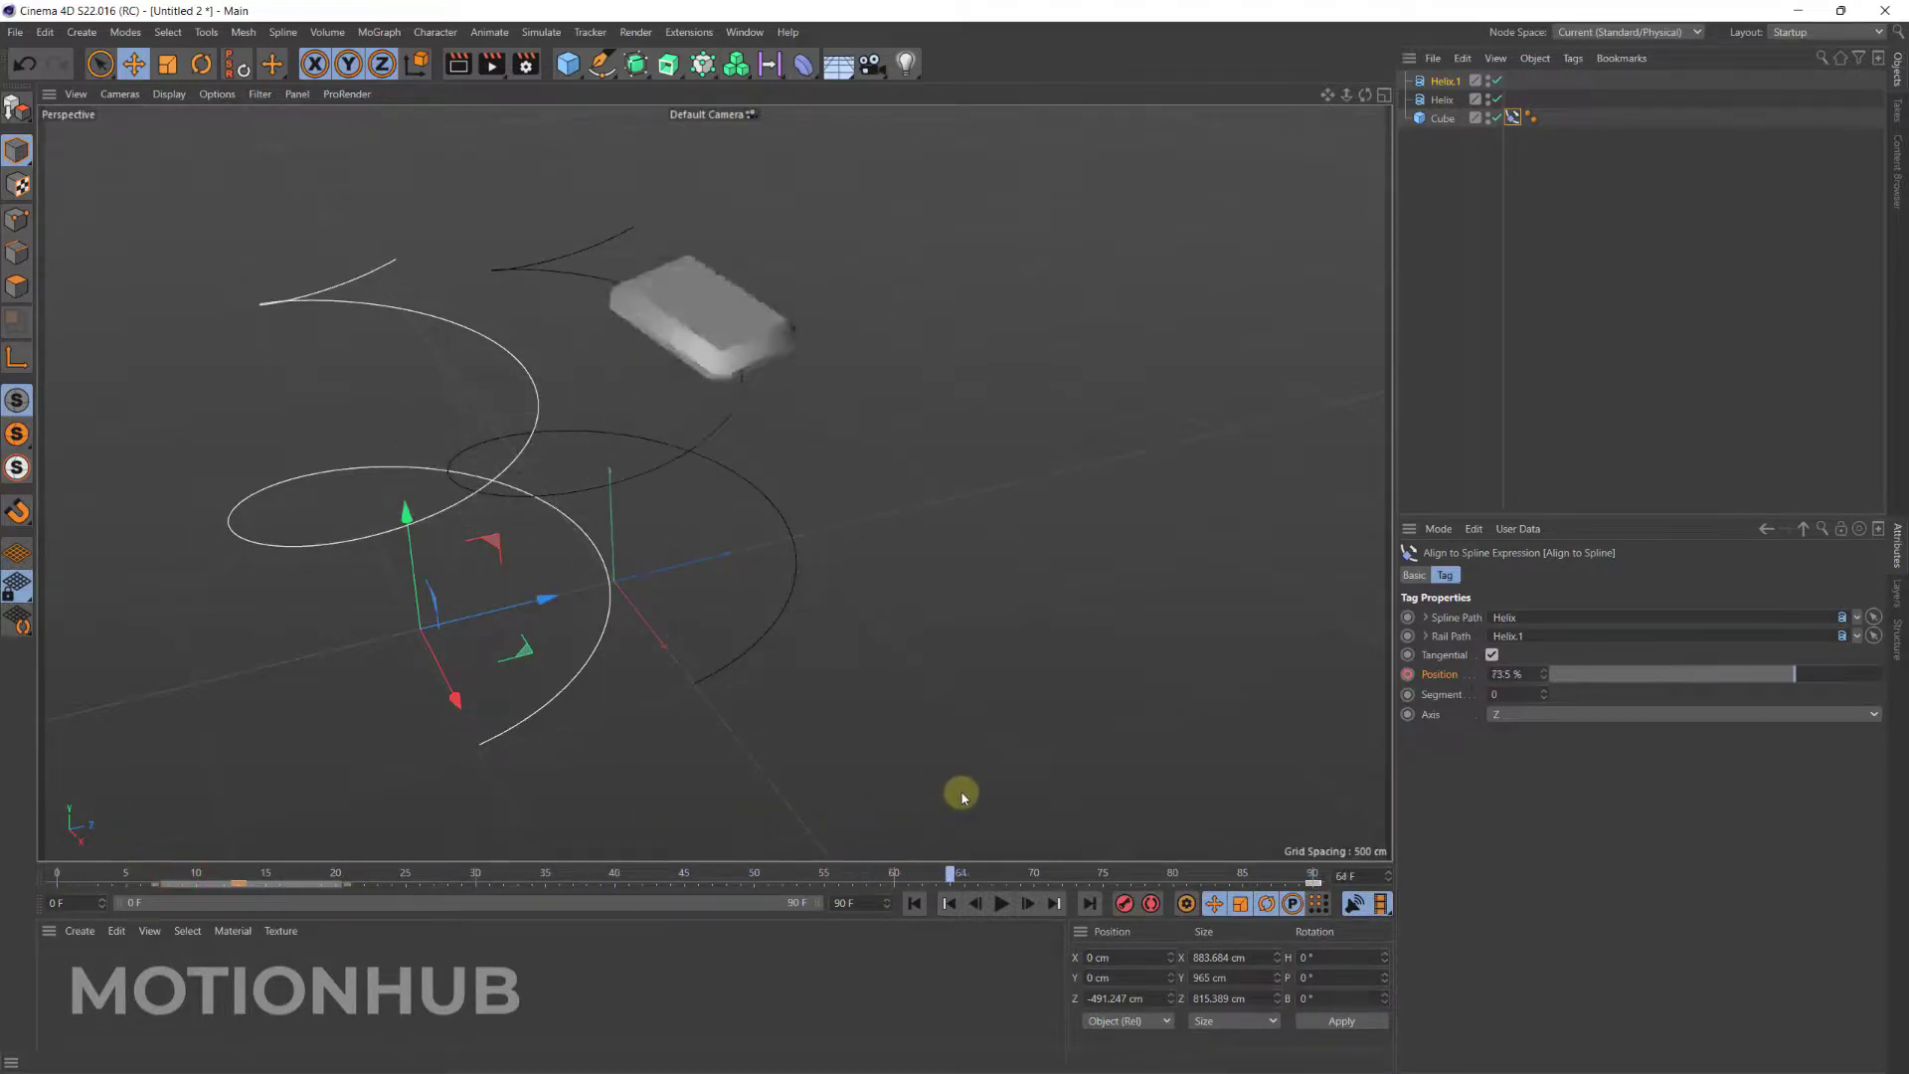
drag(960, 874, 891, 873)
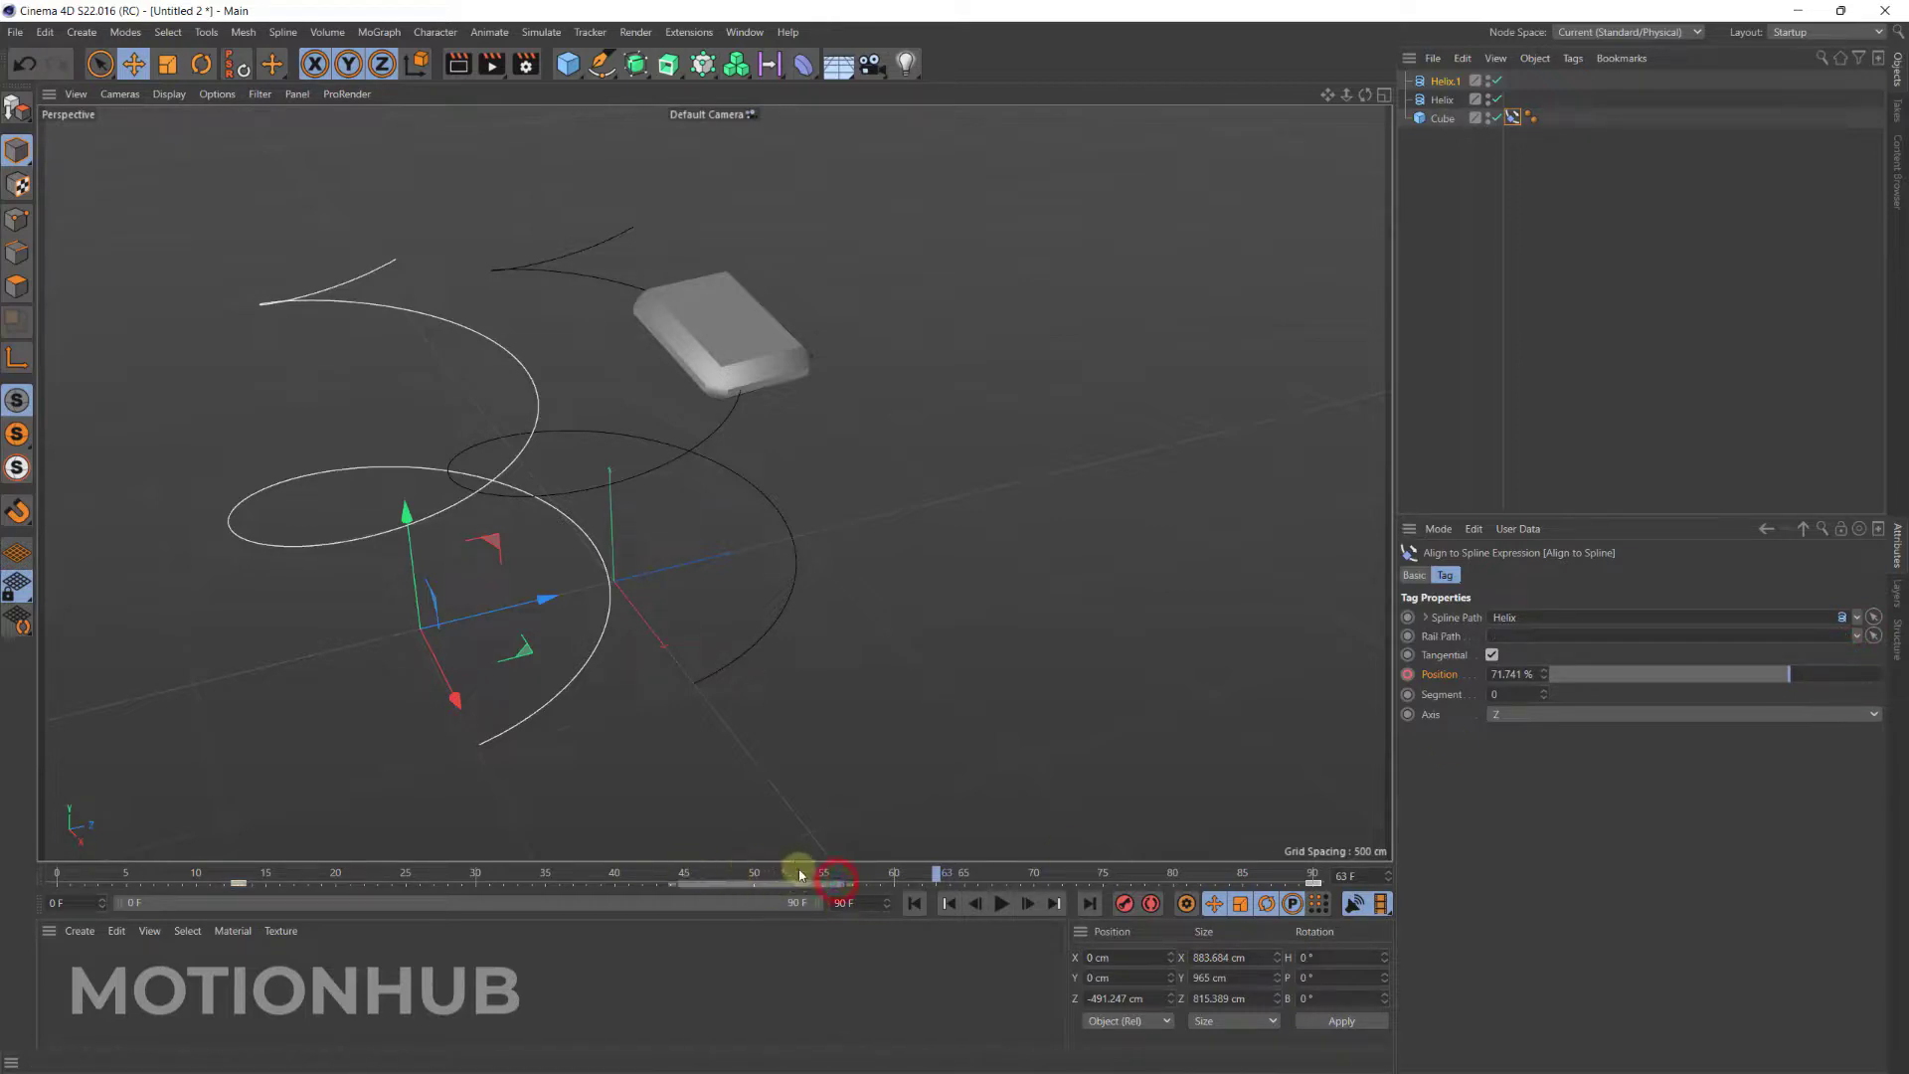
drag(828, 873, 450, 873)
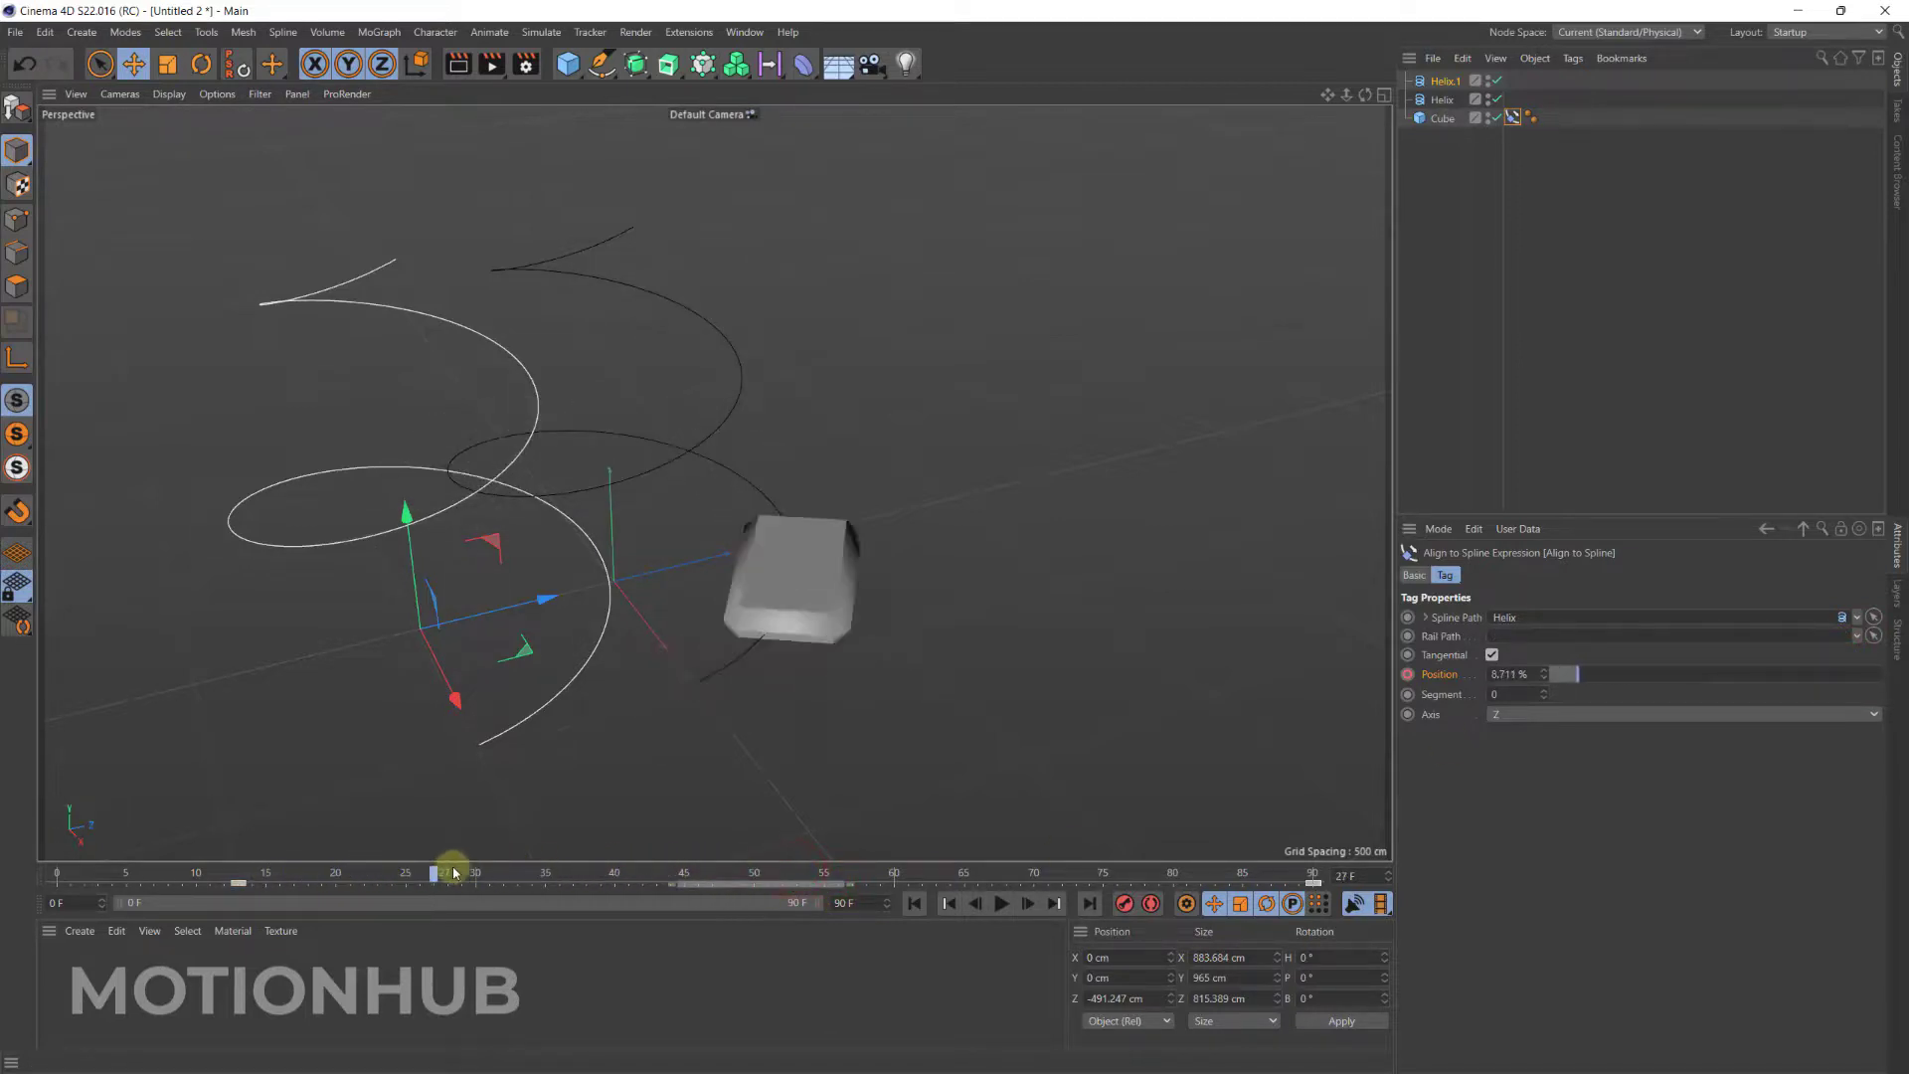
drag(453, 873, 1129, 873)
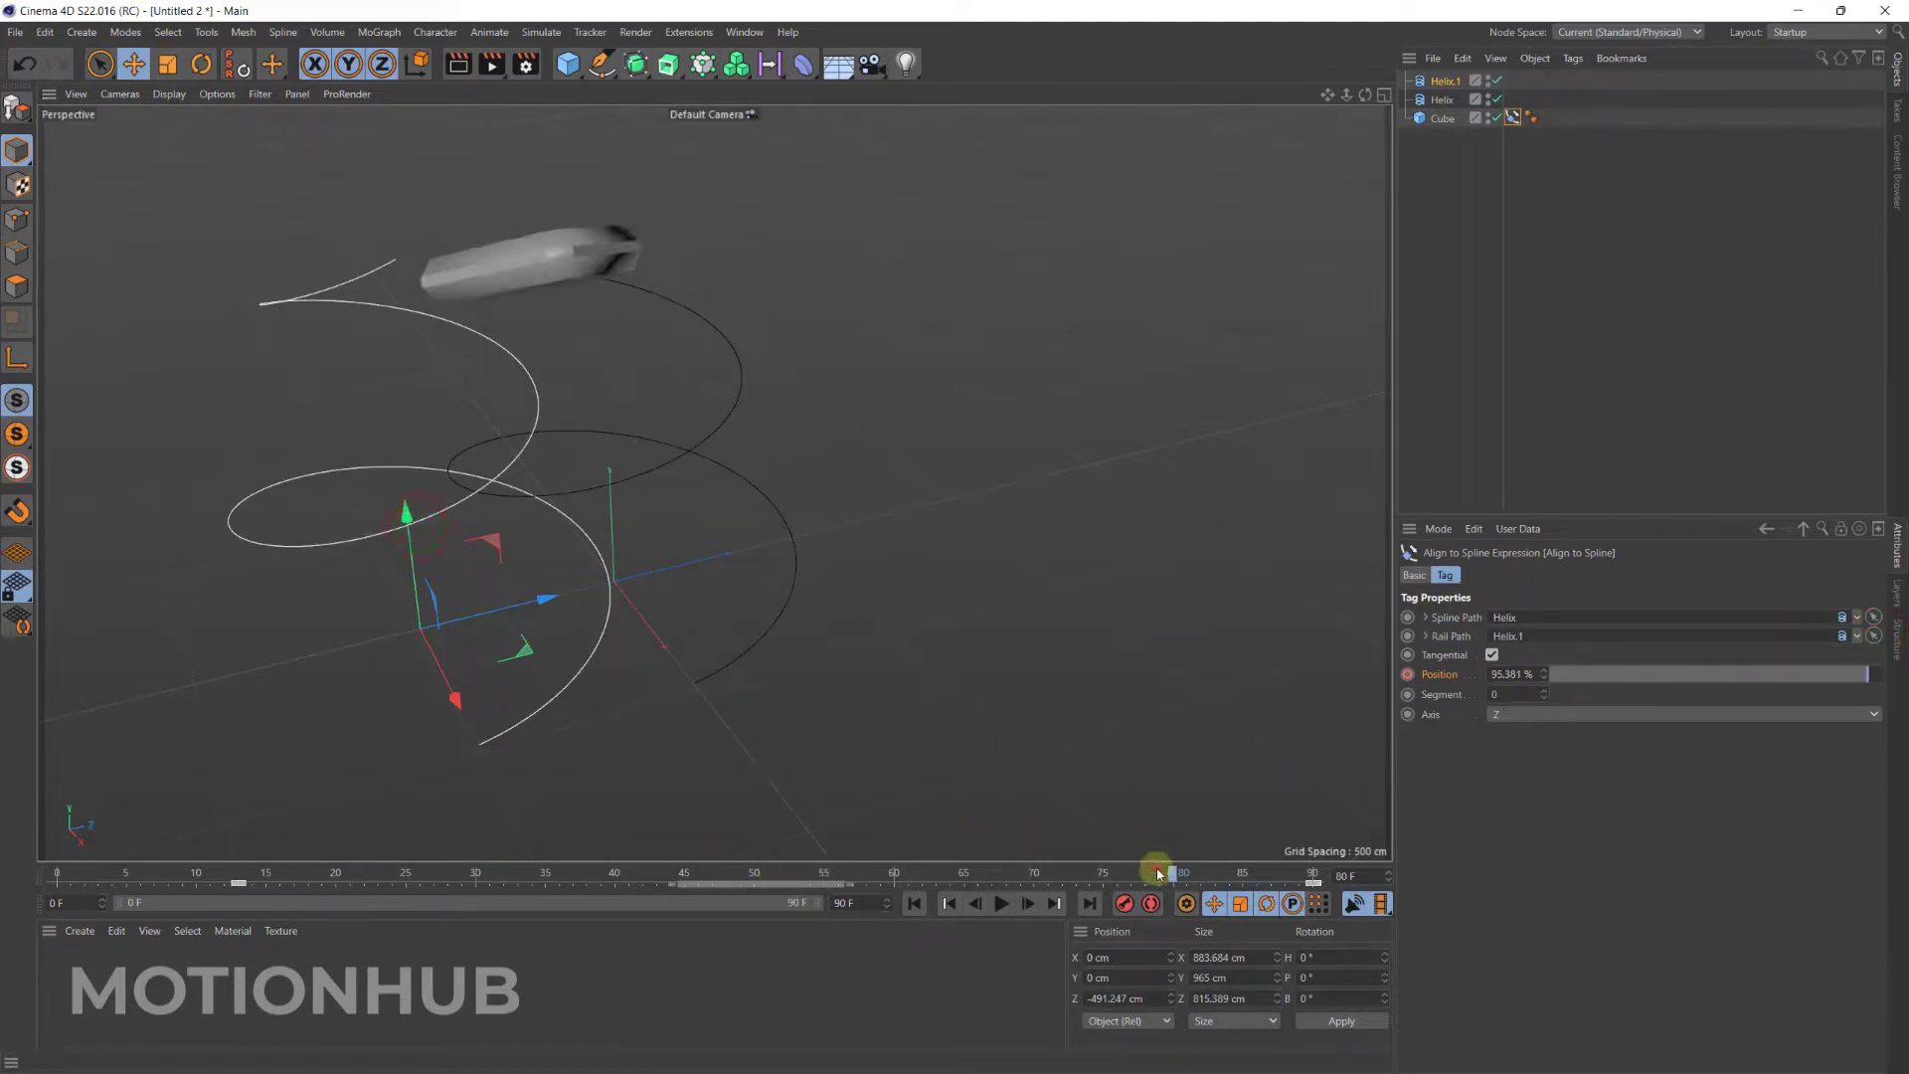
Scrub again with Helix.1 as rail, inspecting the box's tilt mid-animation and near the end.
drag(1156, 873, 688, 873)
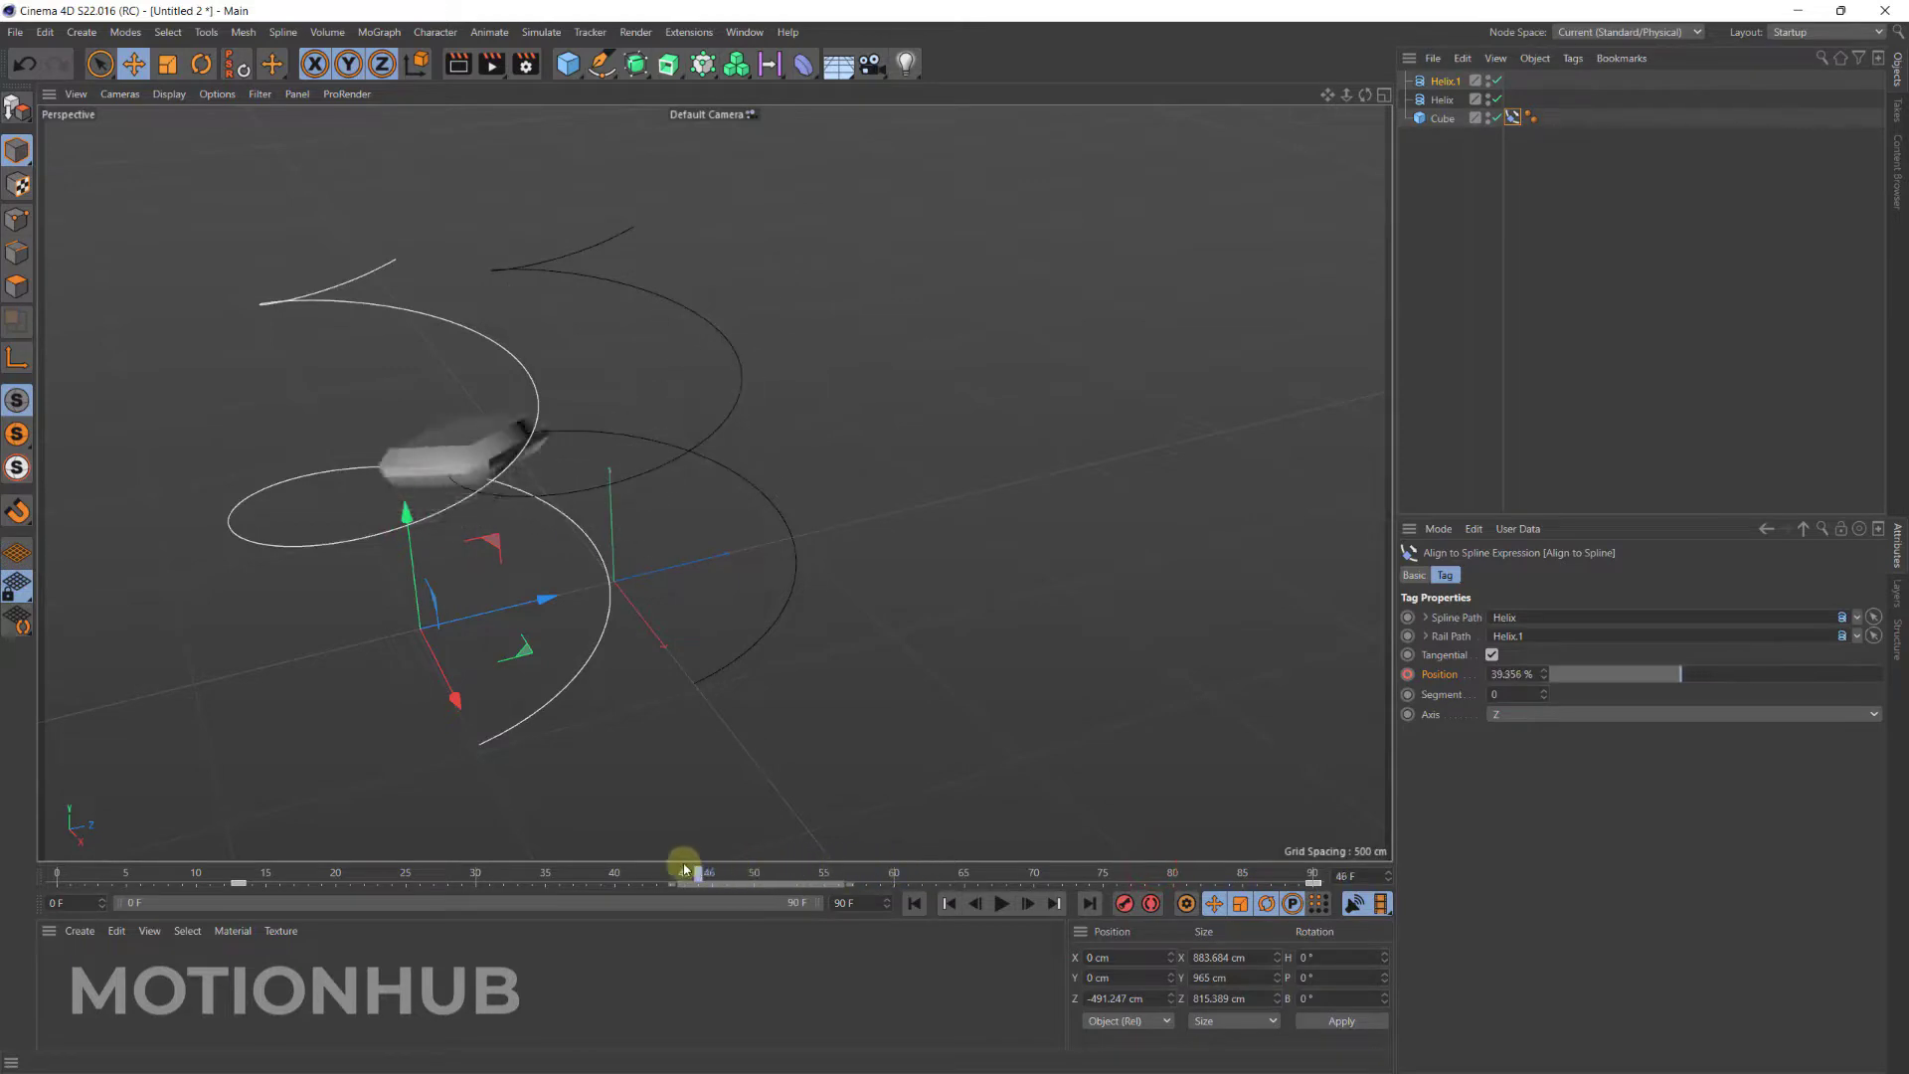
drag(685, 873, 615, 873)
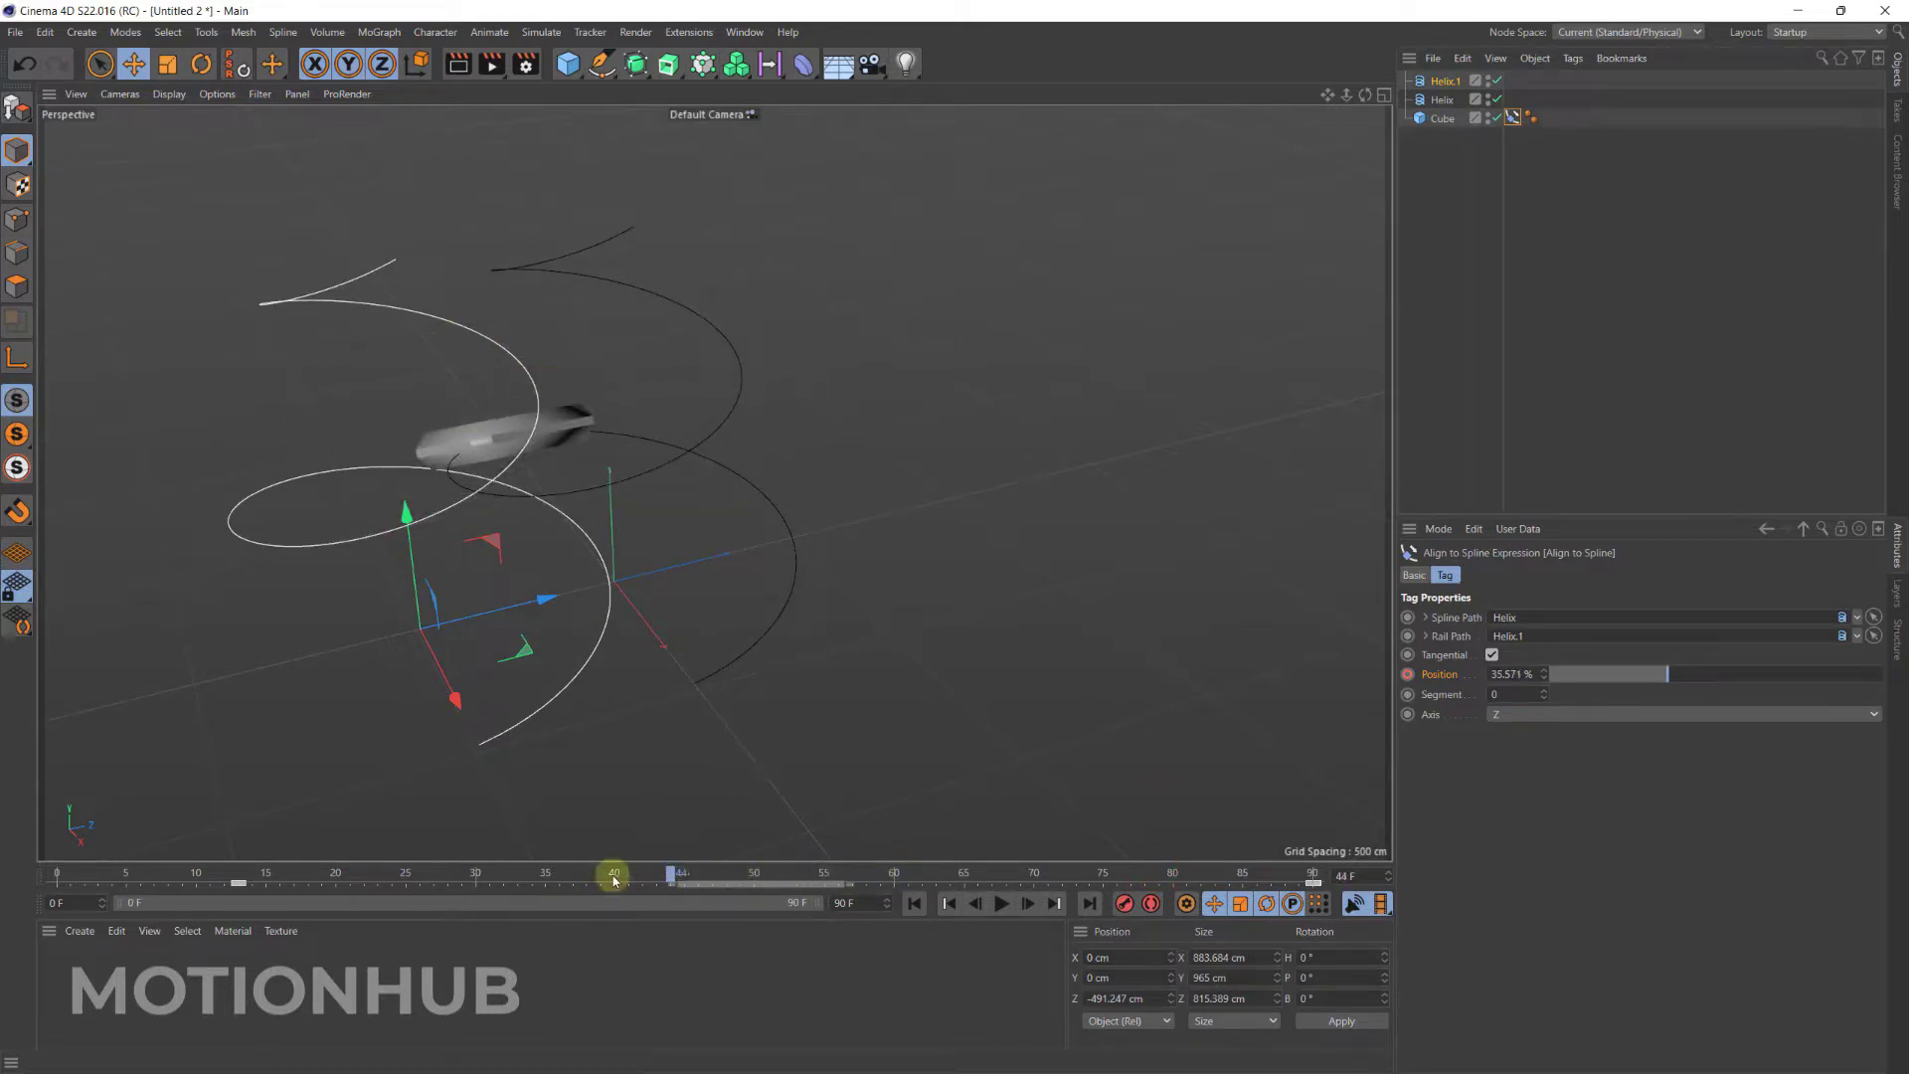
drag(614, 874, 1100, 874)
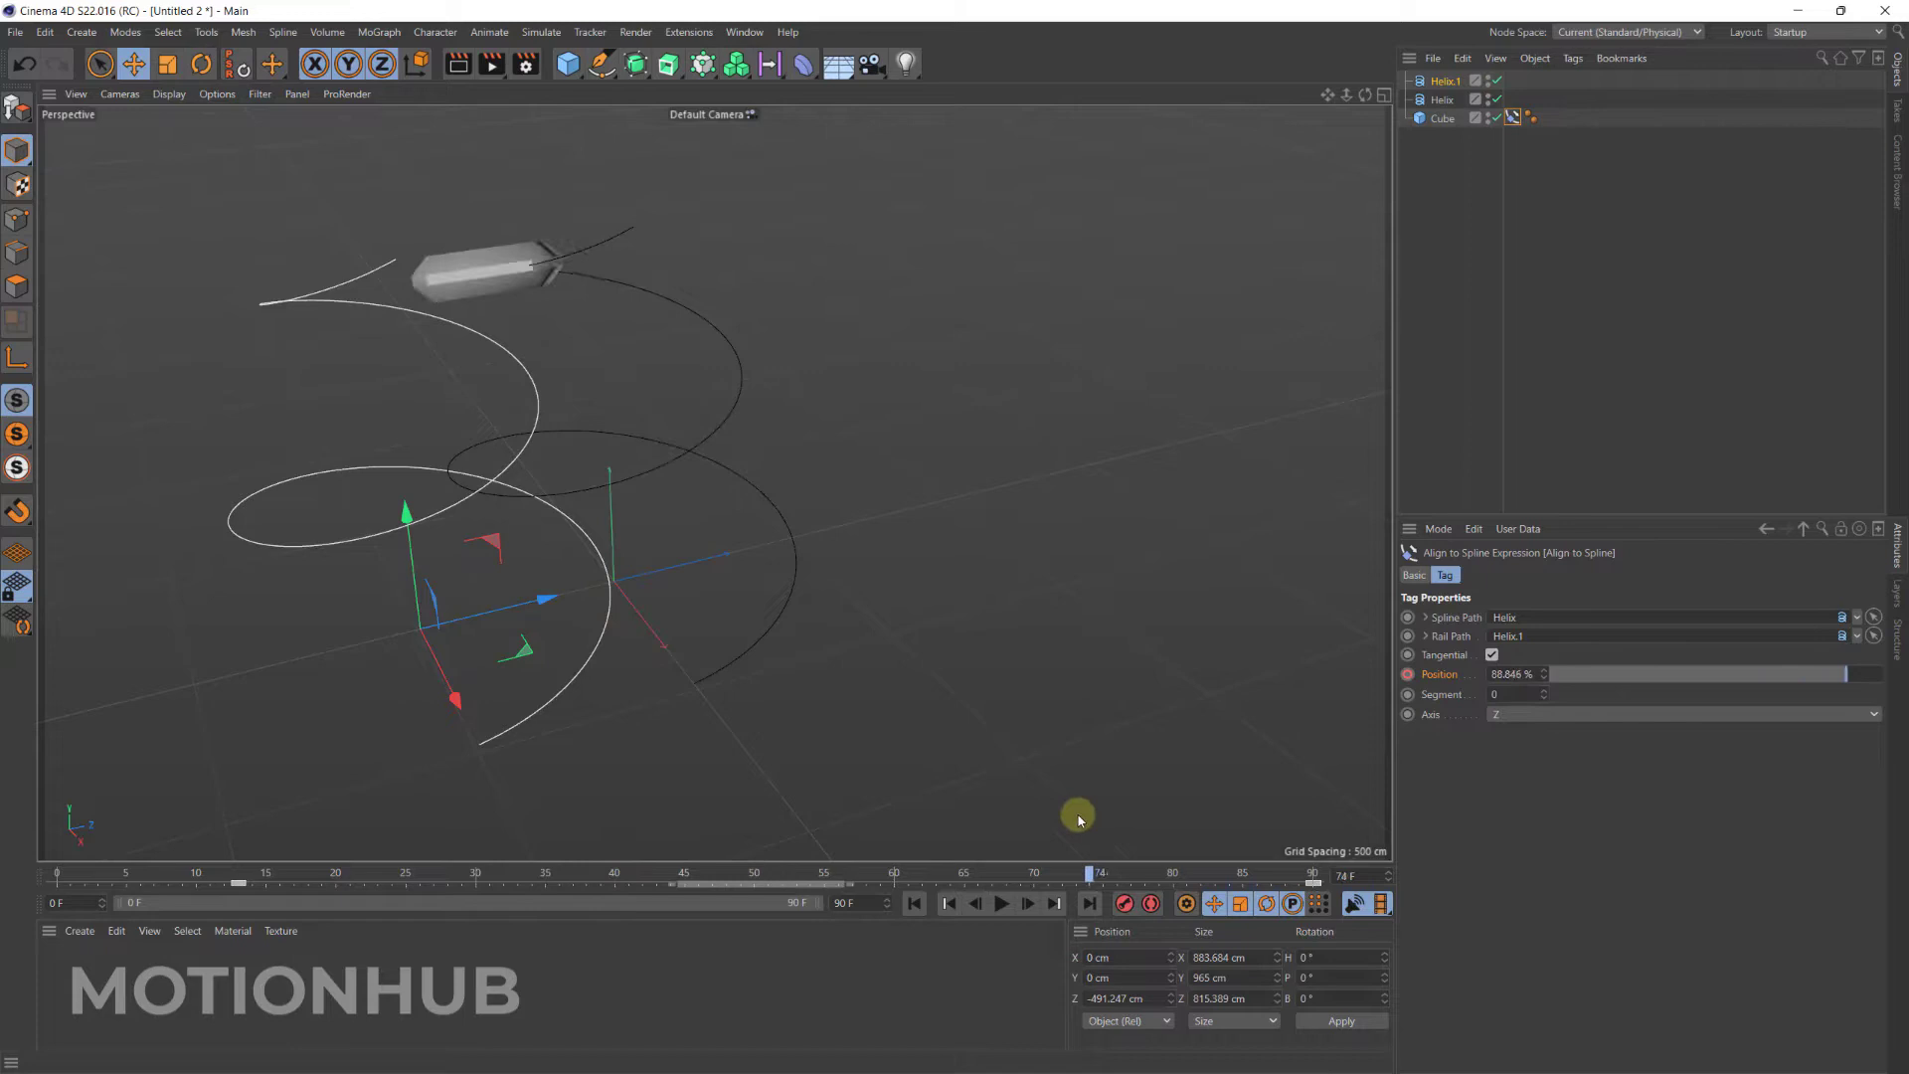
drag(1095, 873, 986, 873)
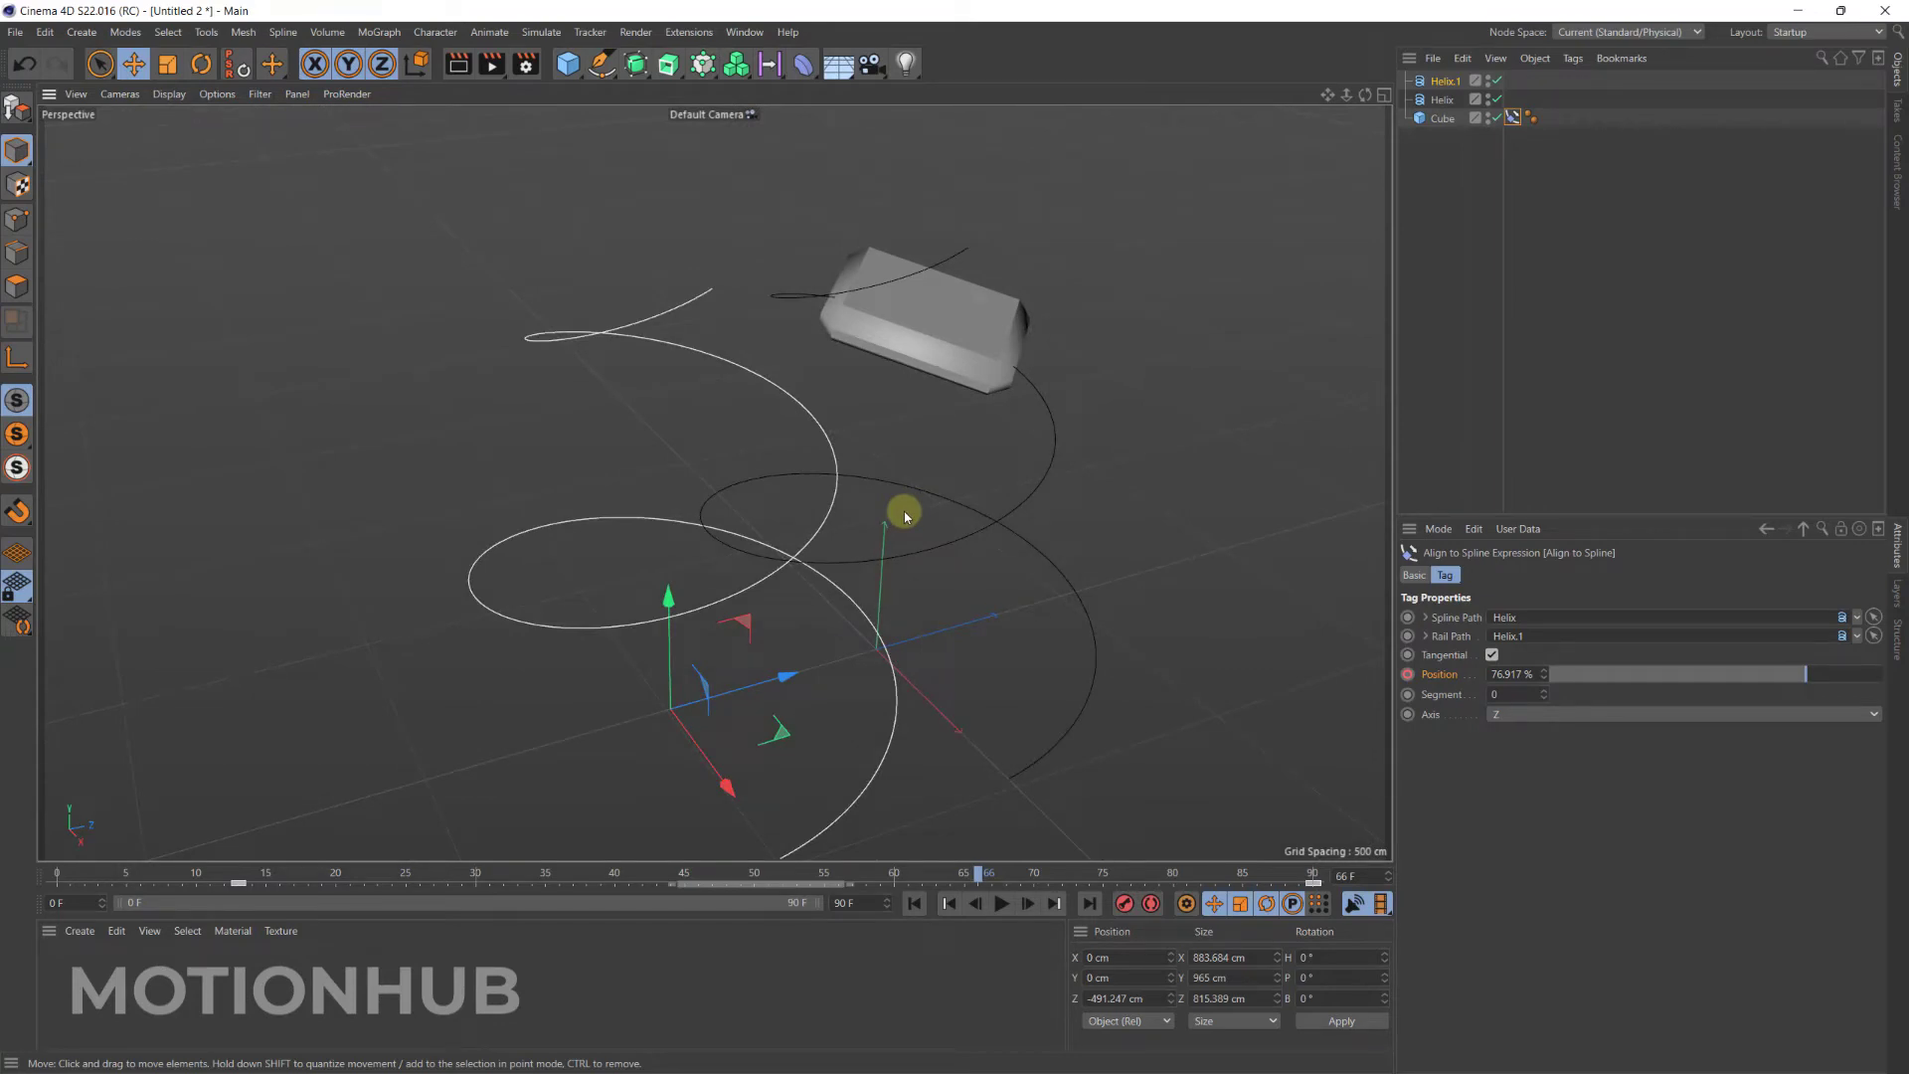
drag(905, 515, 877, 488)
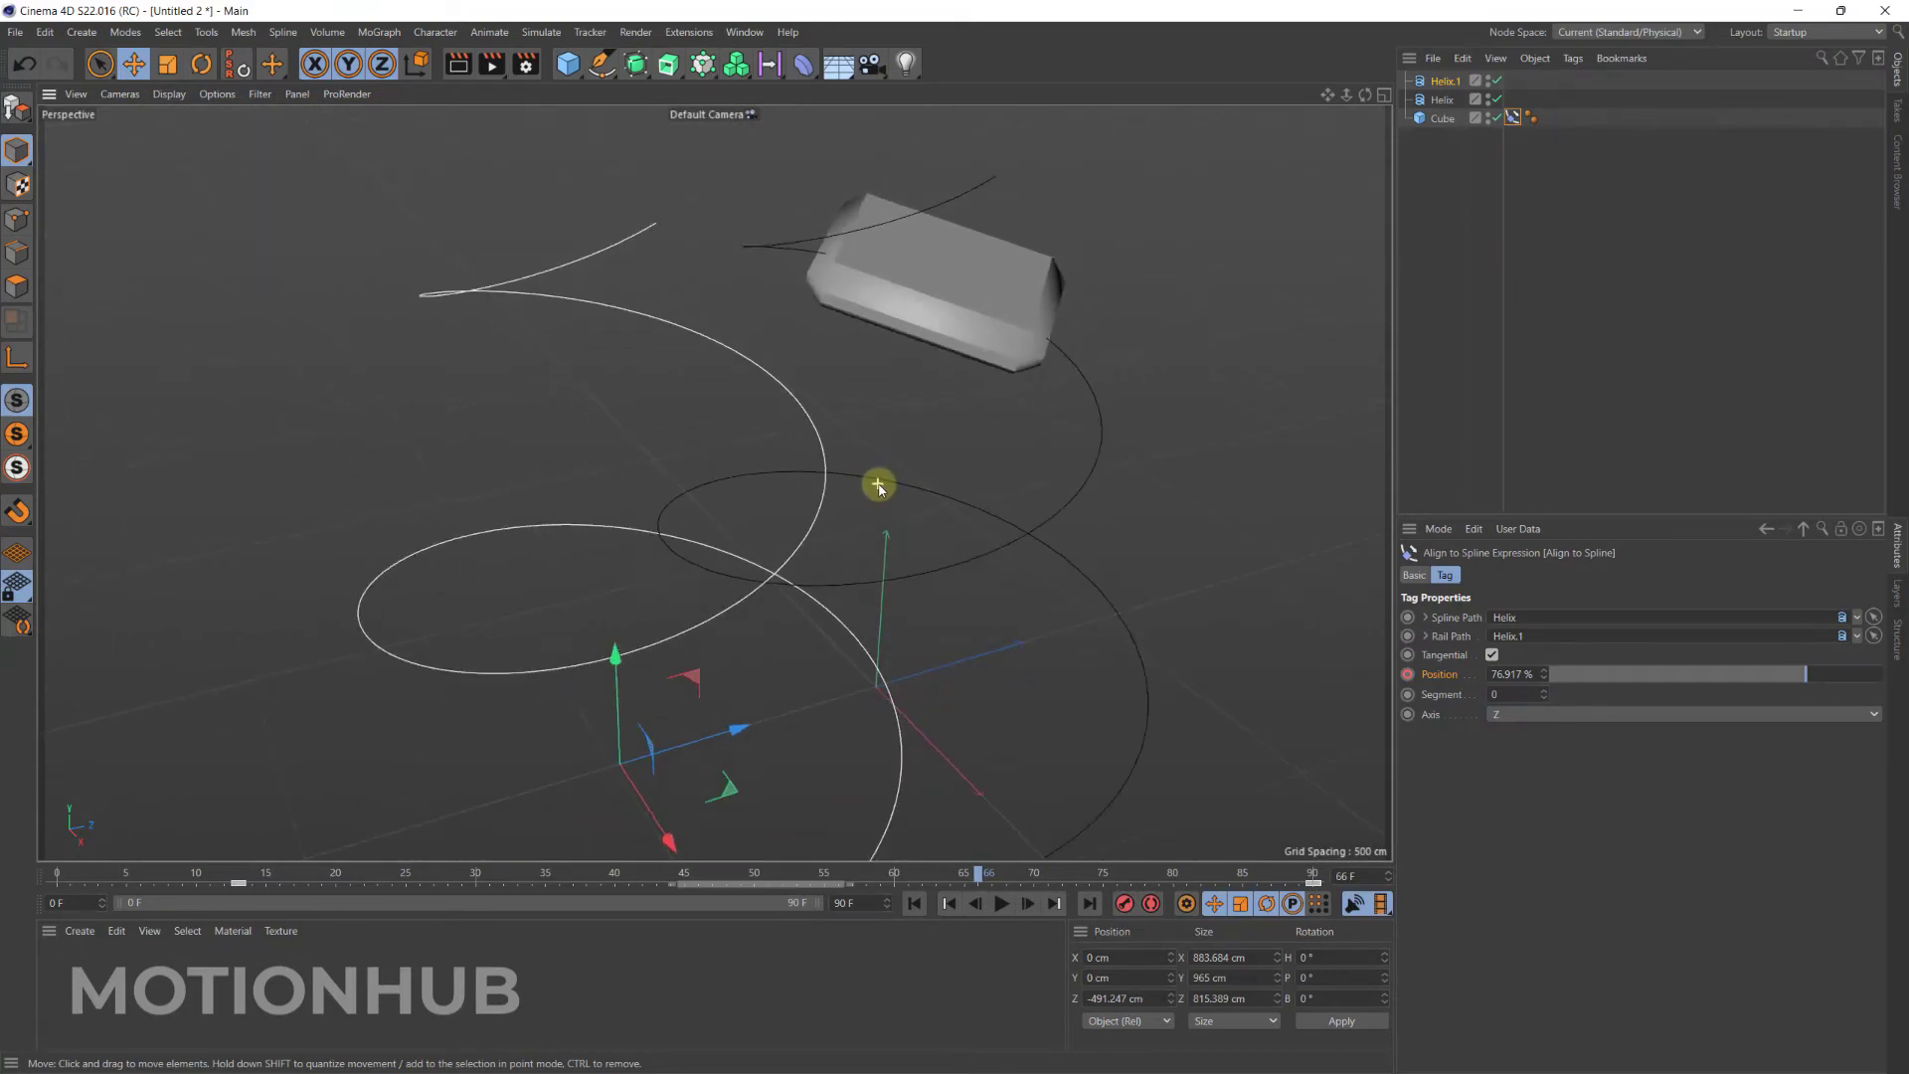